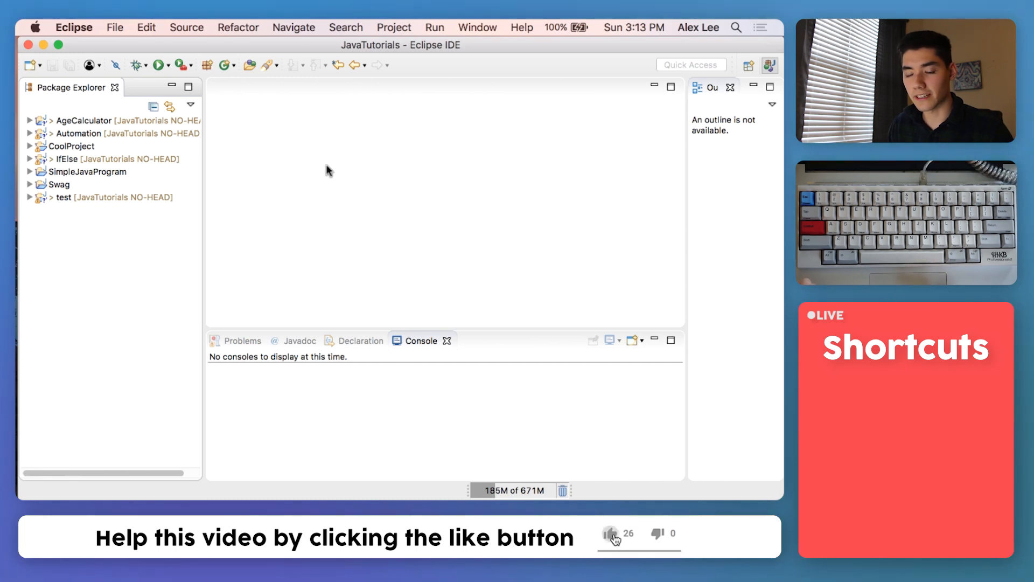
# Create a new Java project named ReturnStatements.
pyautogui.click(114, 28)
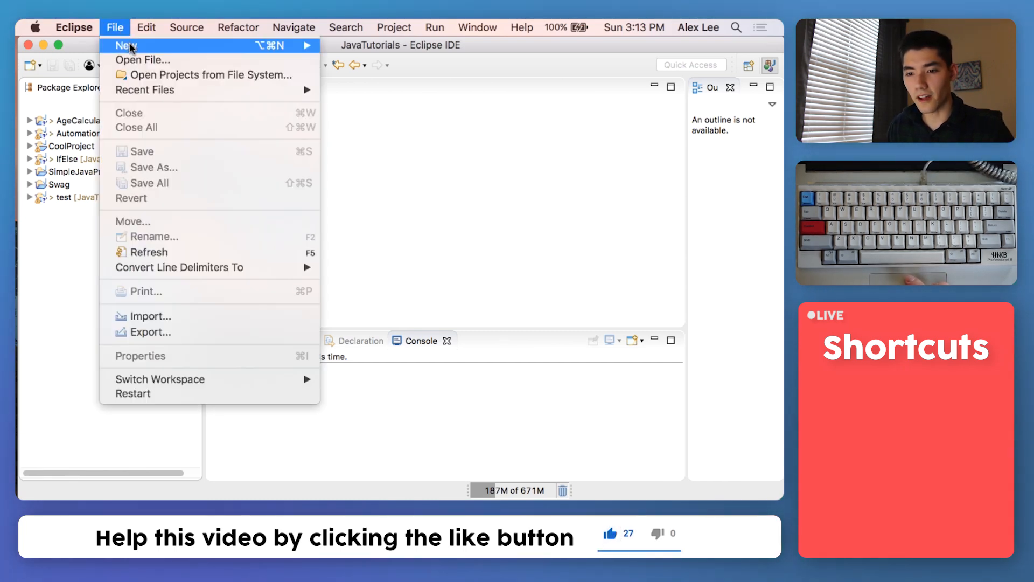
pyautogui.click(126, 45)
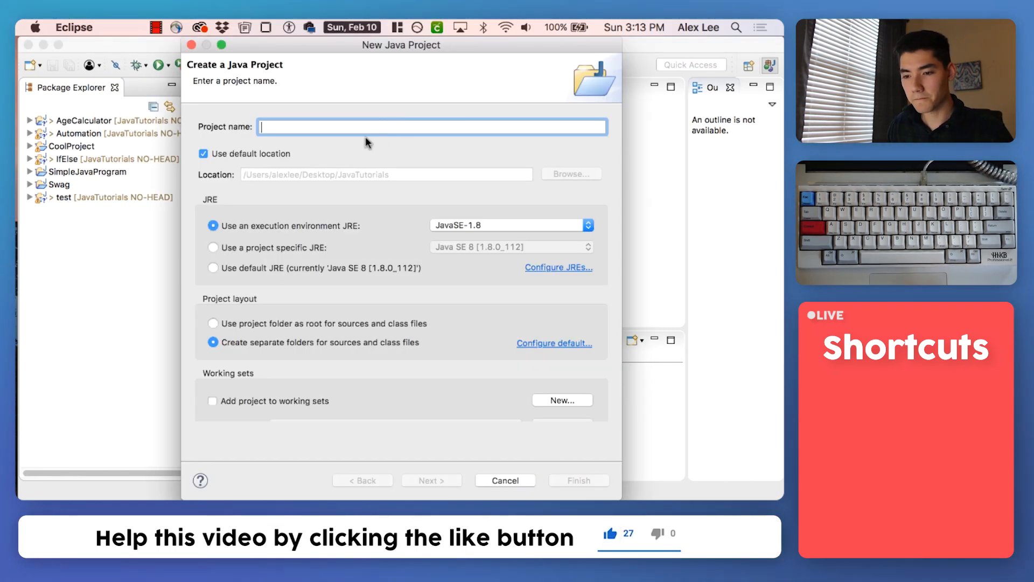
pyautogui.write('ReturnStateme')
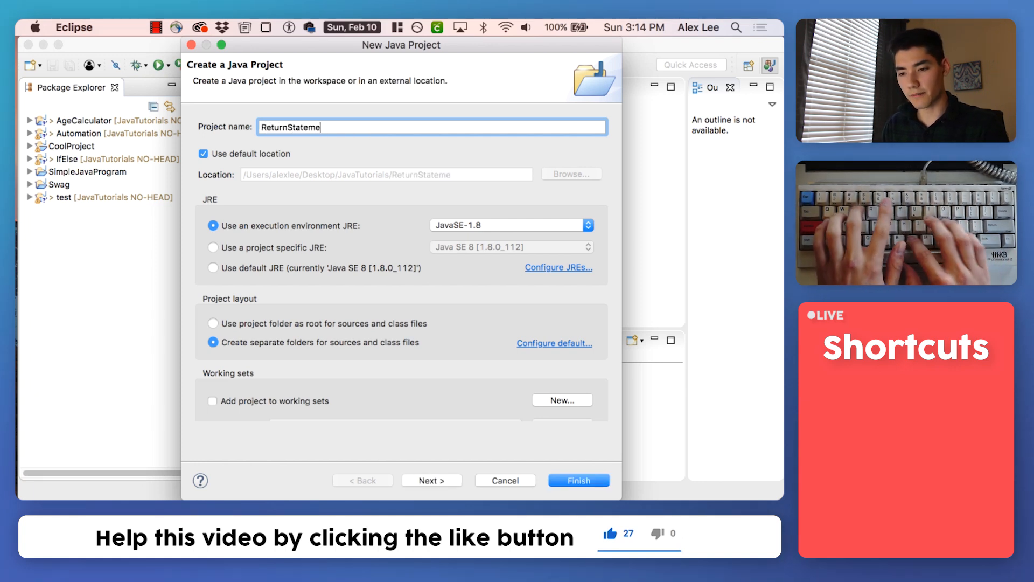
pyautogui.click(578, 480)
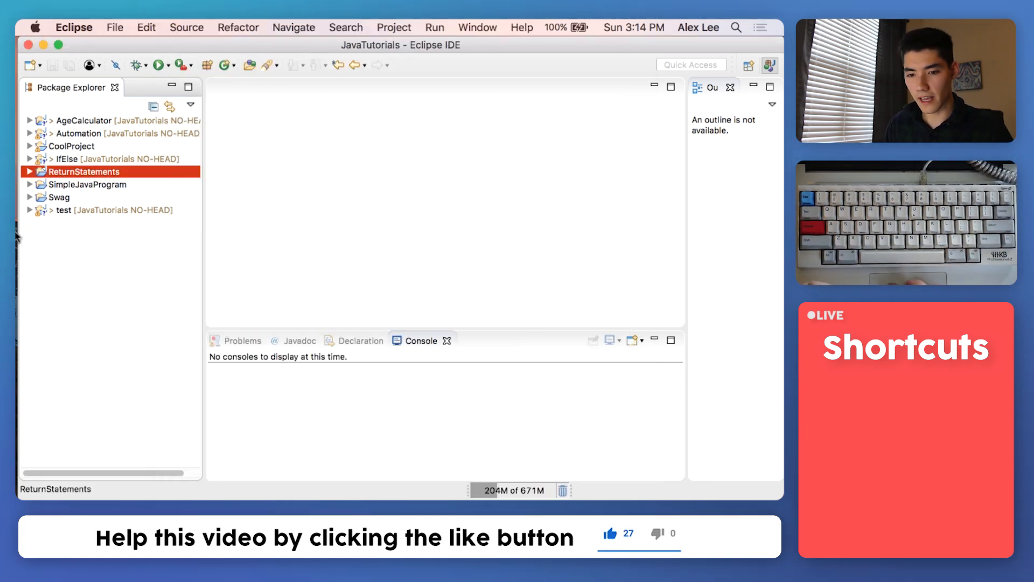
# Expand the ReturnStatements project and bring up the src folder's context menu.
pyautogui.click(28, 171)
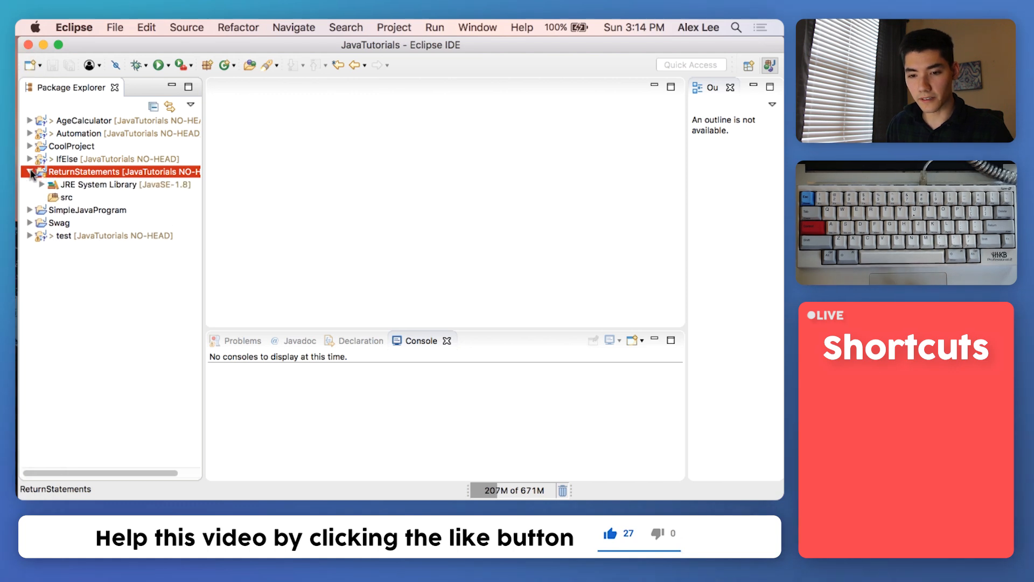
pyautogui.click(65, 197)
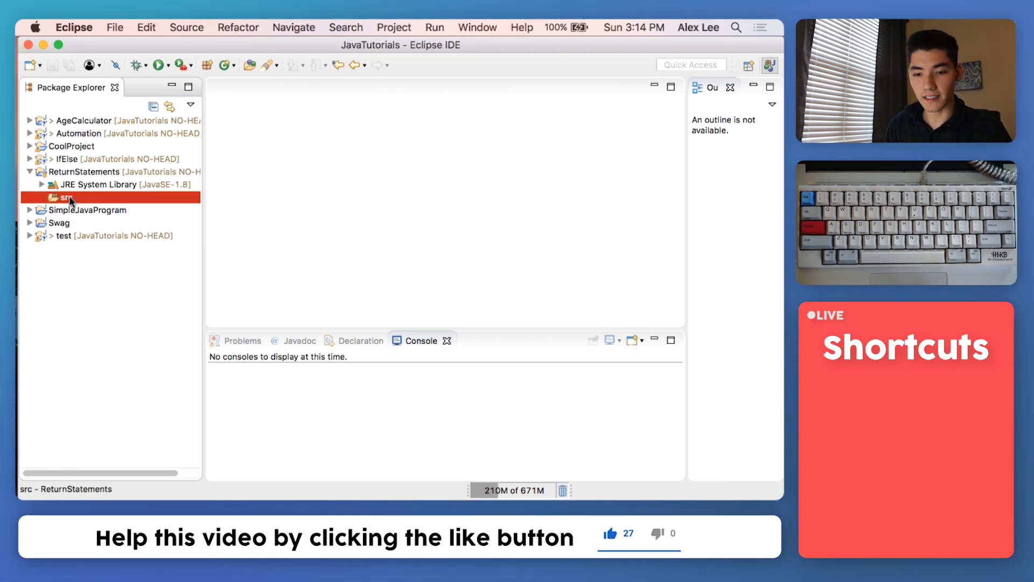
pyautogui.rightClick(64, 197)
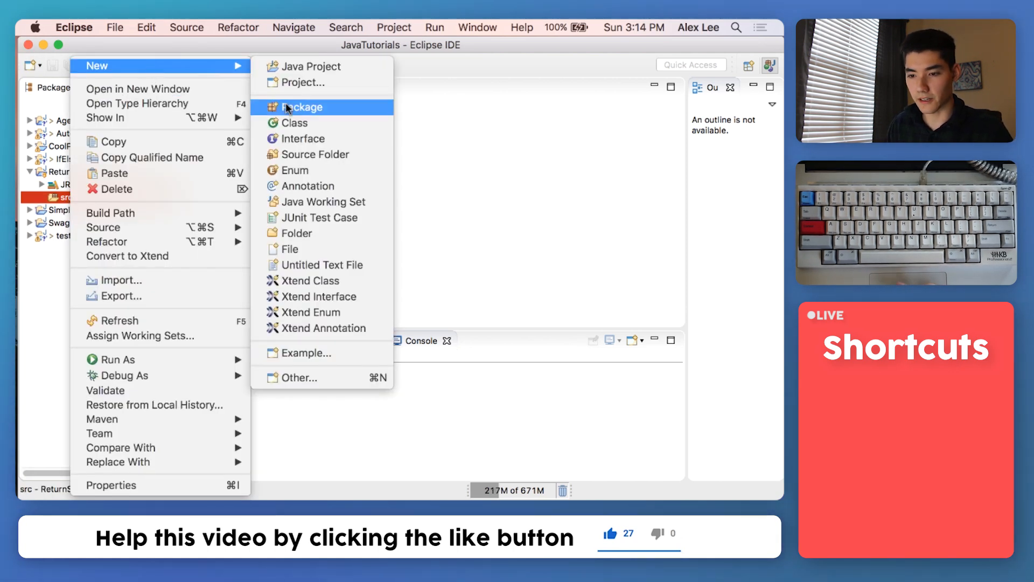
# Define a new class ReturnStatements in src with a public static void main stub ticked.
pyautogui.click(294, 123)
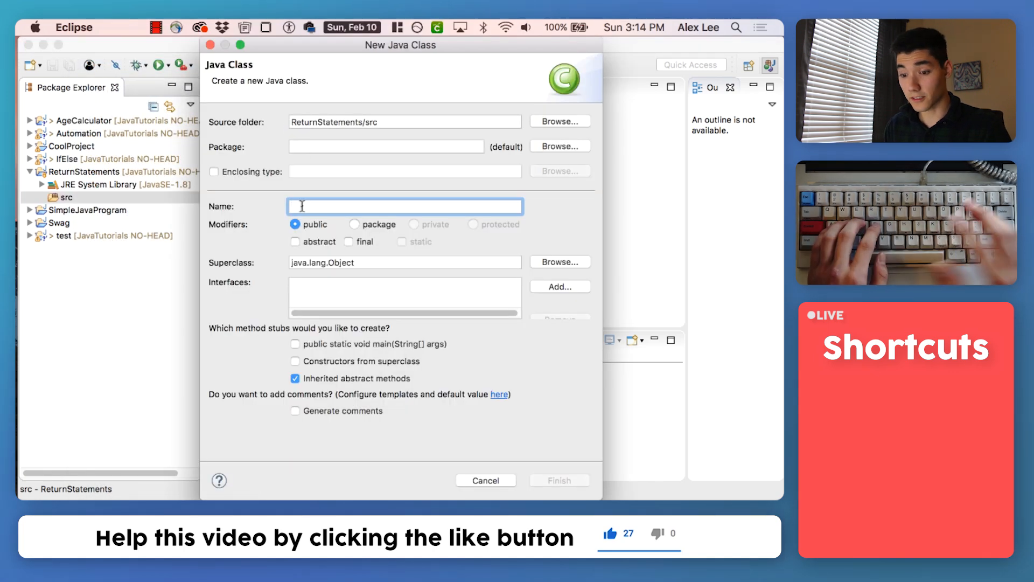
pyautogui.write('ResturnS')
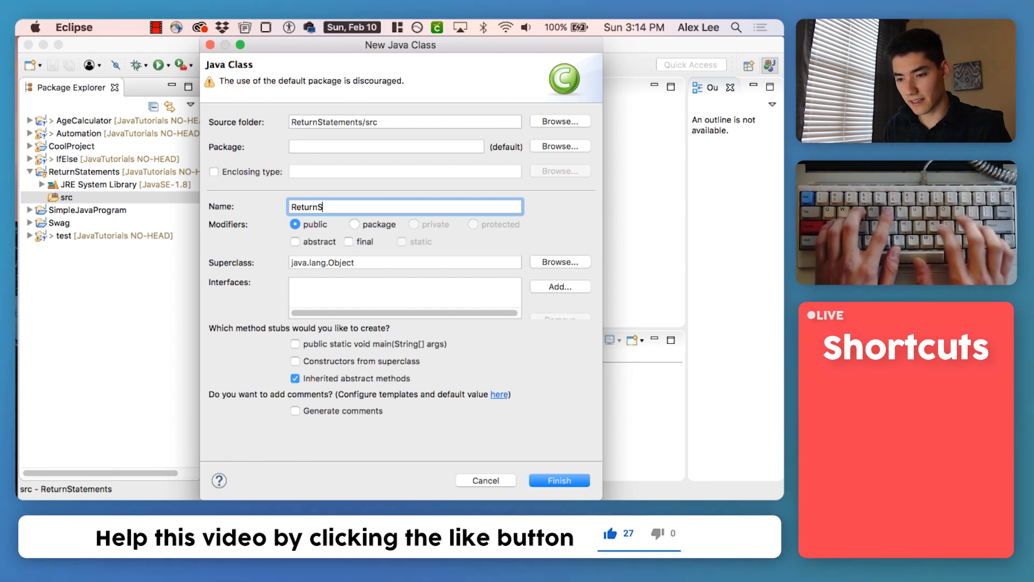
pyautogui.write('tatements')
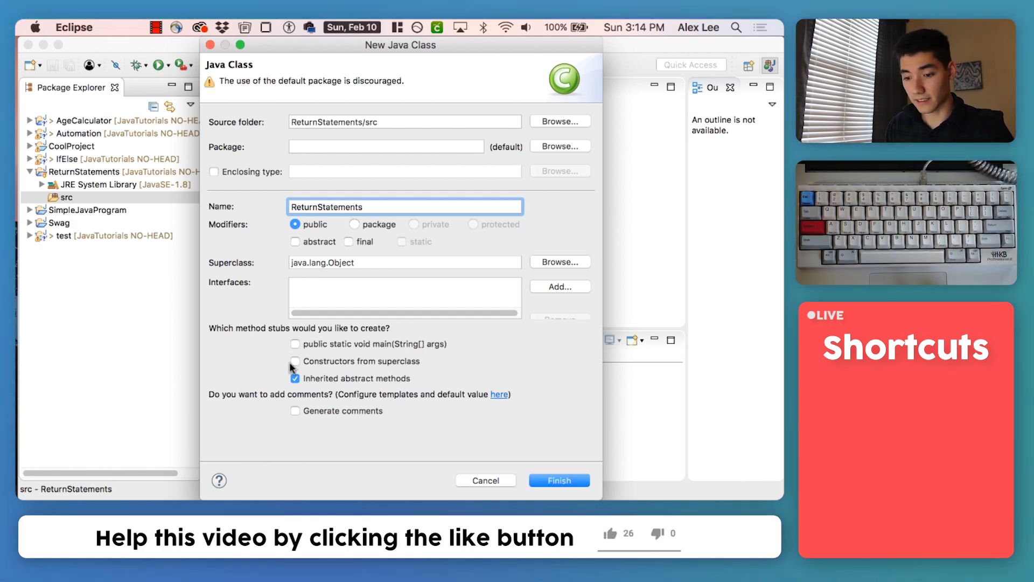
pyautogui.click(558, 480)
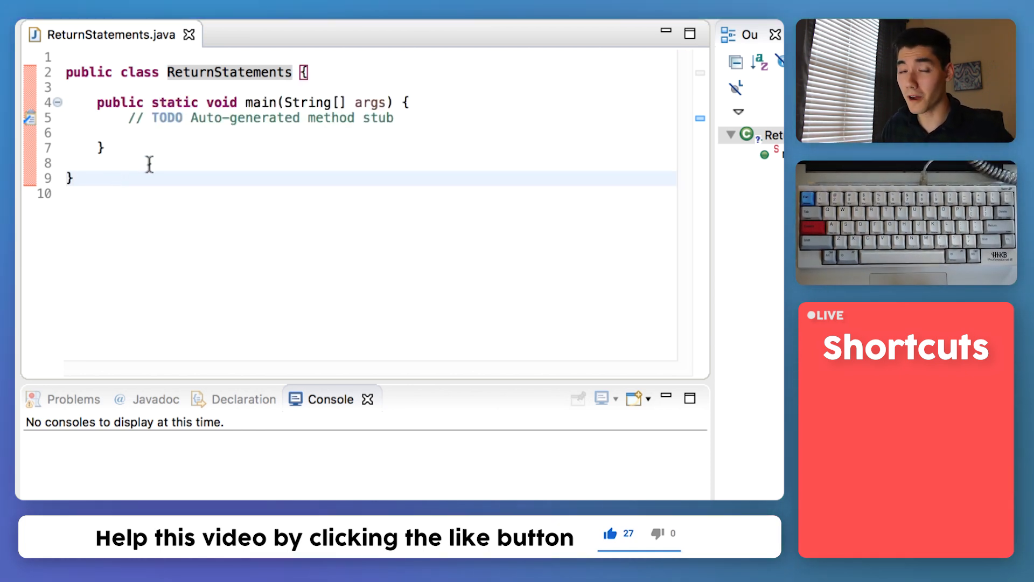
# Select the area below main inside the ReturnStatements class for new code.
pyautogui.moveTo(97, 102); pyautogui.dragTo(97, 148)
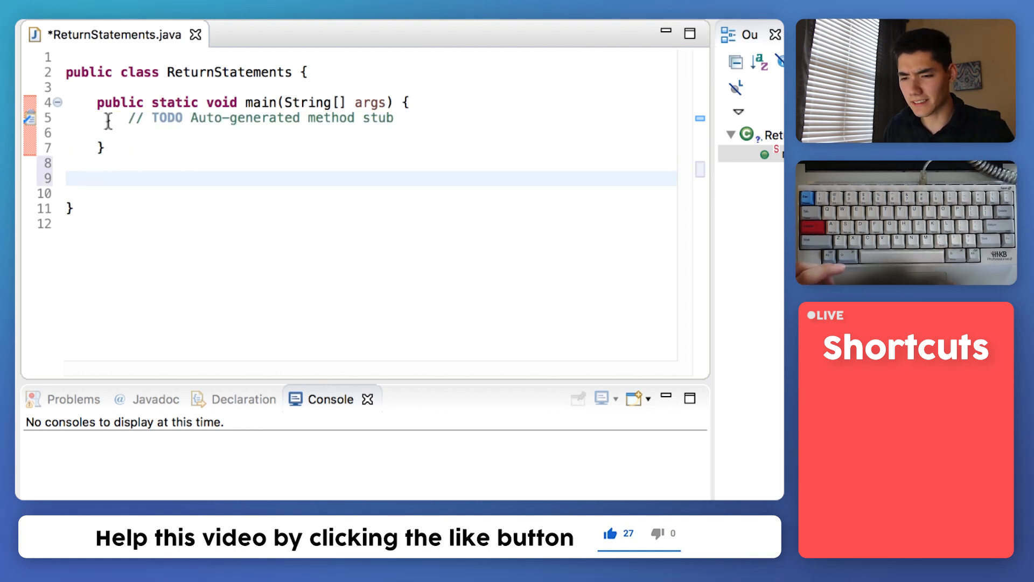
# Declare a public static void printAMessage() method below main.
pyautogui.write('pub')
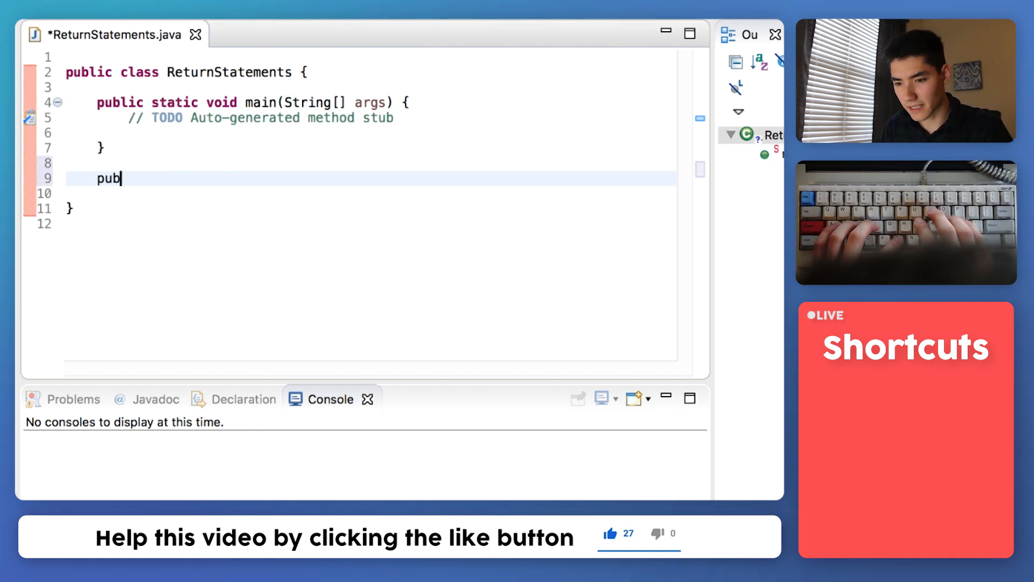
pyautogui.write('lic static')
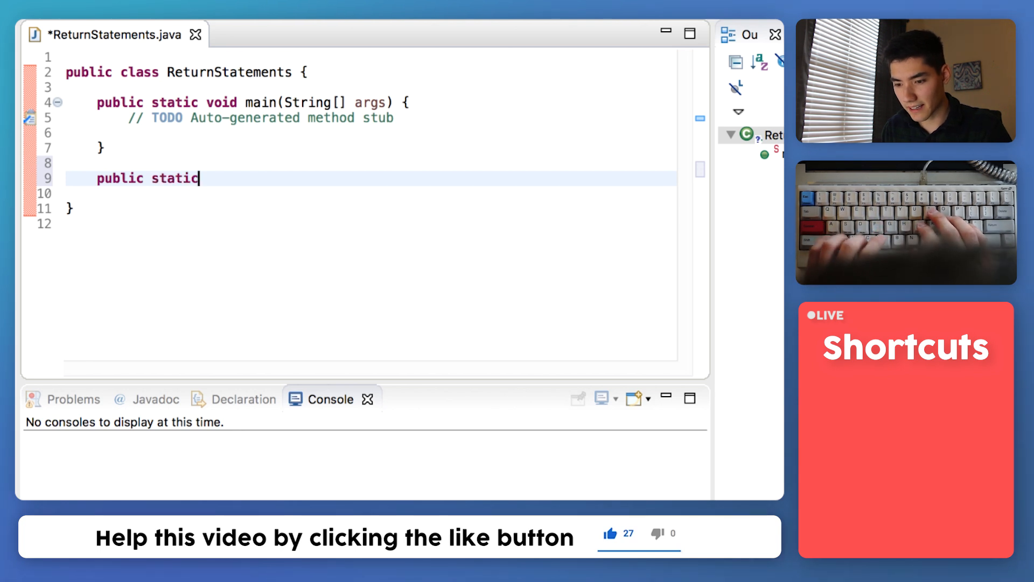
pyautogui.write('void')
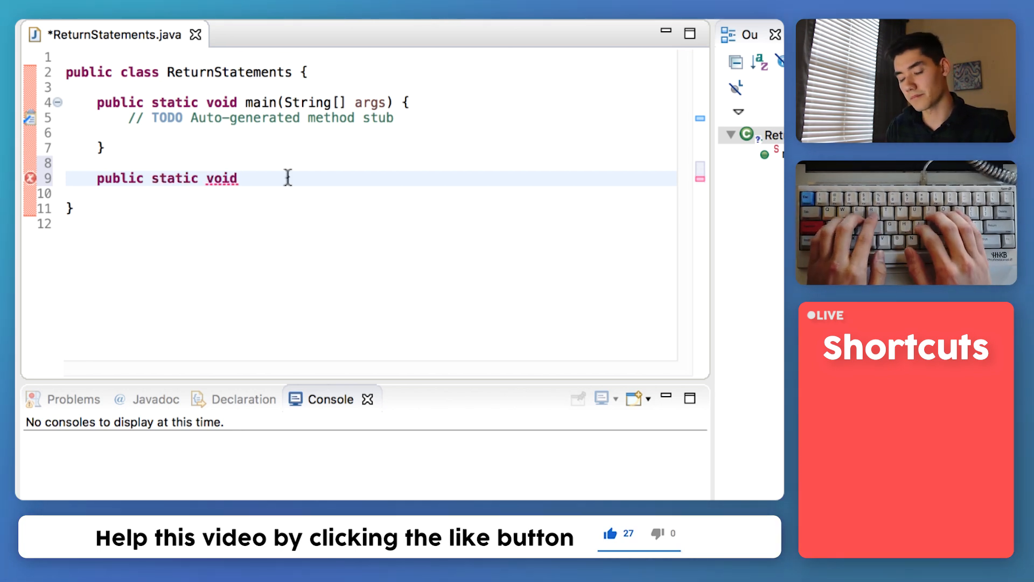
pyautogui.write('printAMe')
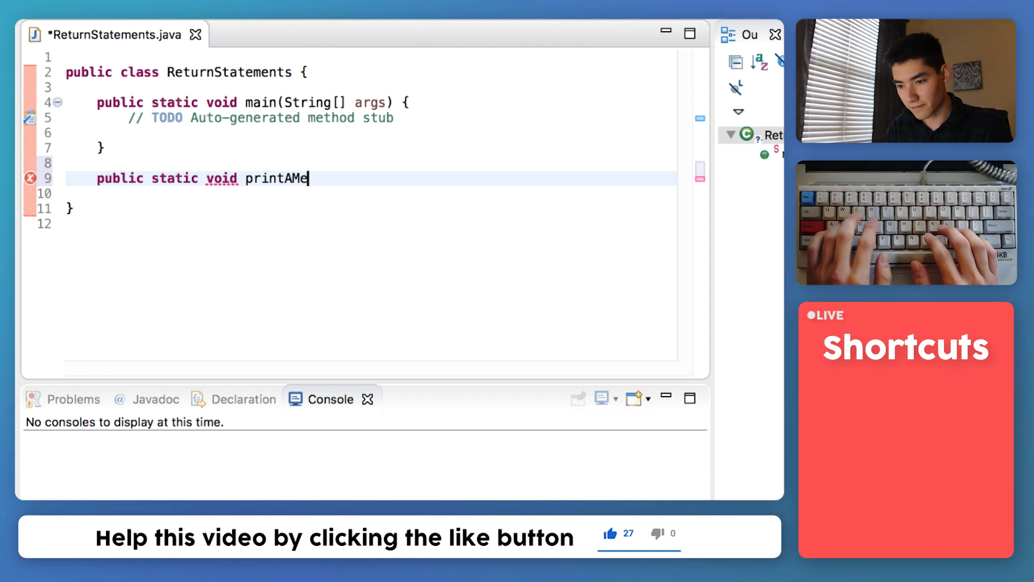
pyautogui.write('ssage')
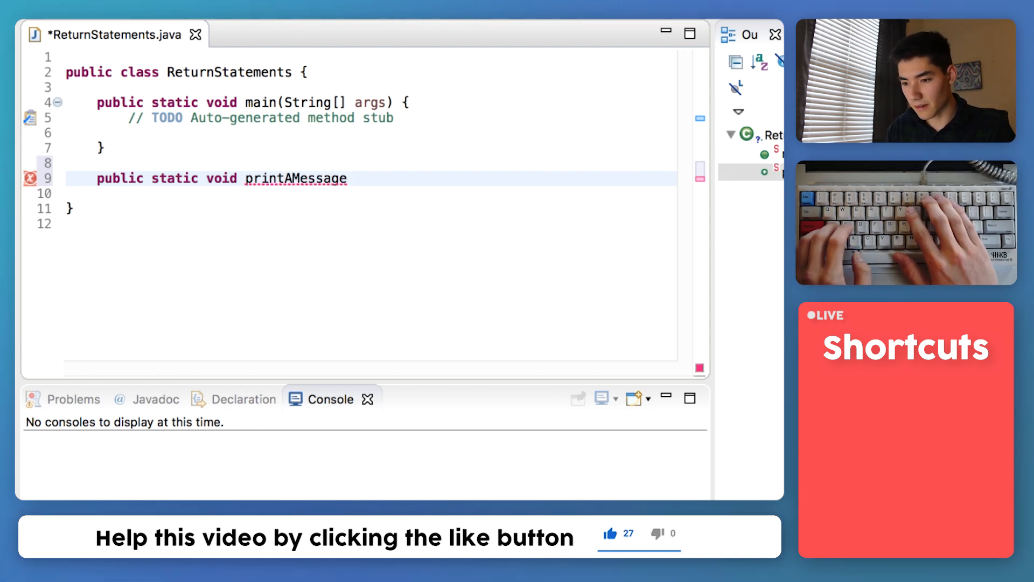
pyautogui.write('() {')
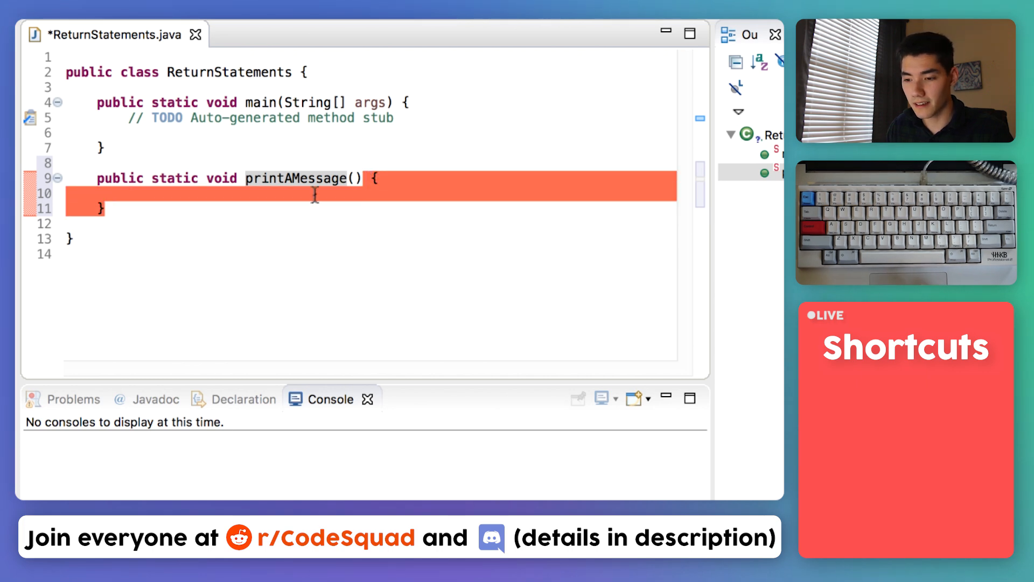
# Give printAMessage a body printing "This is our first method!".
pyautogui.write('System')
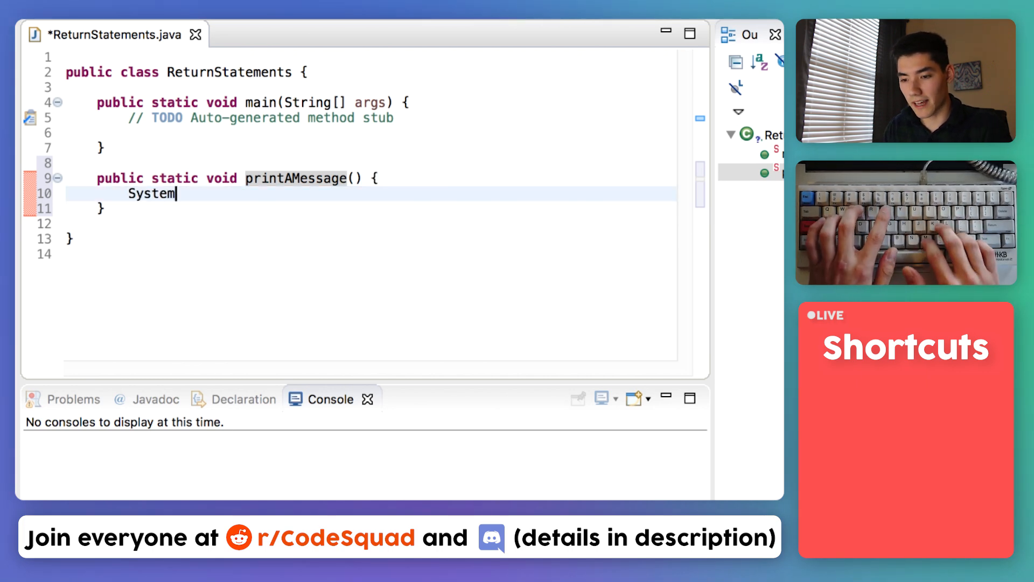
pyautogui.write('.out.println(')
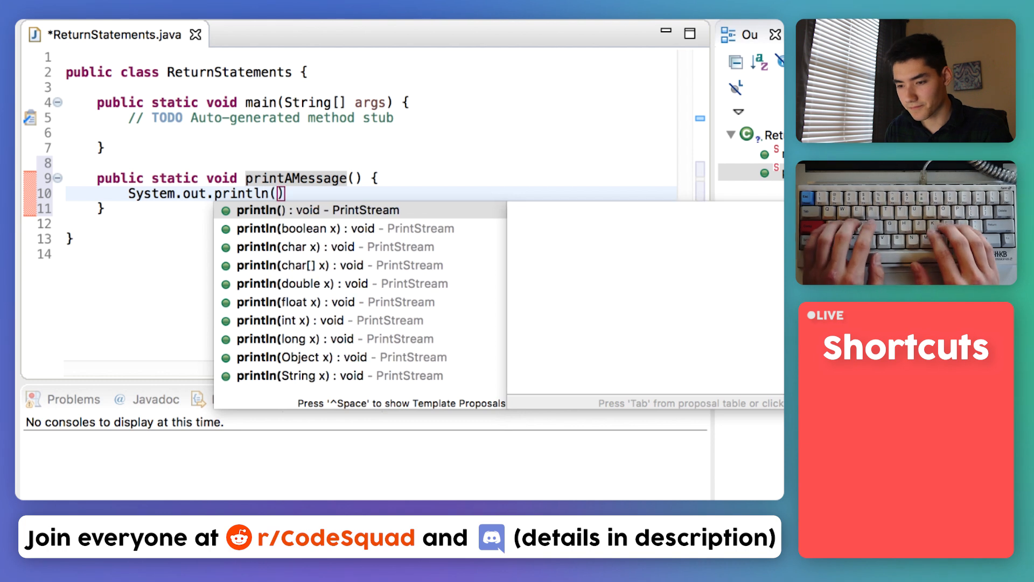
pyautogui.write('""')
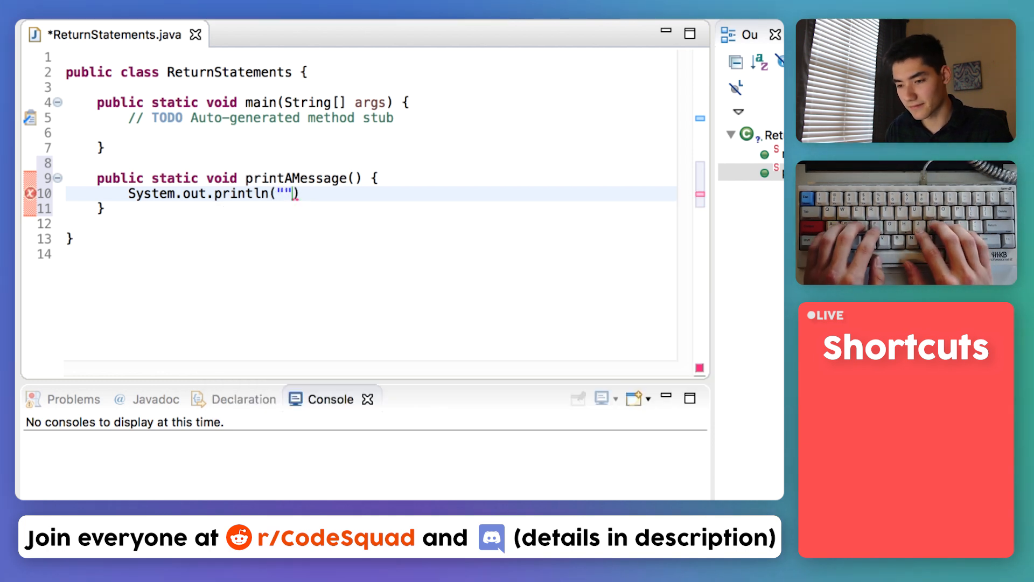
pyautogui.write('This is our first method!')
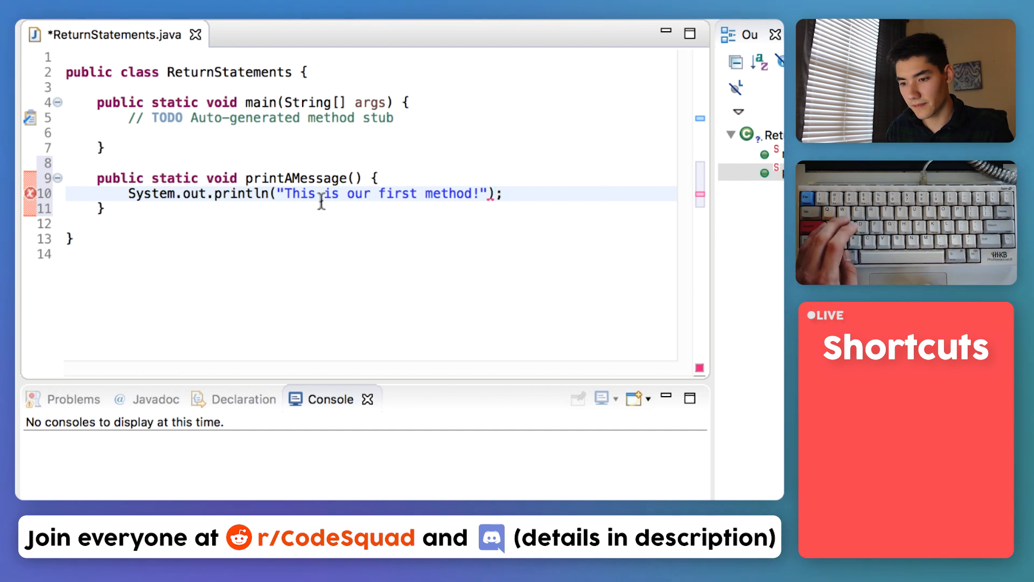
# Save, then replace main's placeholder comment with a printAMessage() call.
pyautogui.press('cmd+s')
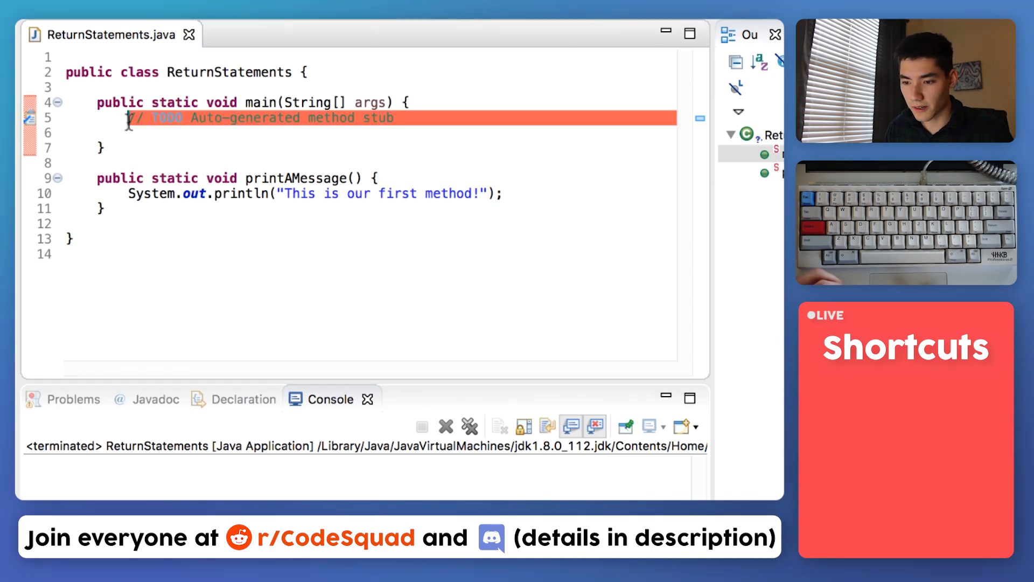
pyautogui.doubleClick(296, 179)
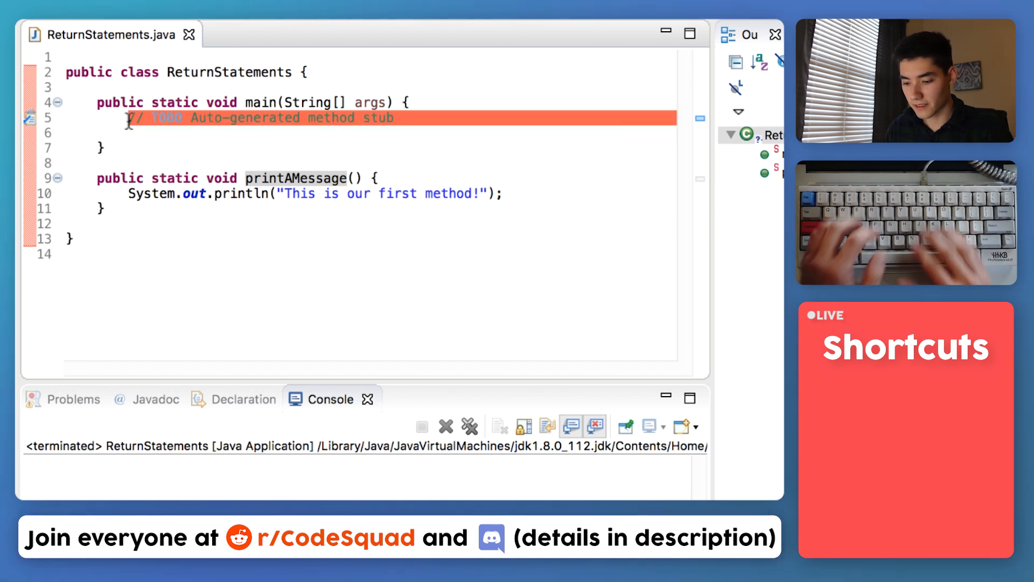
pyautogui.write('print')
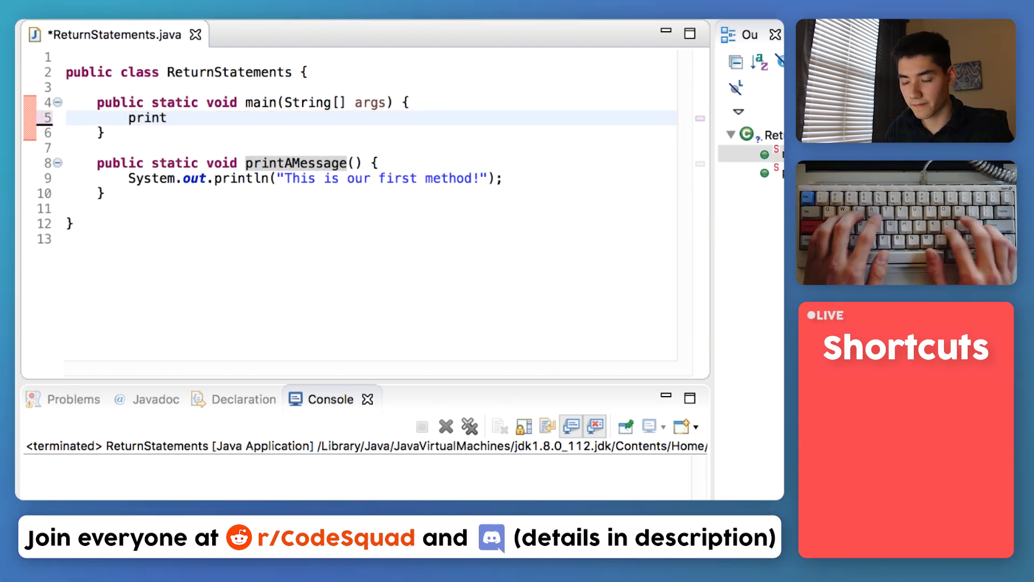
pyautogui.write('AMessage')
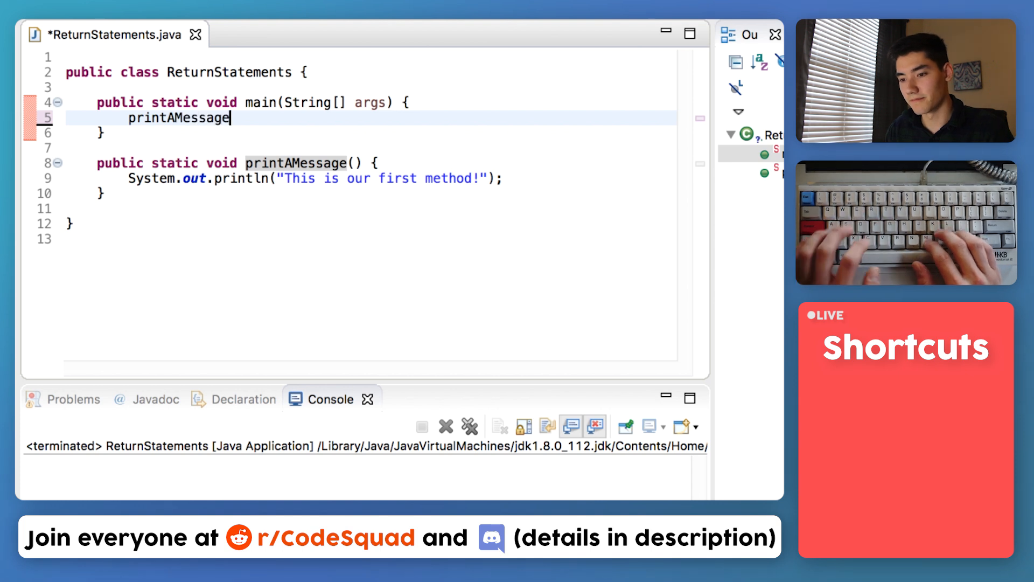
pyautogui.write('()')
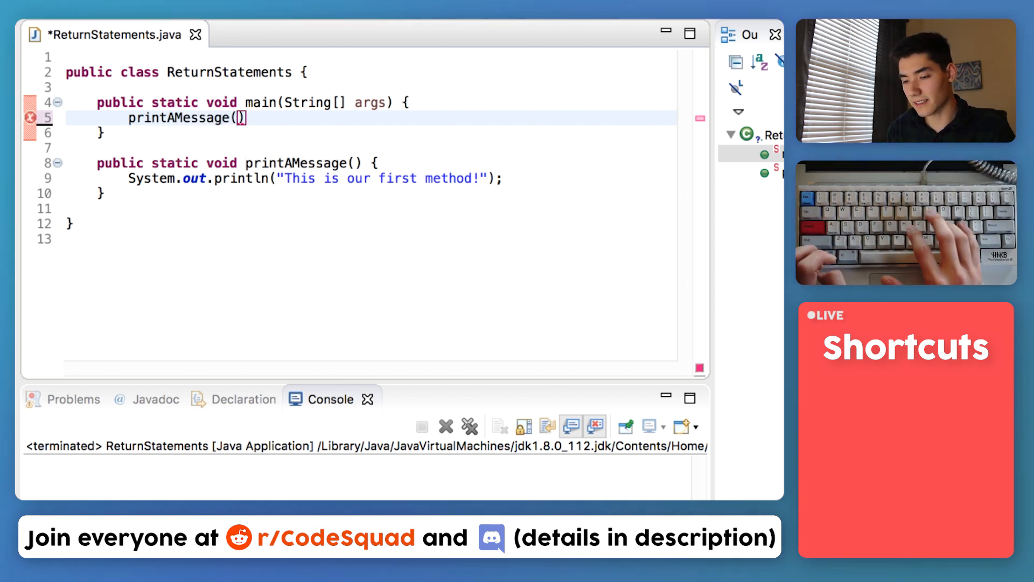
# Save and run so the console prints "This is our first method!".
pyautogui.press('cmd+s')
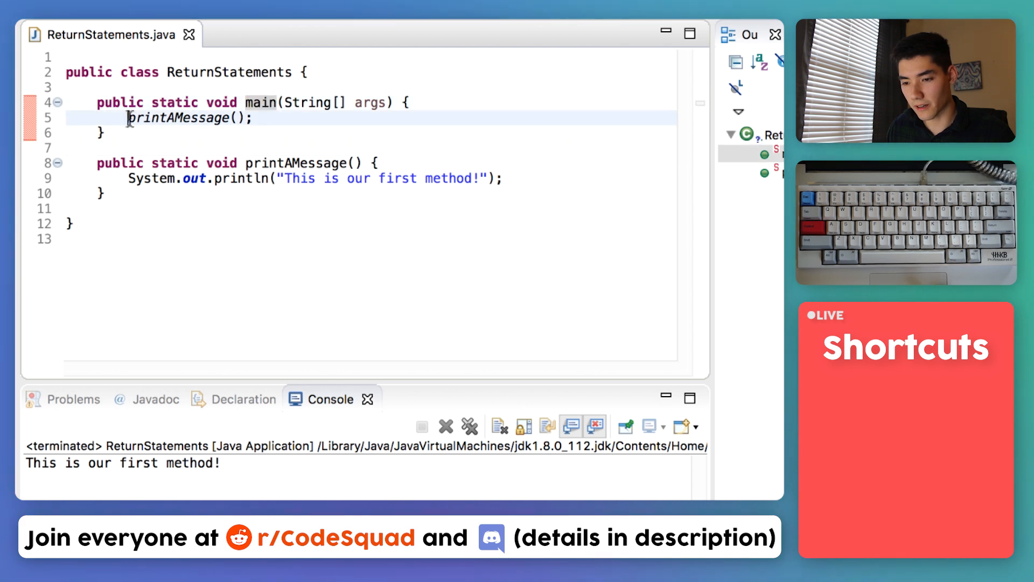
pyautogui.doubleClick(175, 119)
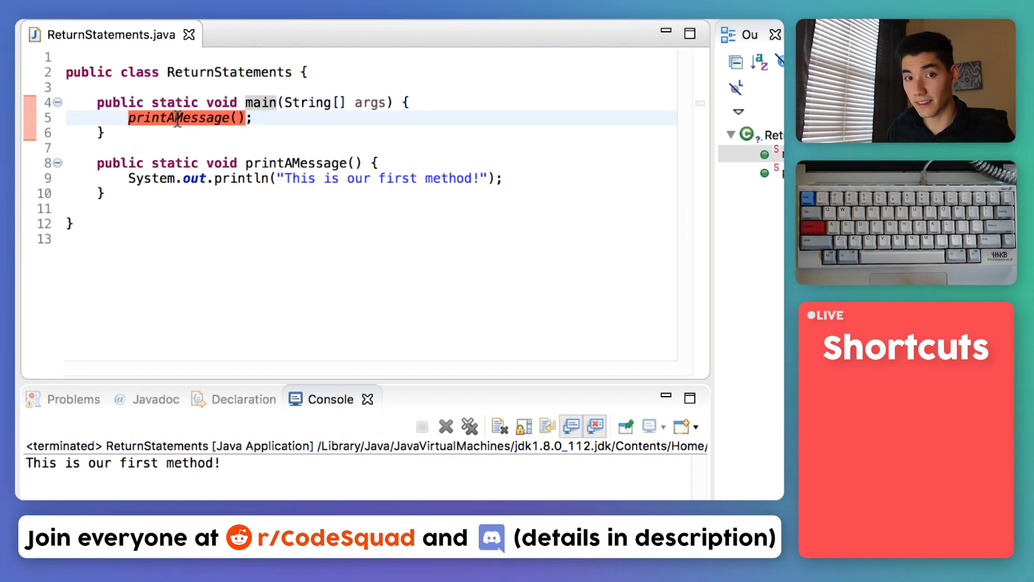
pyautogui.moveTo(297, 163)
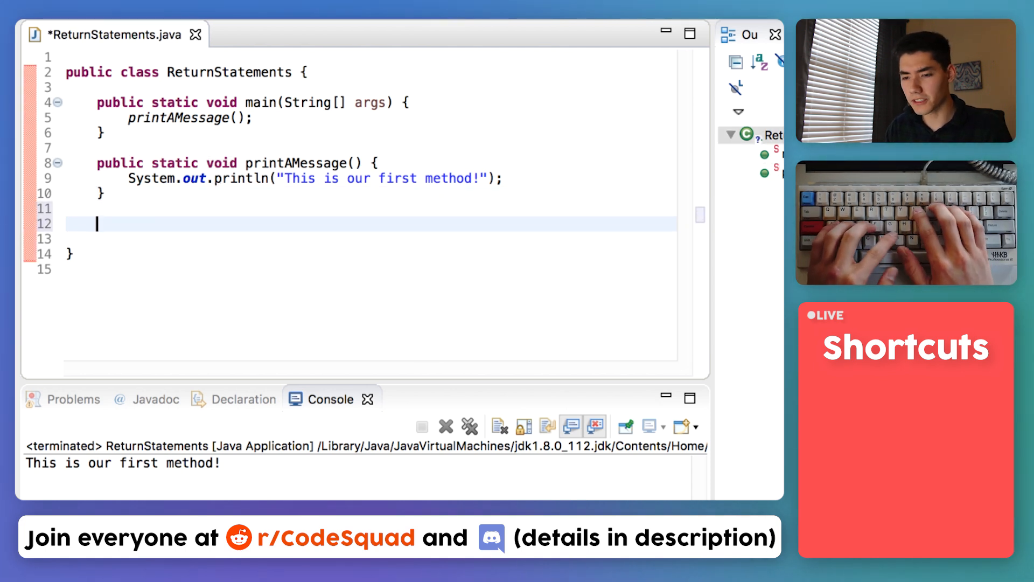
# Declare a public static void add(int a, int b) method.
pyautogui.write('public static')
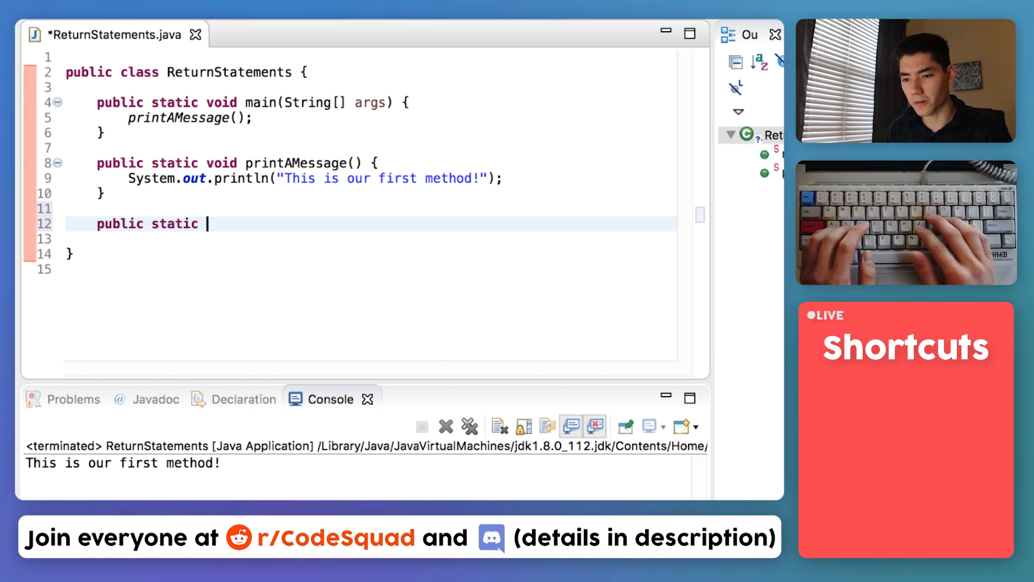
pyautogui.write('vo')
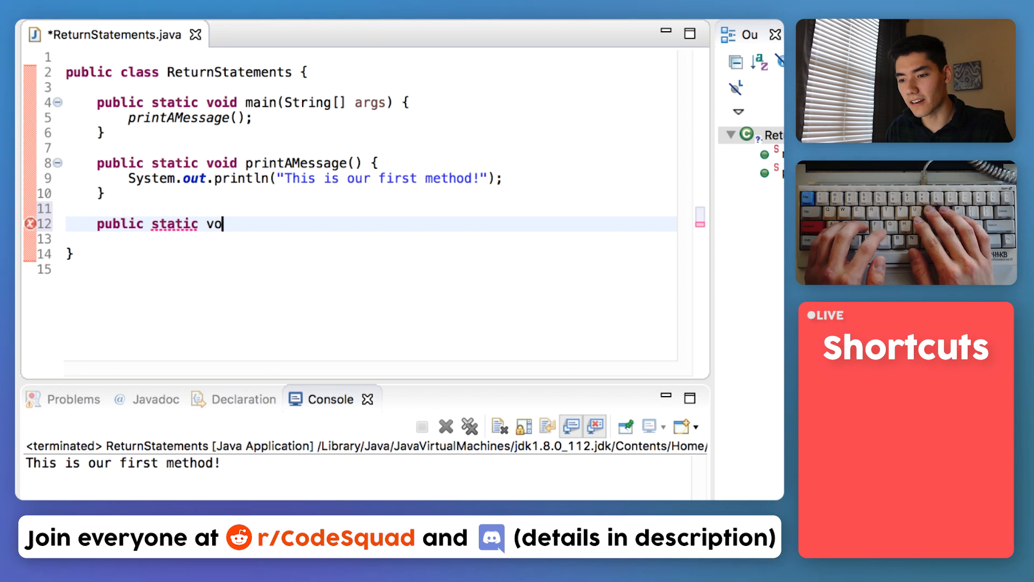
pyautogui.write('id')
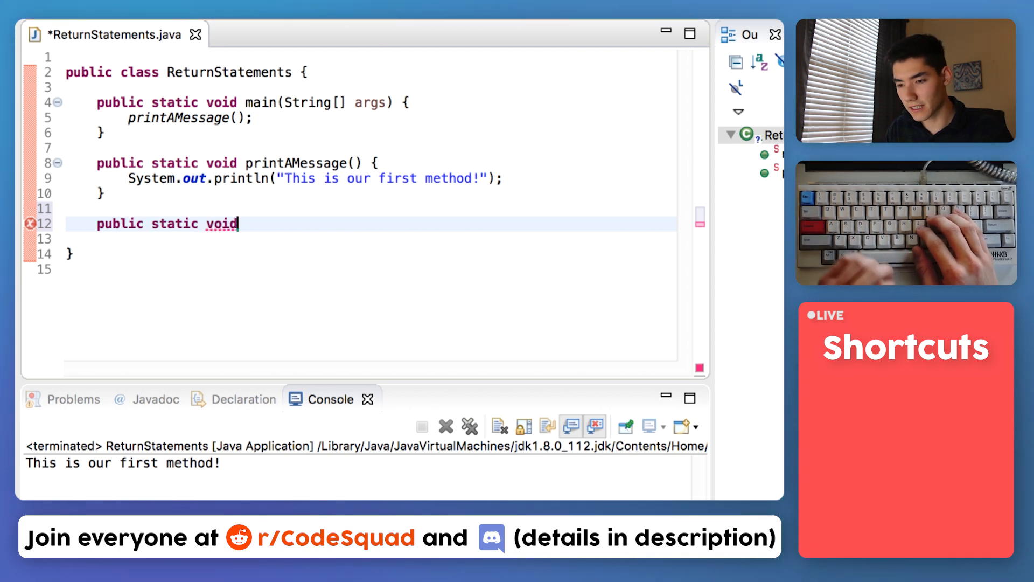
pyautogui.write('add')
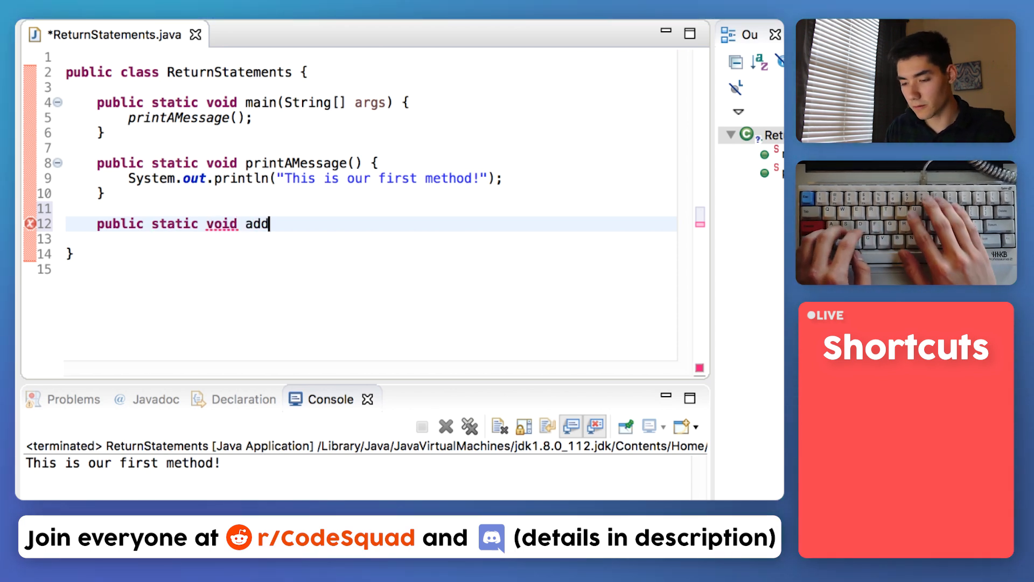
pyautogui.write('() {')
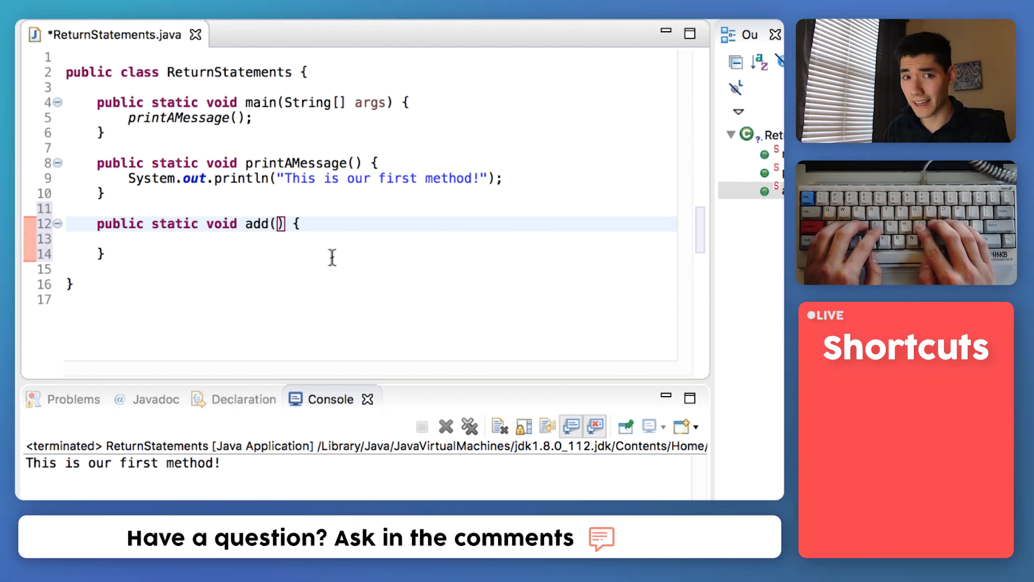
pyautogui.write('int')
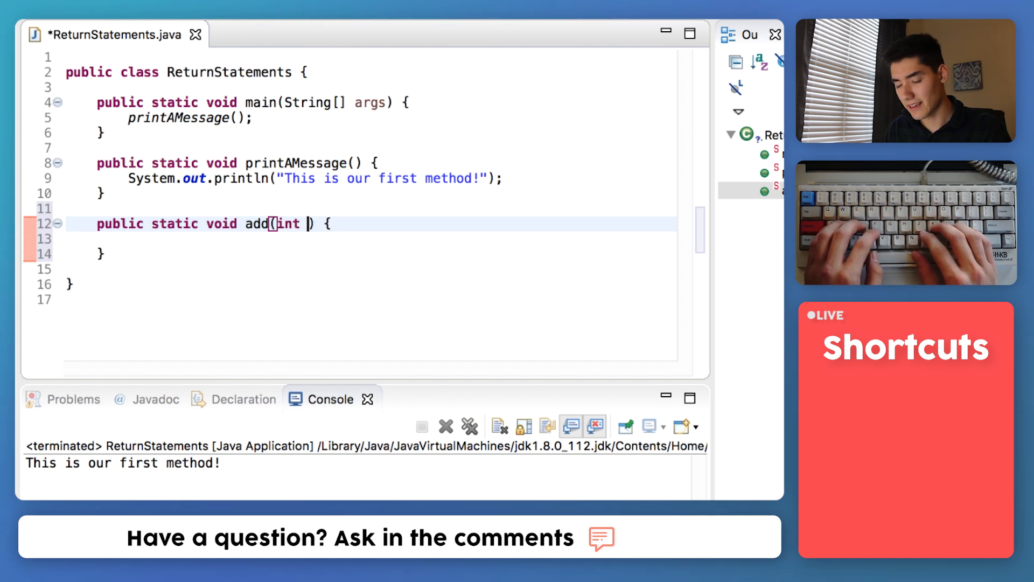
pyautogui.write('a, int b')
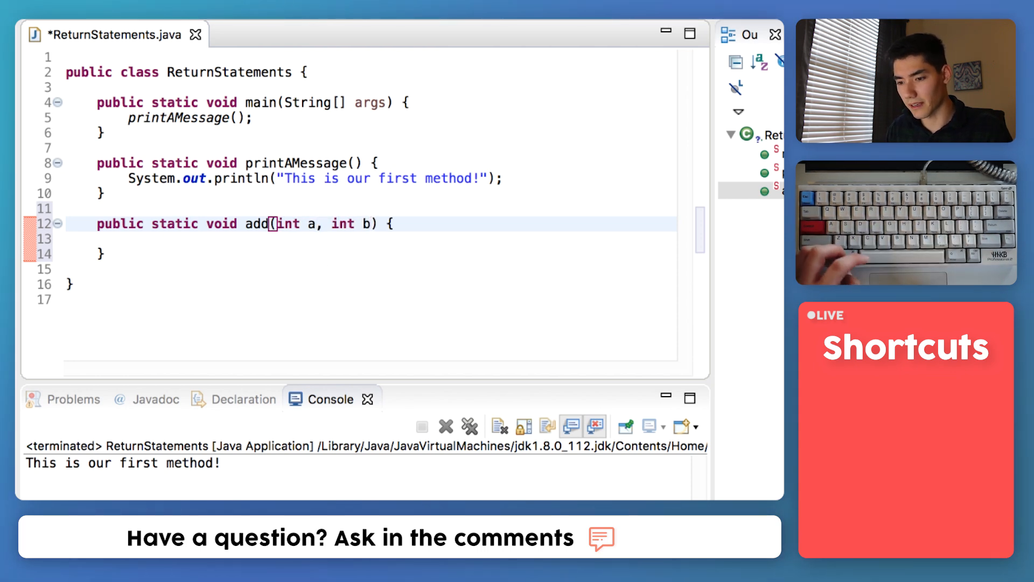
# Make add's body System.out.println(a + b);.
pyautogui.write('System.out.pr')
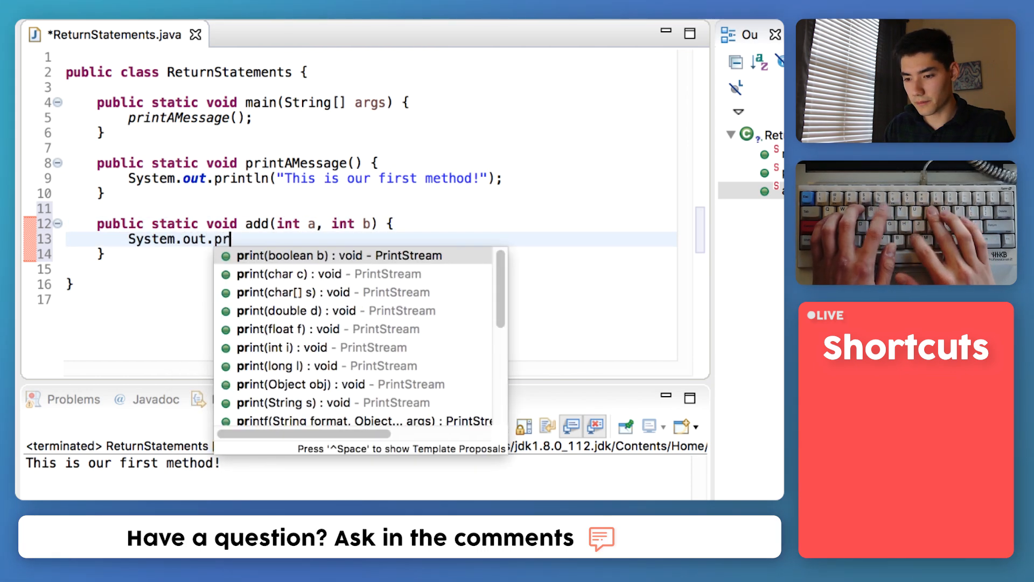
pyautogui.write('intln(a + b);')
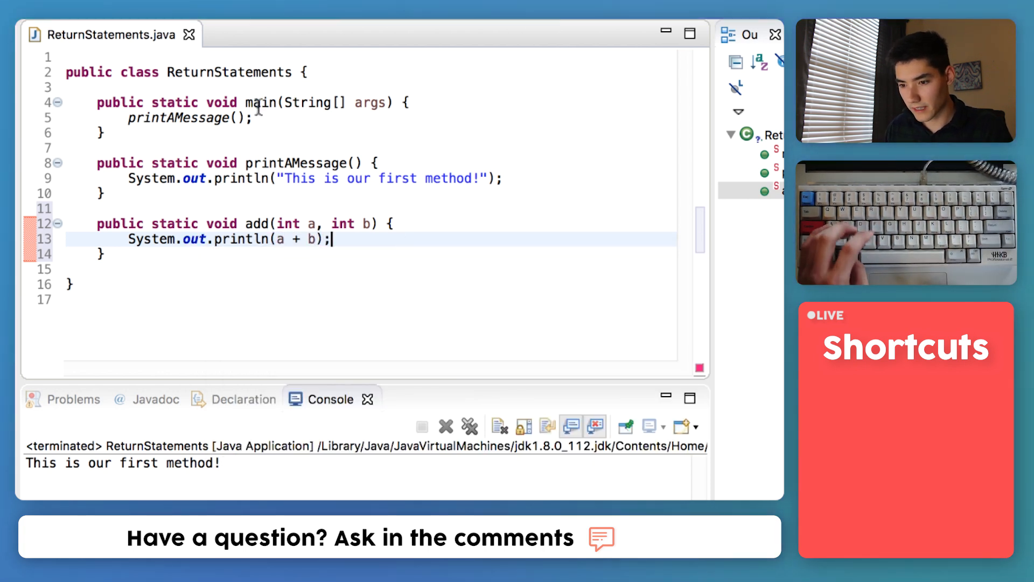
# Call add(5, 4) in main, then turn it into int sum = add(5, 4);.
pyautogui.write('add(')
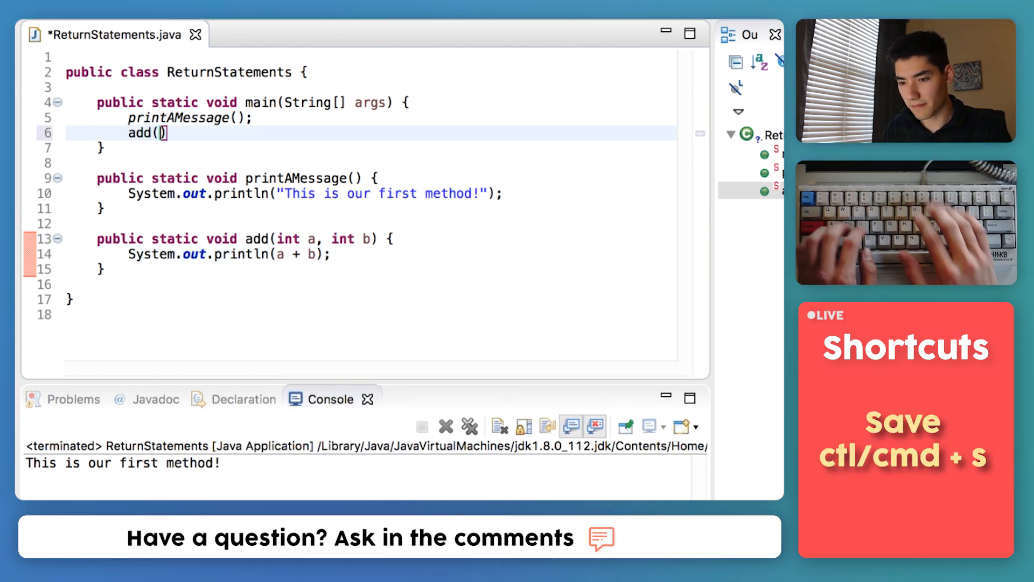
pyautogui.write('(5, 4')
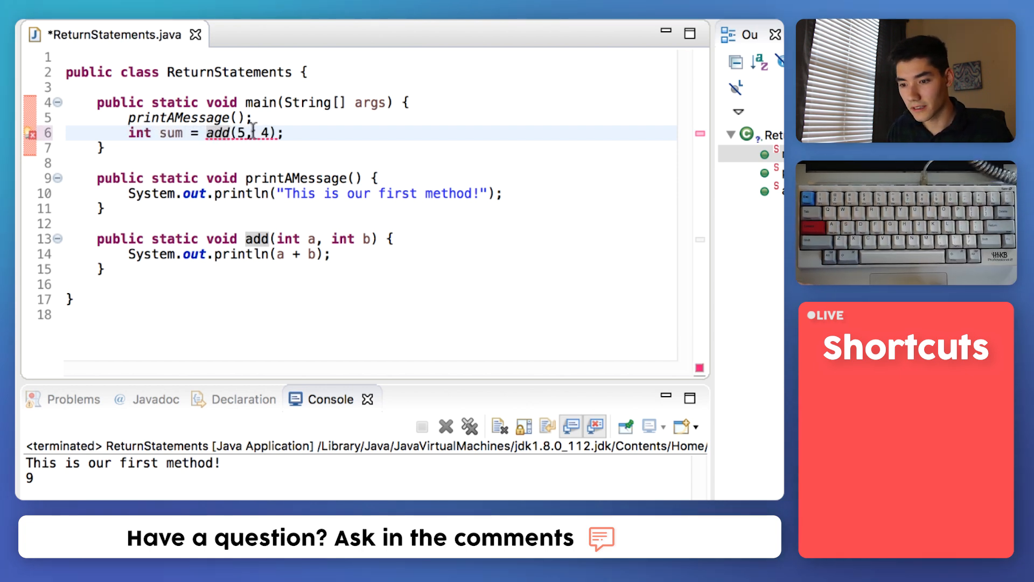
pyautogui.moveTo(205, 132); pyautogui.dragTo(276, 132)
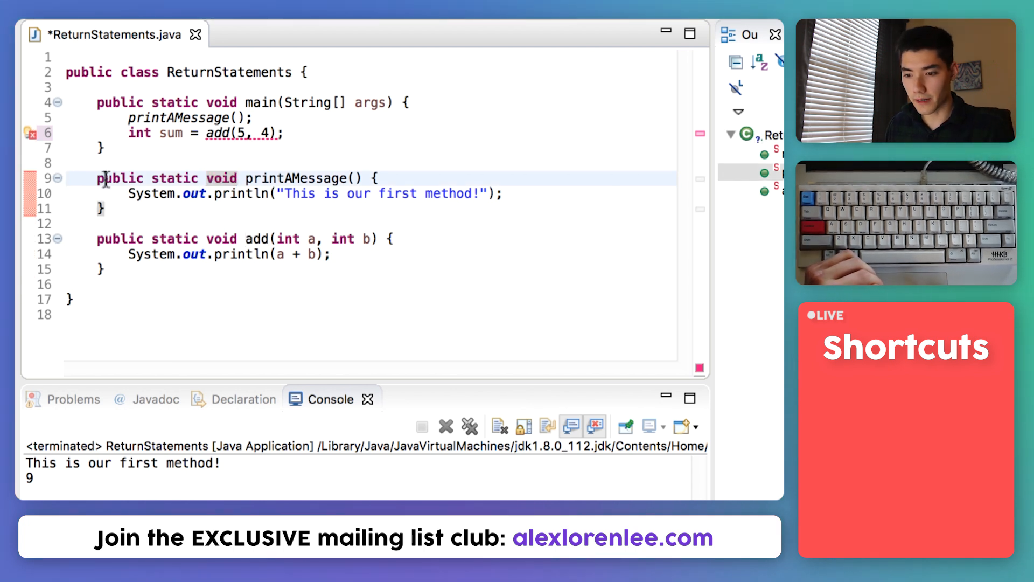
pyautogui.click(221, 238)
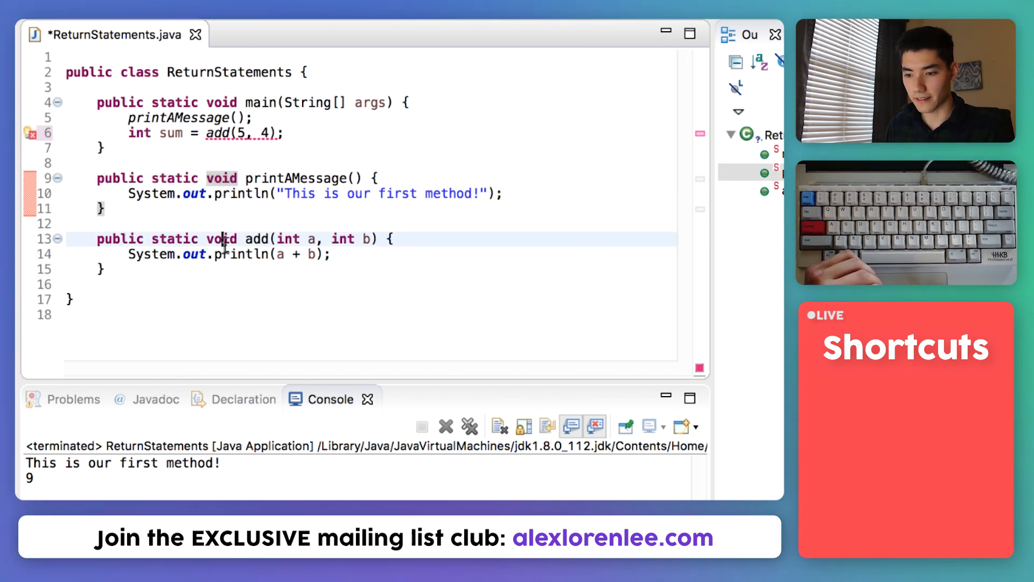
pyautogui.doubleClick(221, 179)
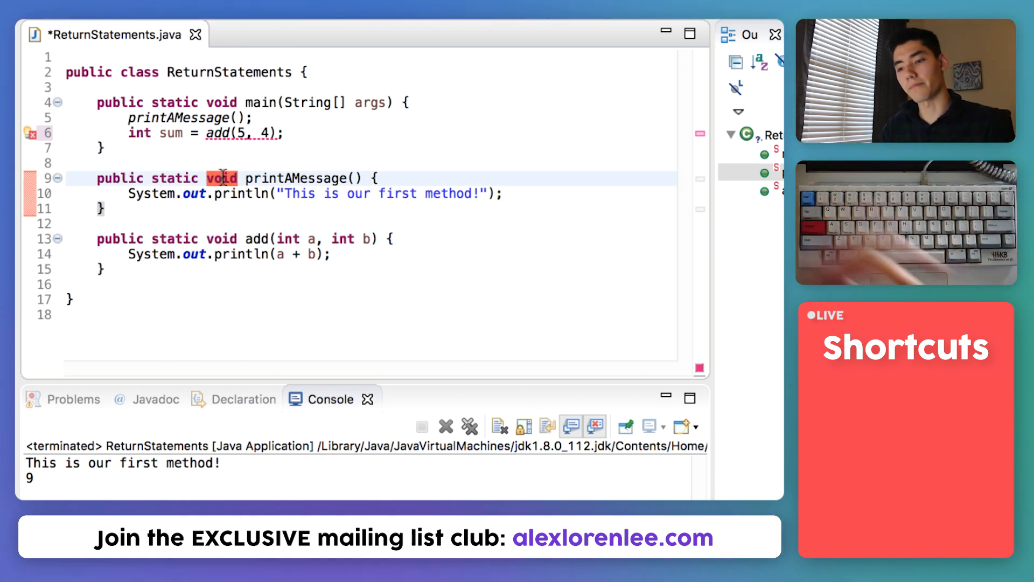
pyautogui.moveTo(222, 179)
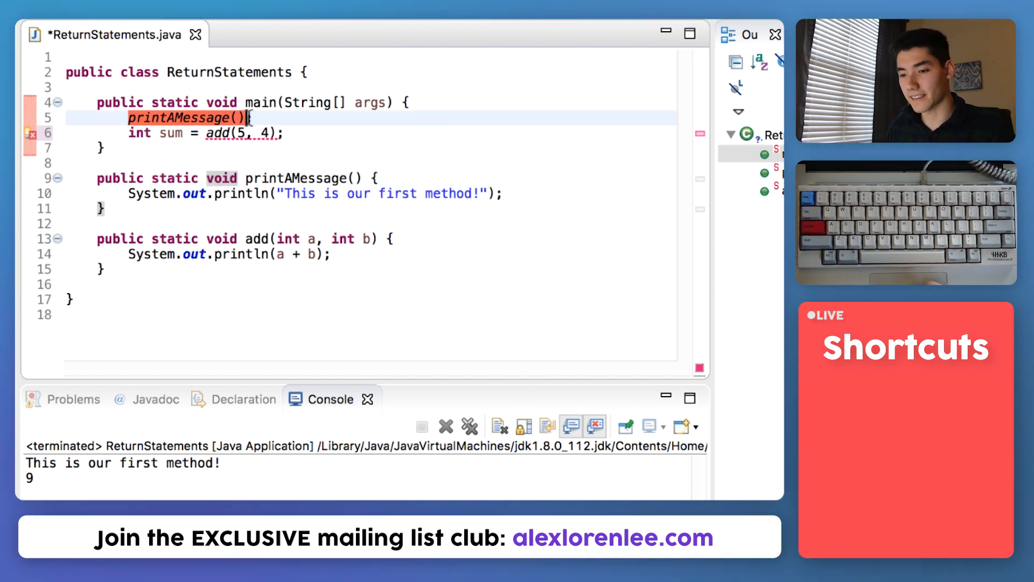
pyautogui.write(';')
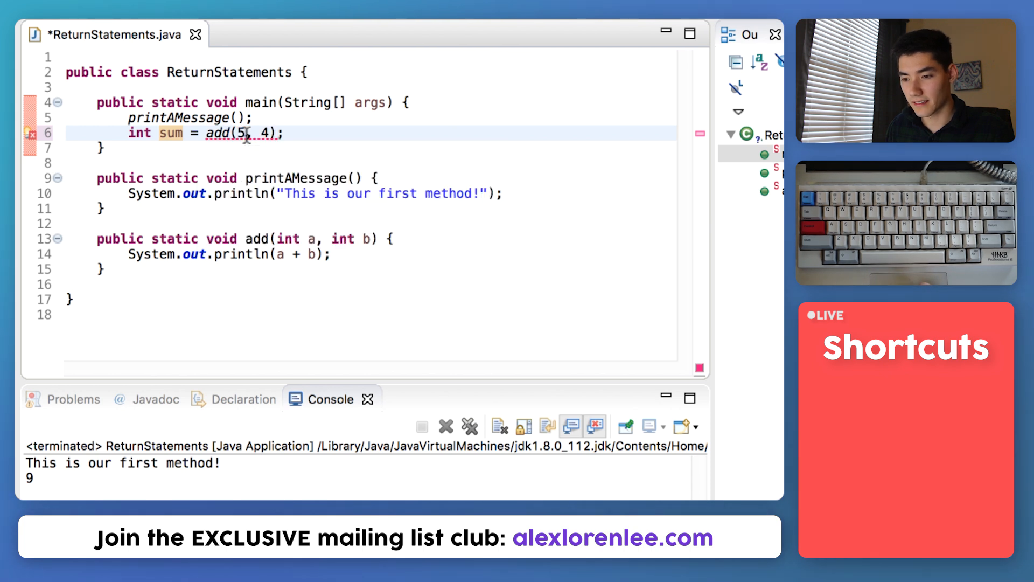
pyautogui.doubleClick(221, 238)
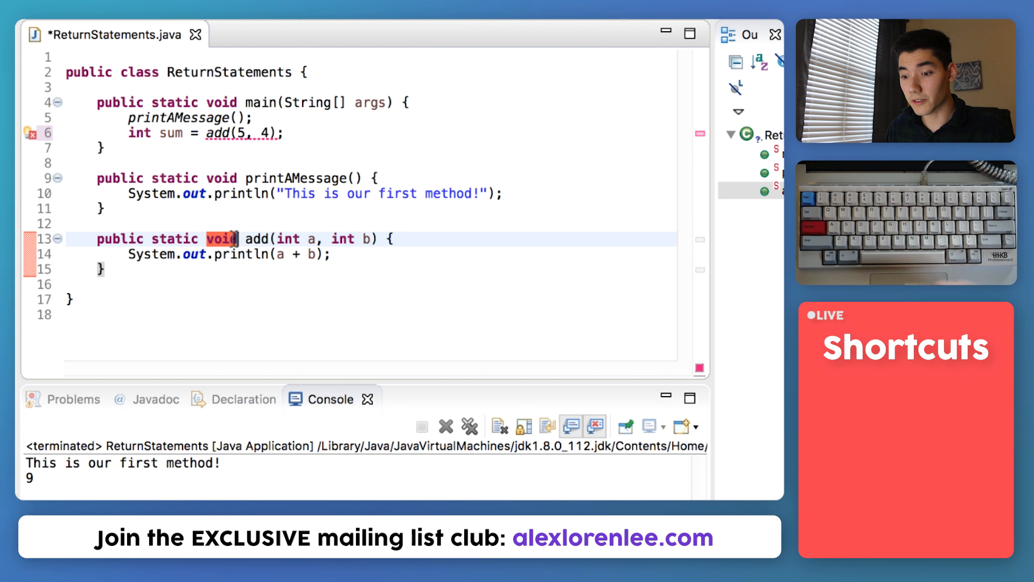
pyautogui.moveTo(236, 238)
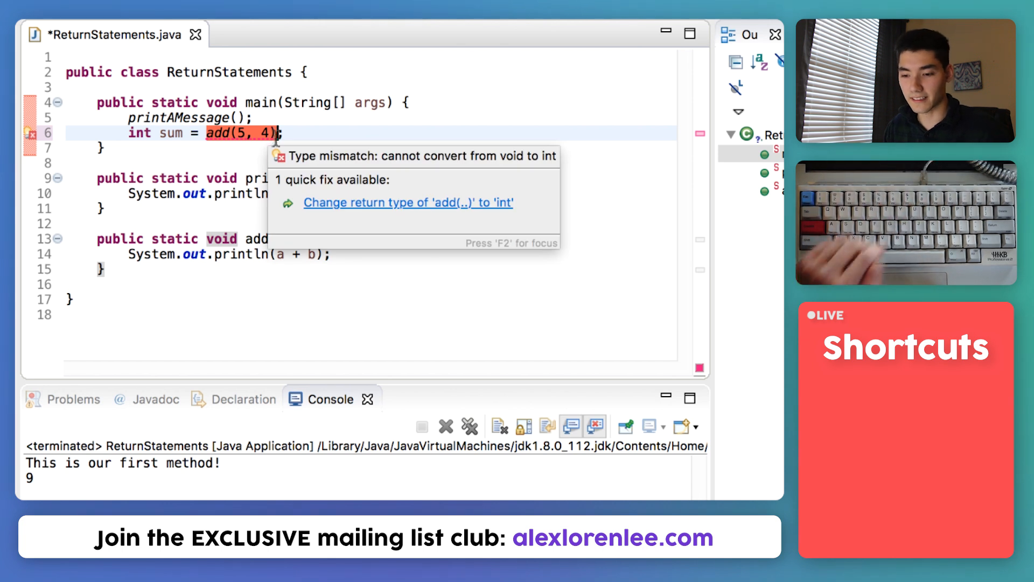
pyautogui.moveTo(254, 238)
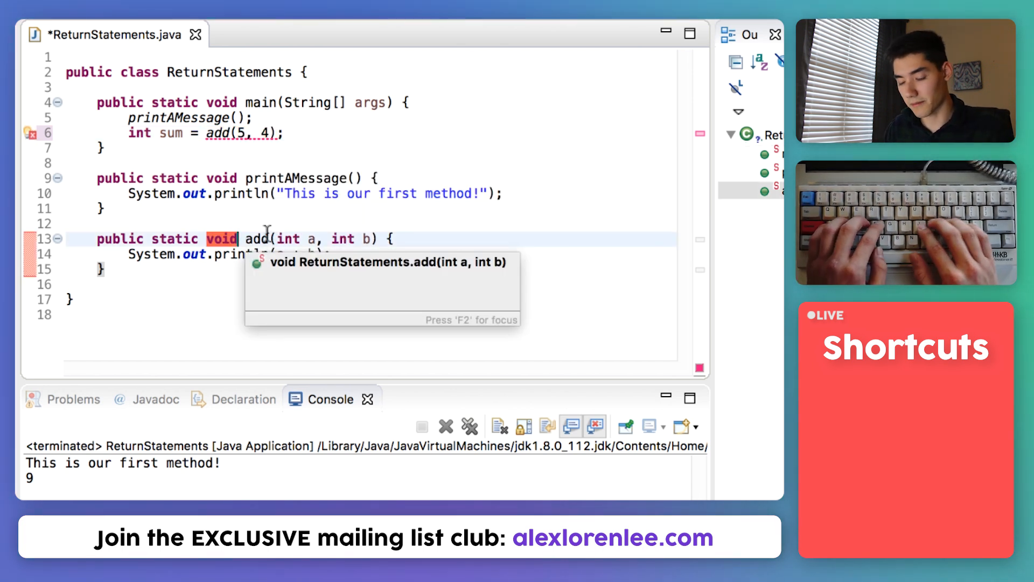
# Change add's return type to int and use the quick fix to return a + b.
pyautogui.write('int')
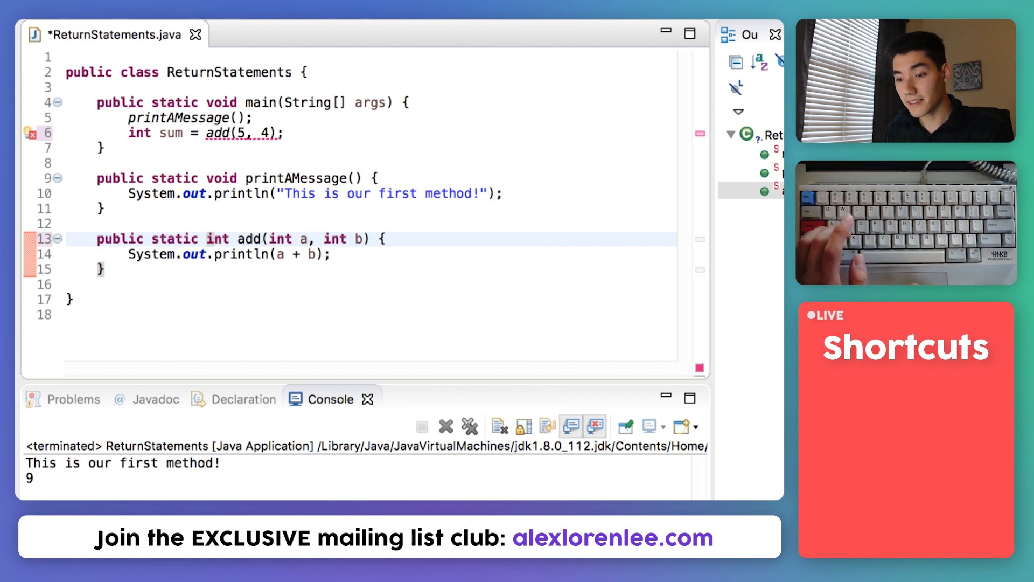
pyautogui.click(28, 238)
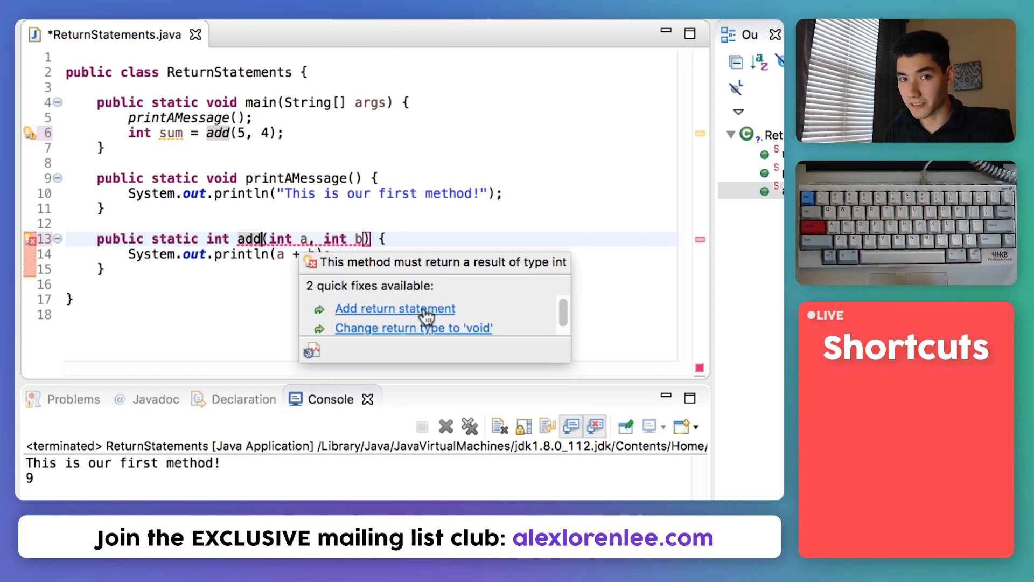
pyautogui.click(395, 308)
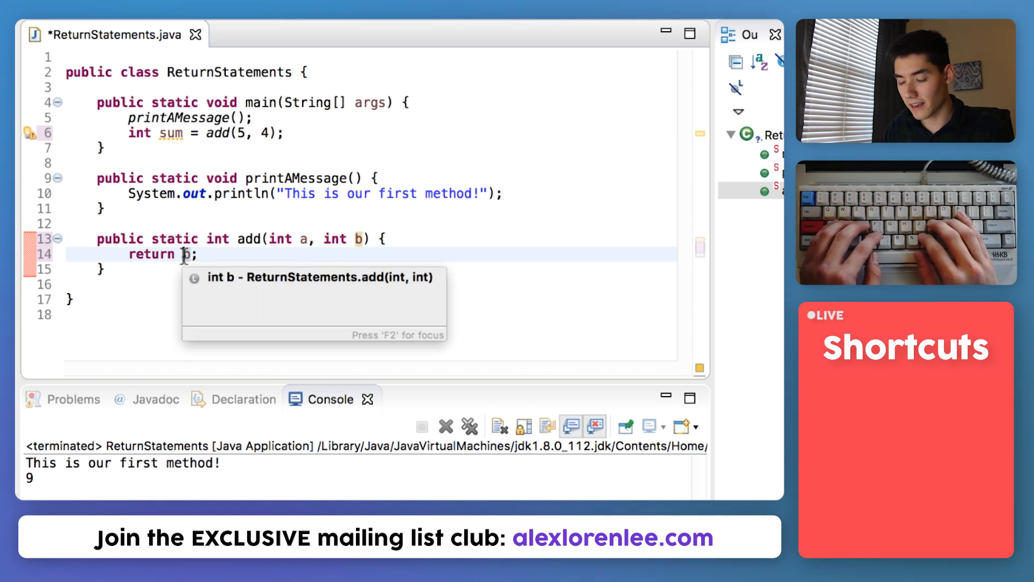
pyautogui.write('a +')
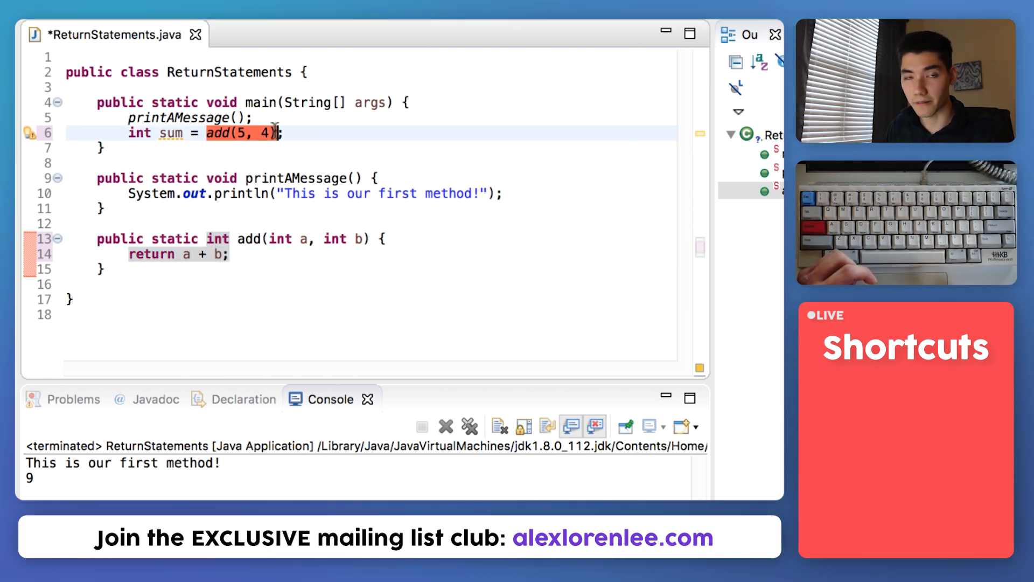
# Print sum in main with System.out.println(sum);.
pyautogui.write('Systeml')
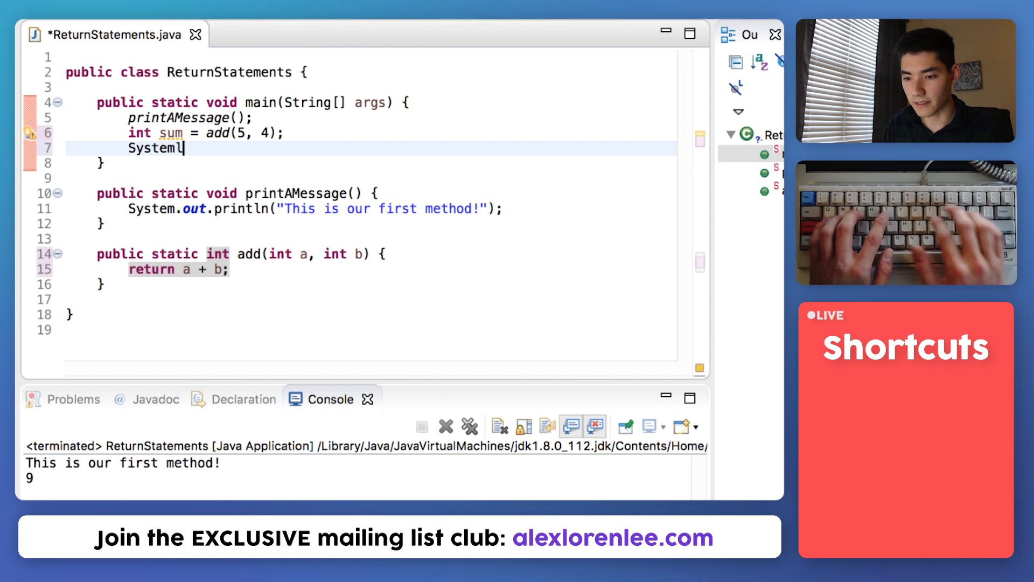
pyautogui.write('.out.print')
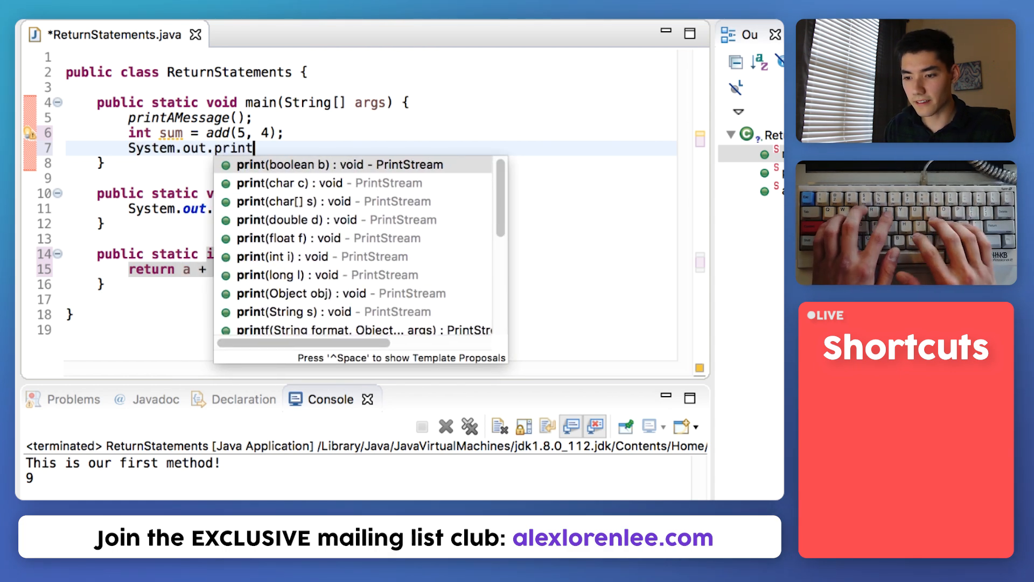
pyautogui.write('ln(sum);')
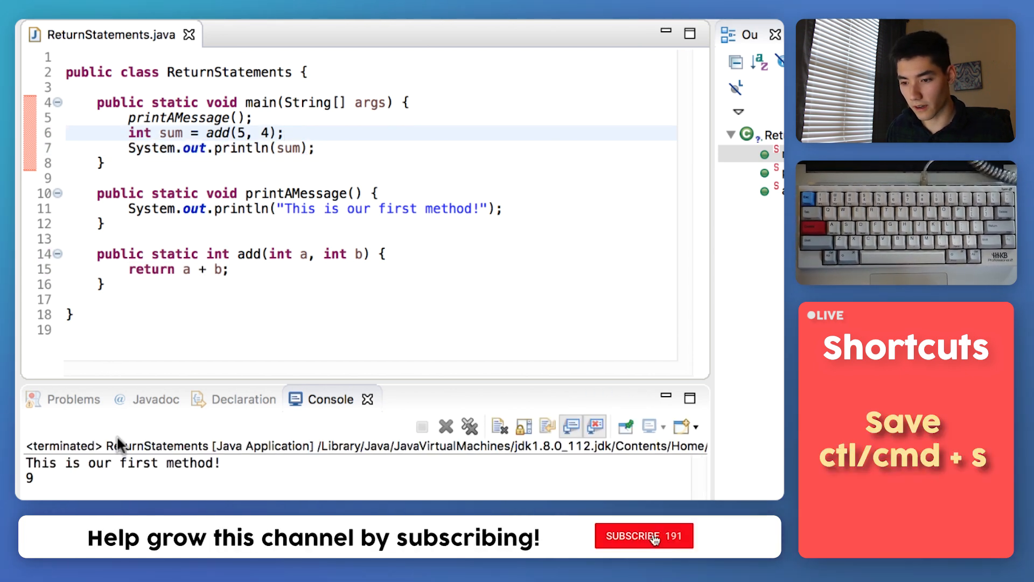
pyautogui.click(643, 535)
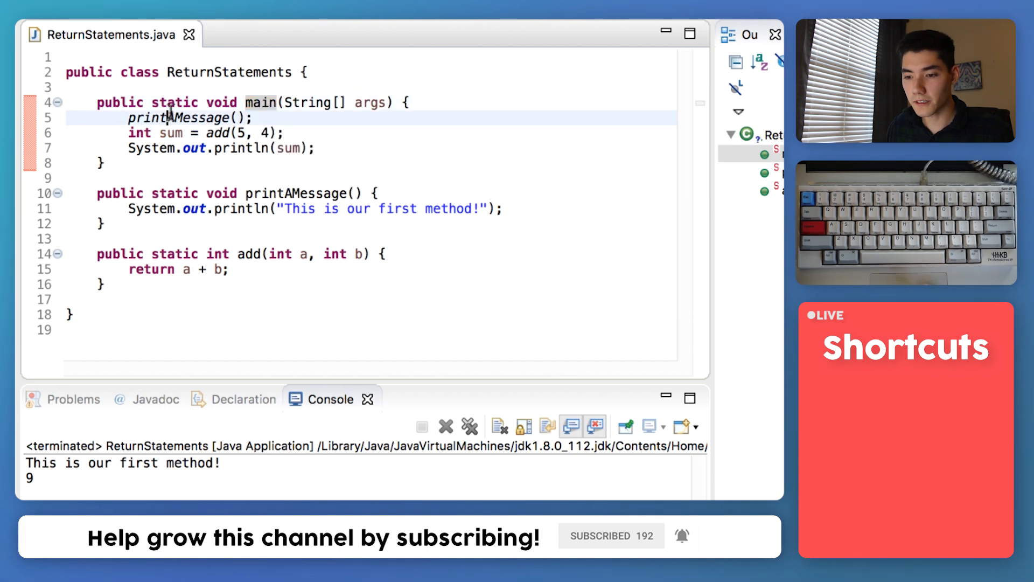
pyautogui.doubleClick(178, 118)
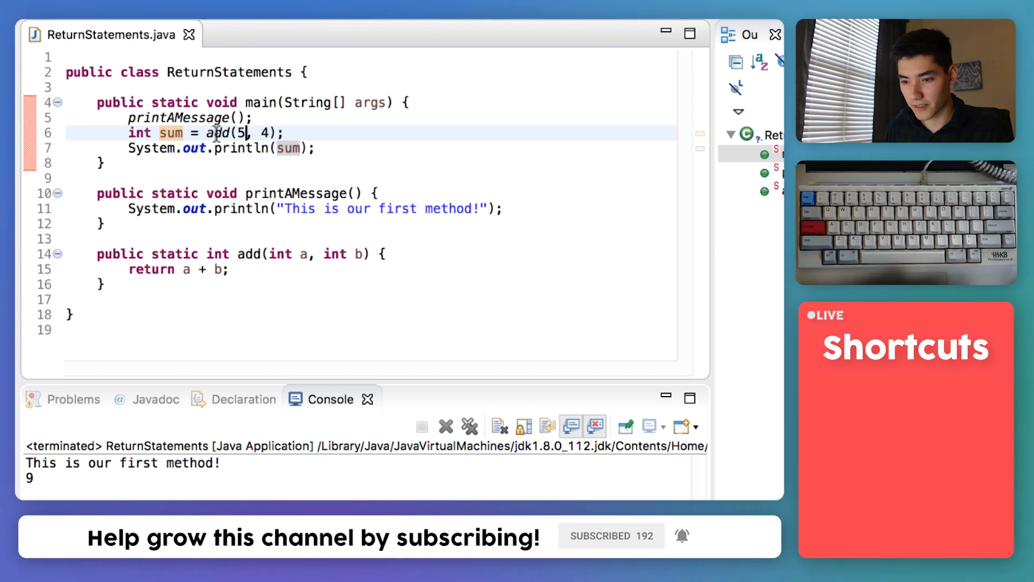
pyautogui.doubleClick(250, 253)
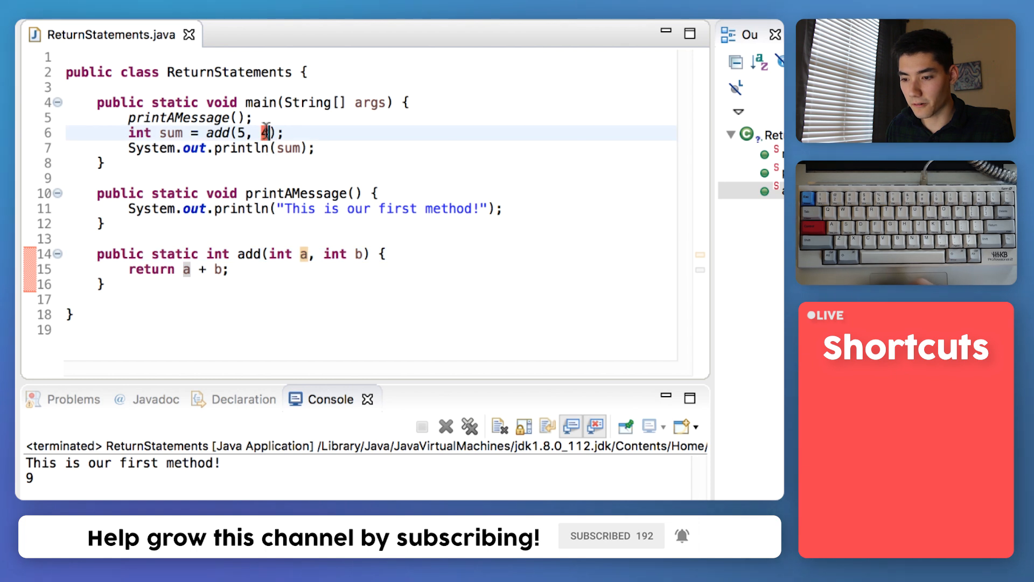
pyautogui.click(357, 253)
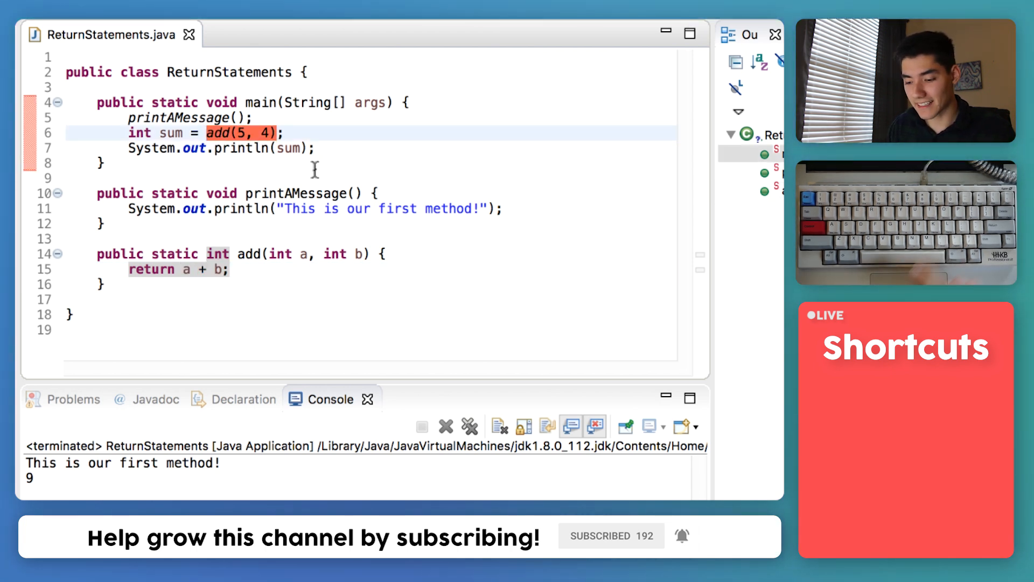
# Briefly replace the call with 9, restore it, and change it to add(5, 8).
pyautogui.write('9')
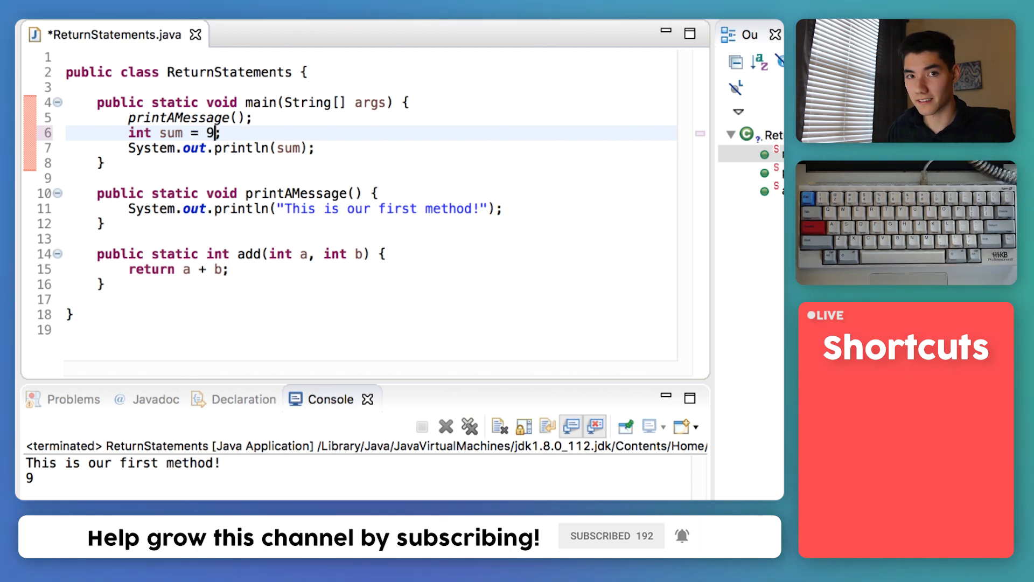
pyautogui.write('add(5, 4)')
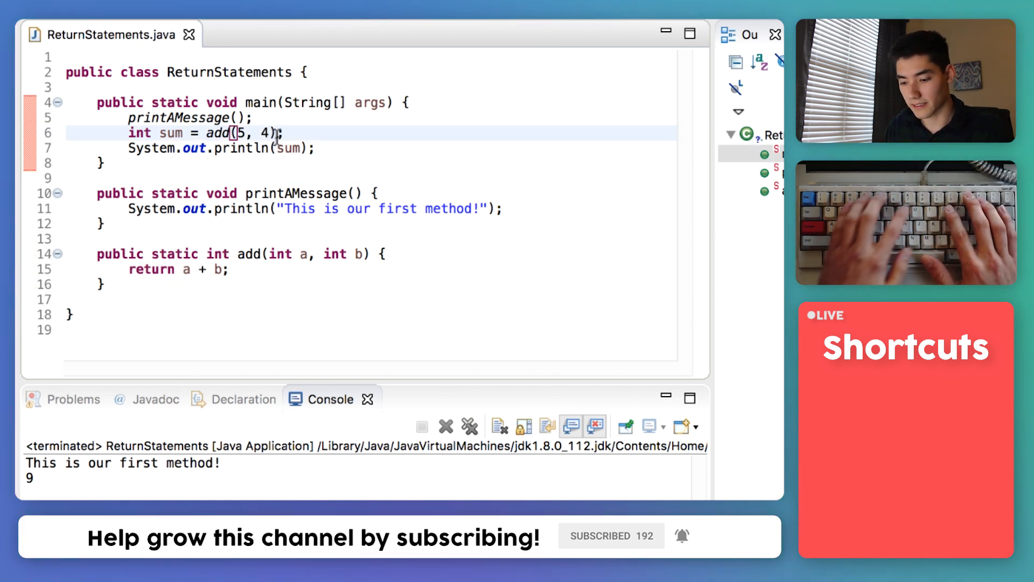
pyautogui.write('8')
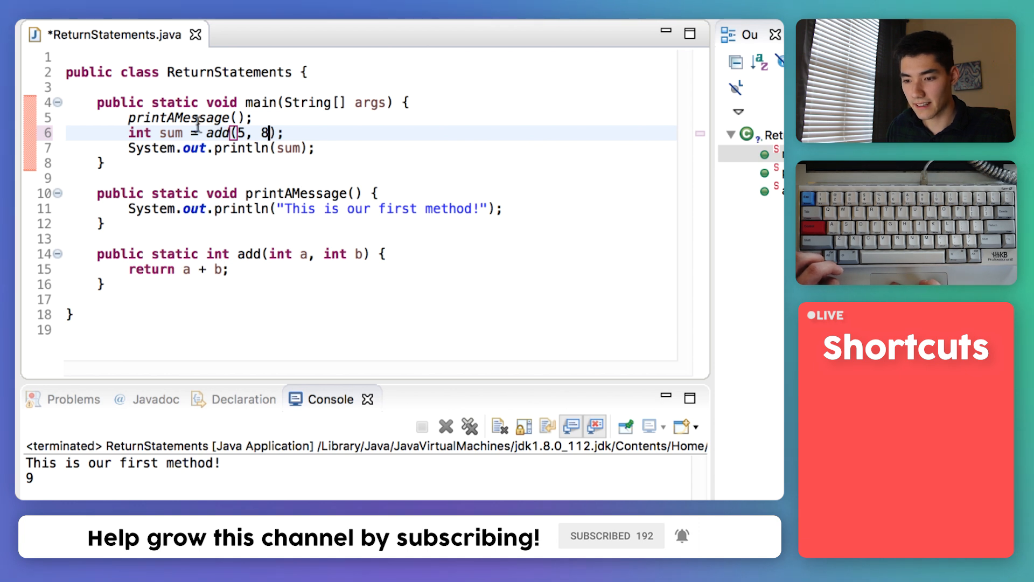
pyautogui.doubleClick(218, 133)
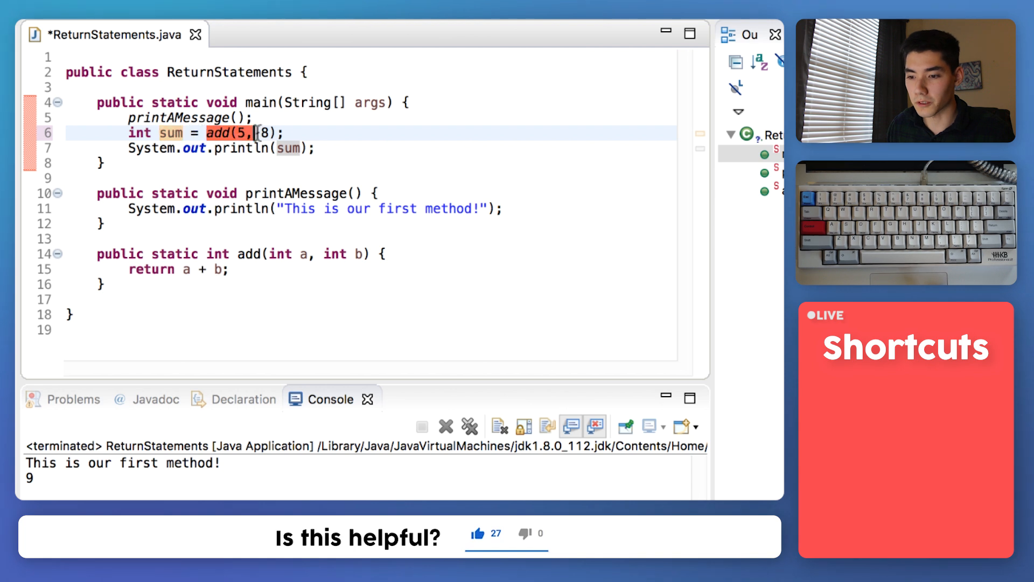
pyautogui.write('" "')
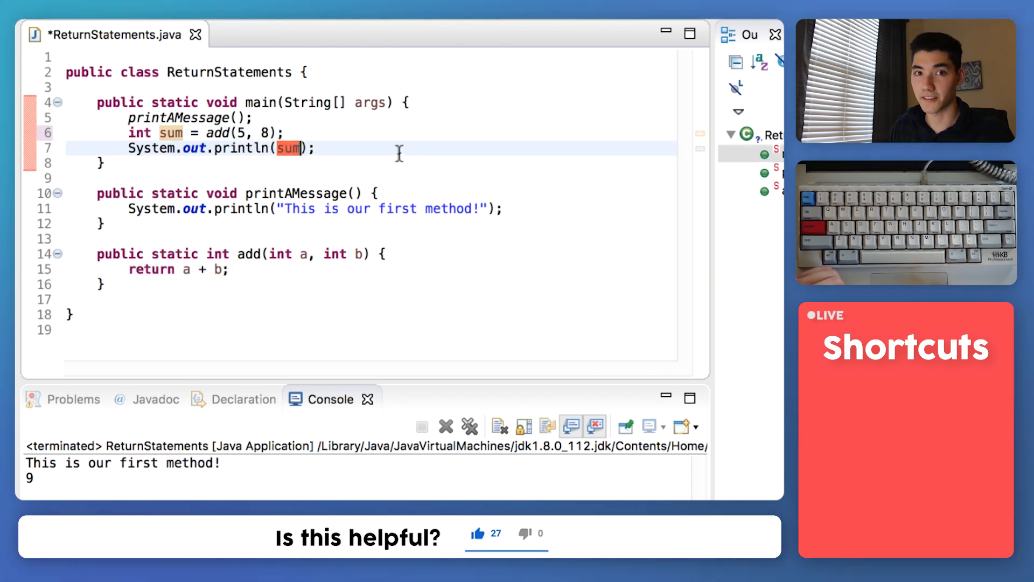
# Save and run so the console prints 13, highlighting the result and add's return type.
pyautogui.press('cmd+s')
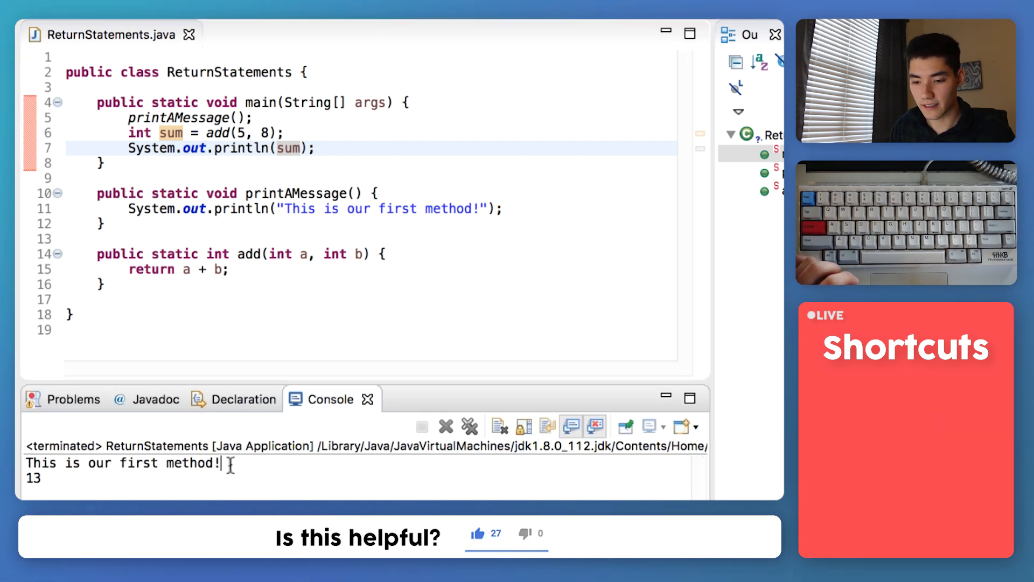
pyautogui.doubleClick(33, 478)
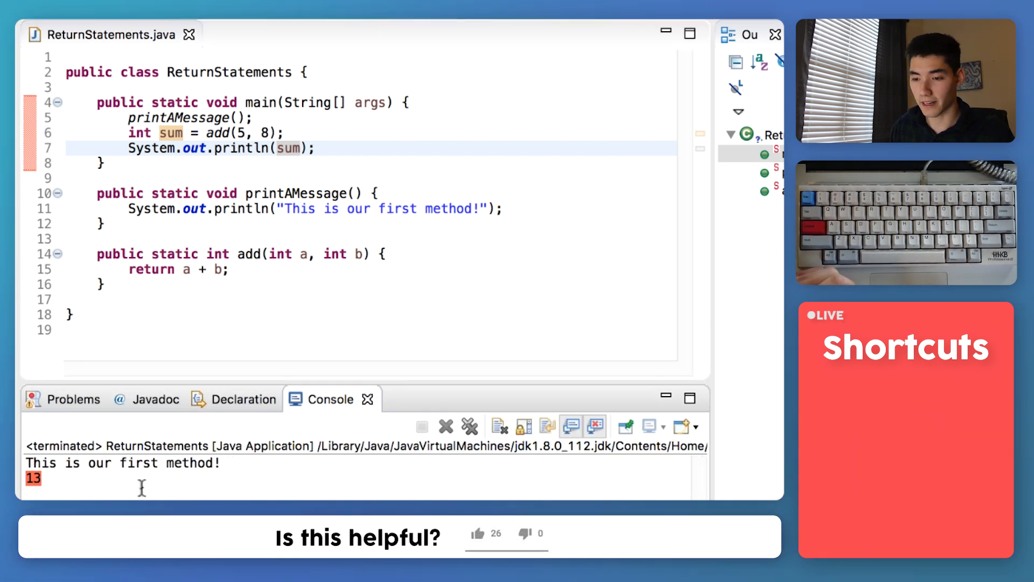
pyautogui.click(478, 547)
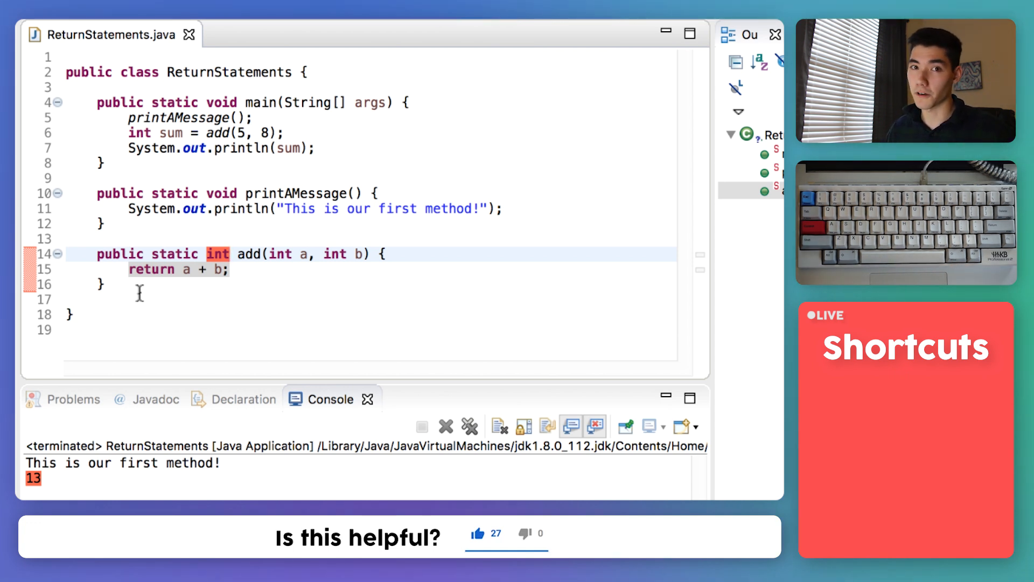
# Declare a new public static String caps() method below add.
pyautogui.press('Enter')
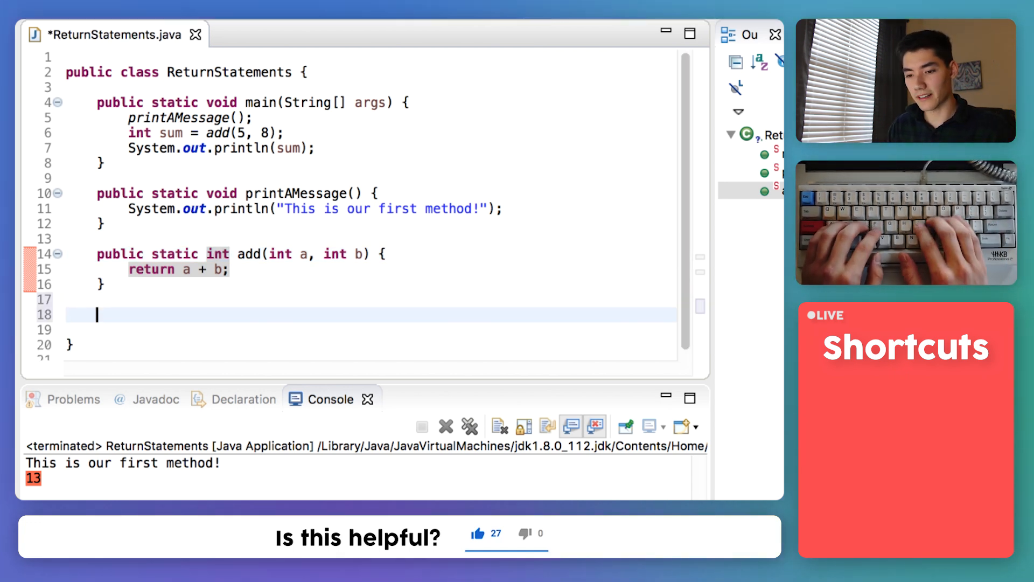
pyautogui.write('public c')
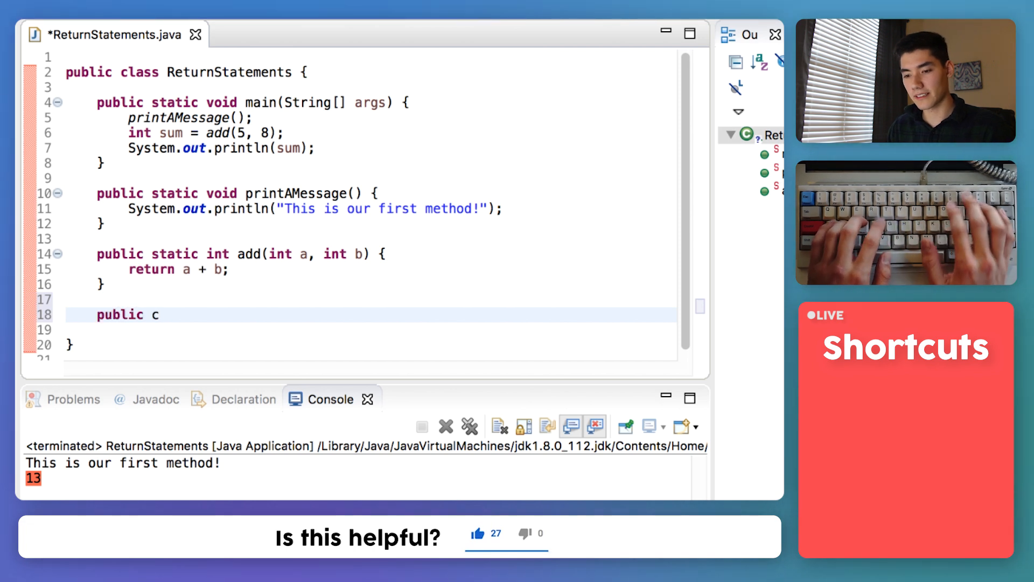
pyautogui.write('static')
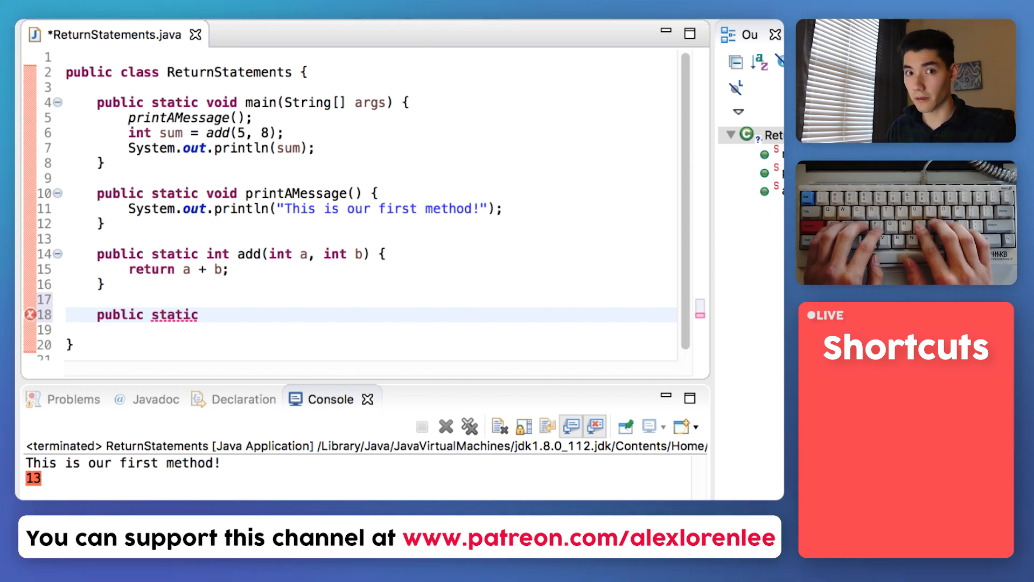
pyautogui.write('Stri')
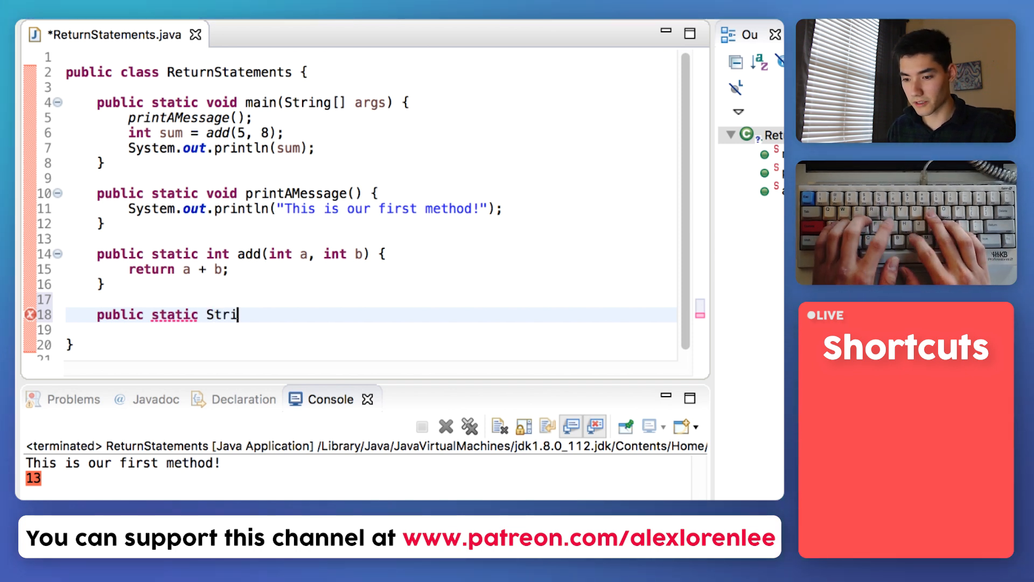
pyautogui.write('ng')
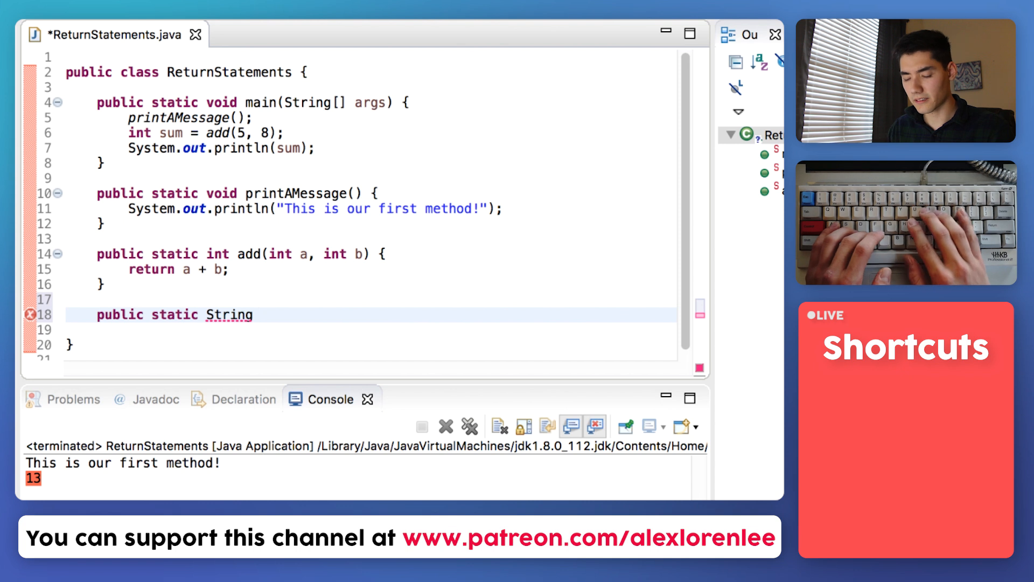
pyautogui.write('caps() {')
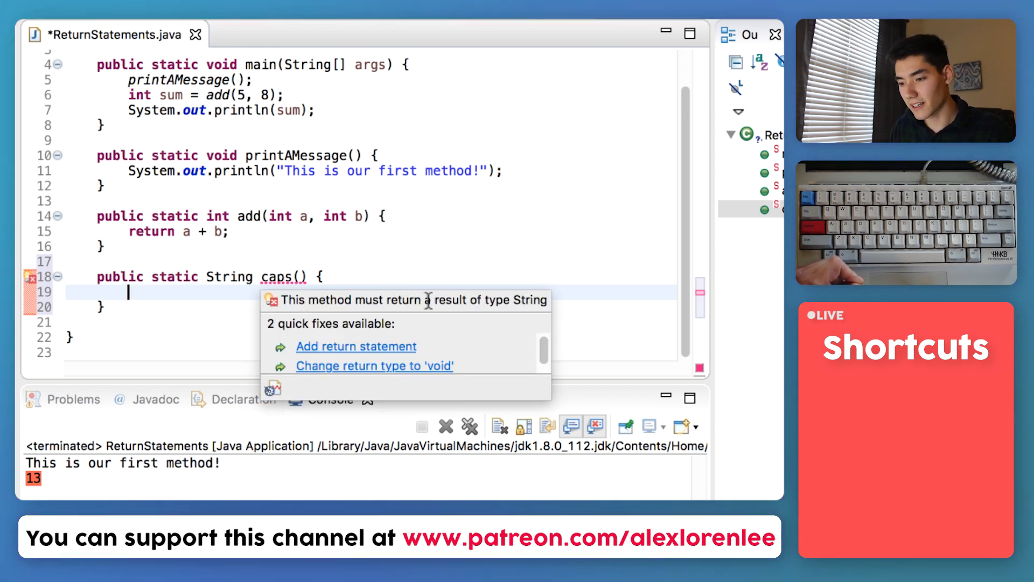
pyautogui.moveTo(517, 315)
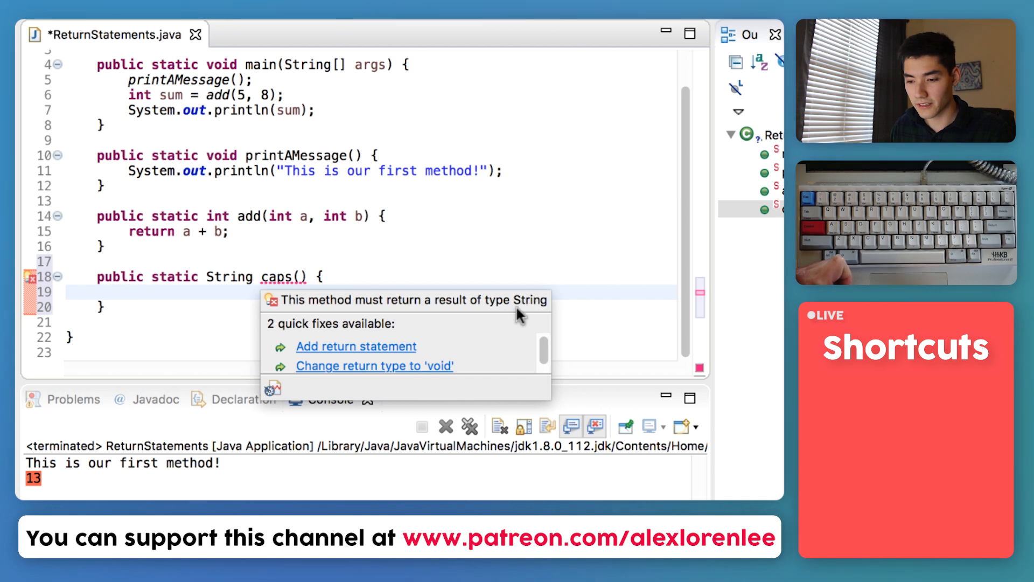
# Give caps a body that returns an empty string "".
pyautogui.click(172, 297)
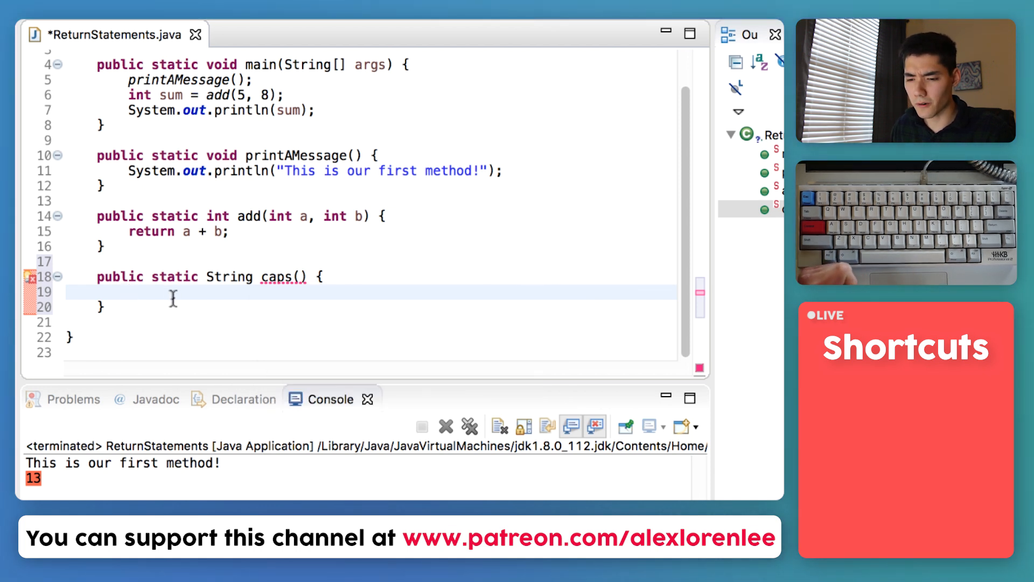
pyautogui.write('ret')
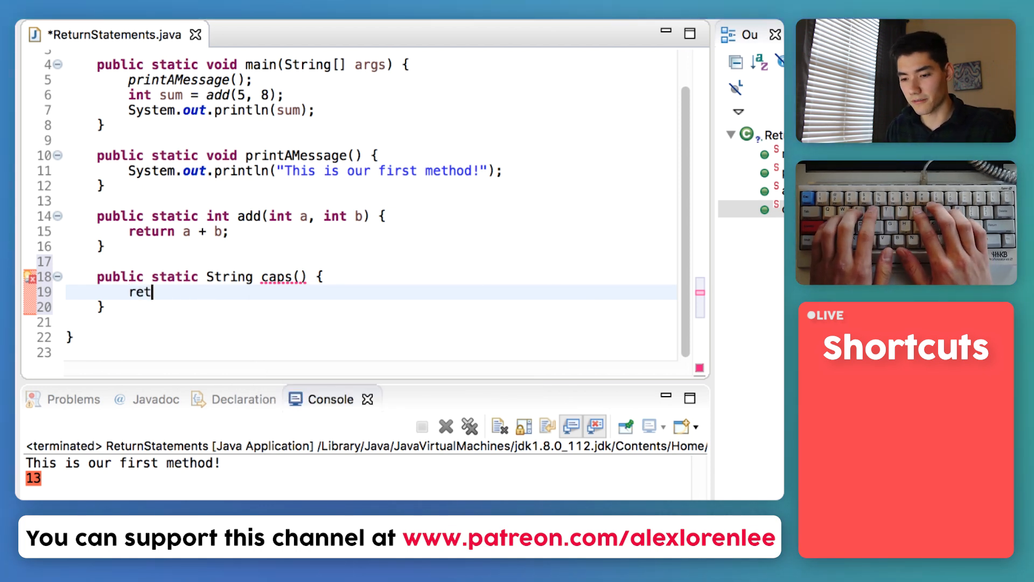
pyautogui.write('urn')
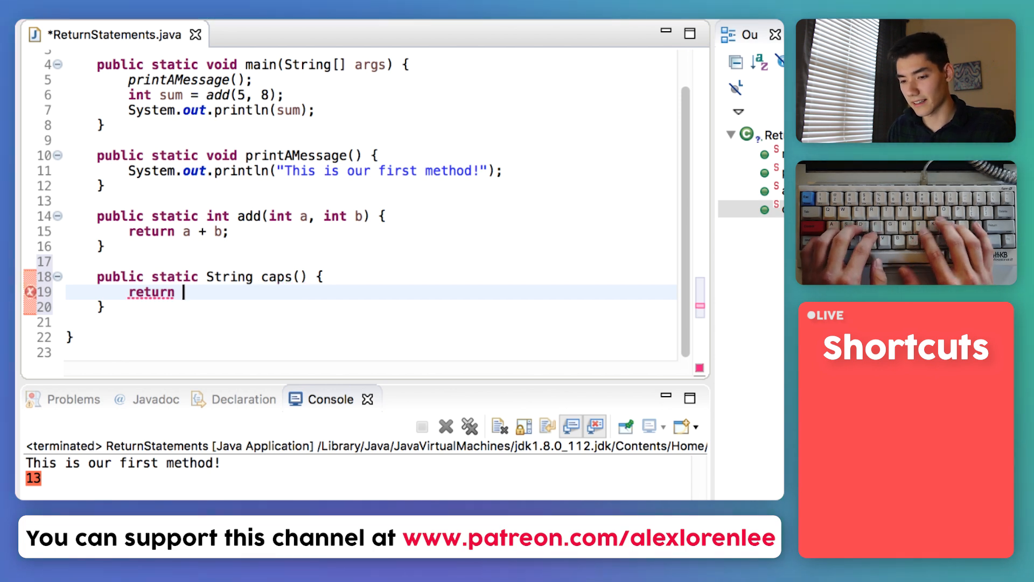
pyautogui.write('"";')
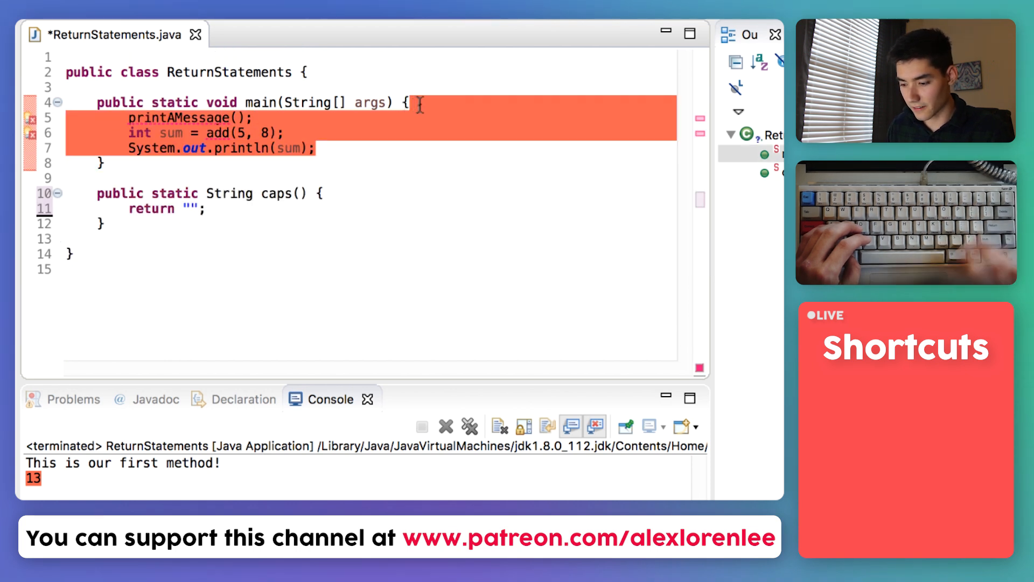
# Replace main's body with String shouting = caps(); and add a String s parameter to caps.
pyautogui.press('Delete')
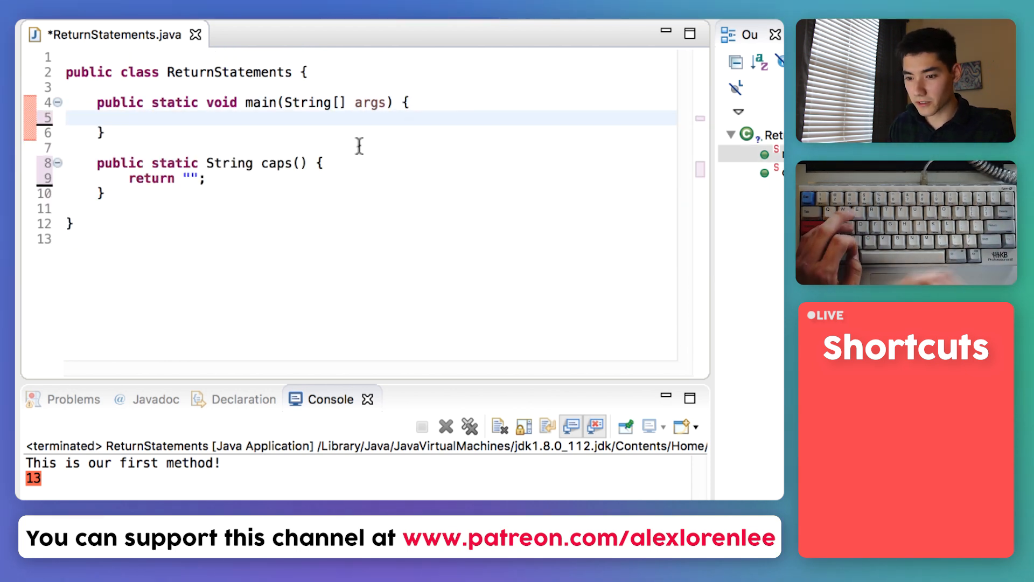
pyautogui.write('String')
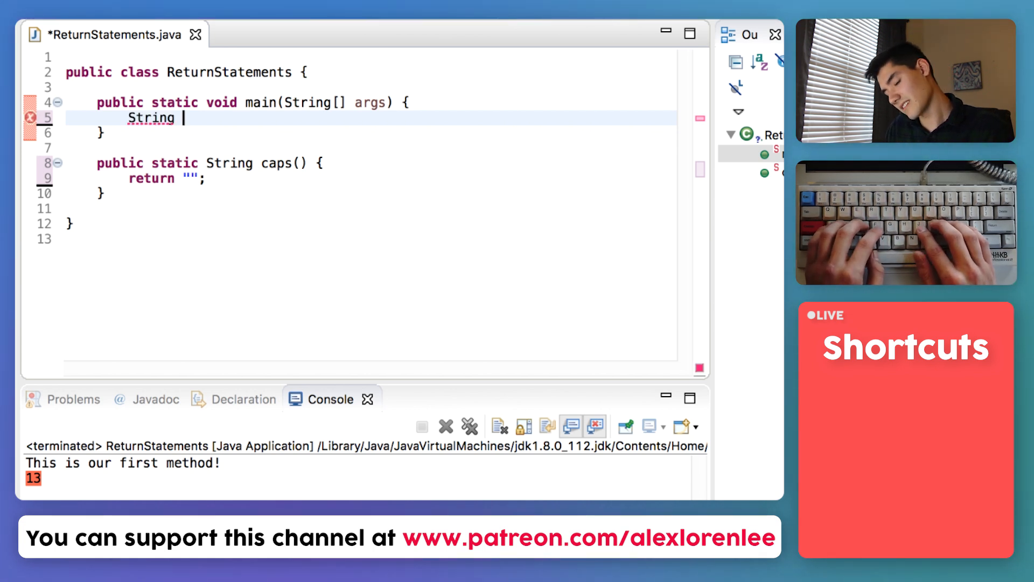
pyautogui.write('shou')
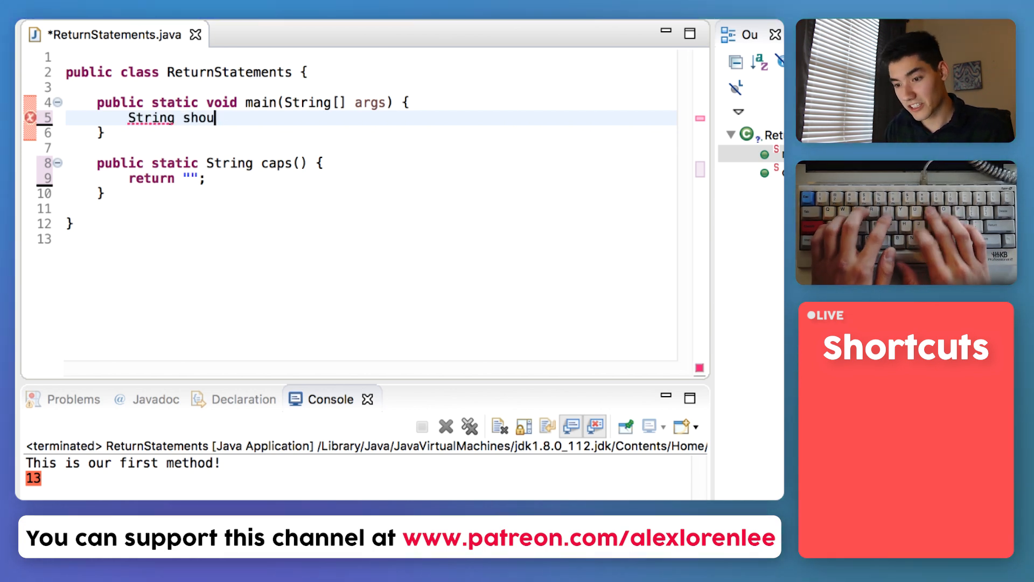
pyautogui.write('ting =')
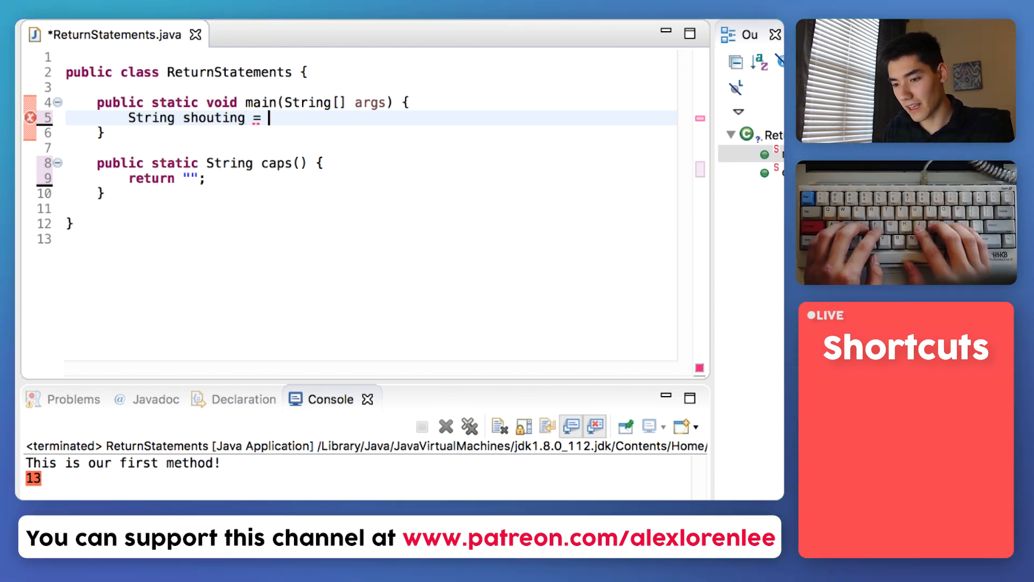
pyautogui.write('caps()')
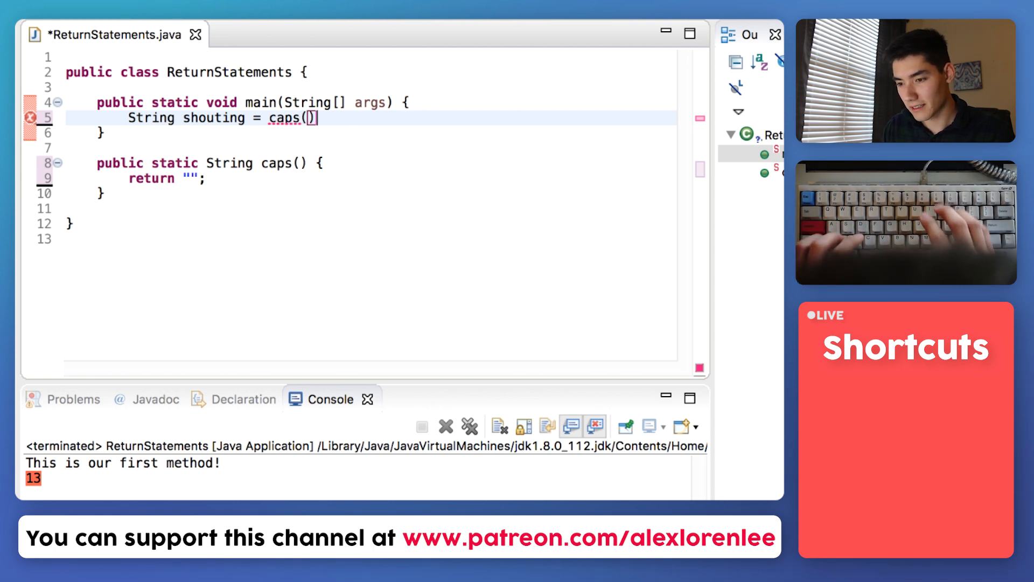
pyautogui.write(';')
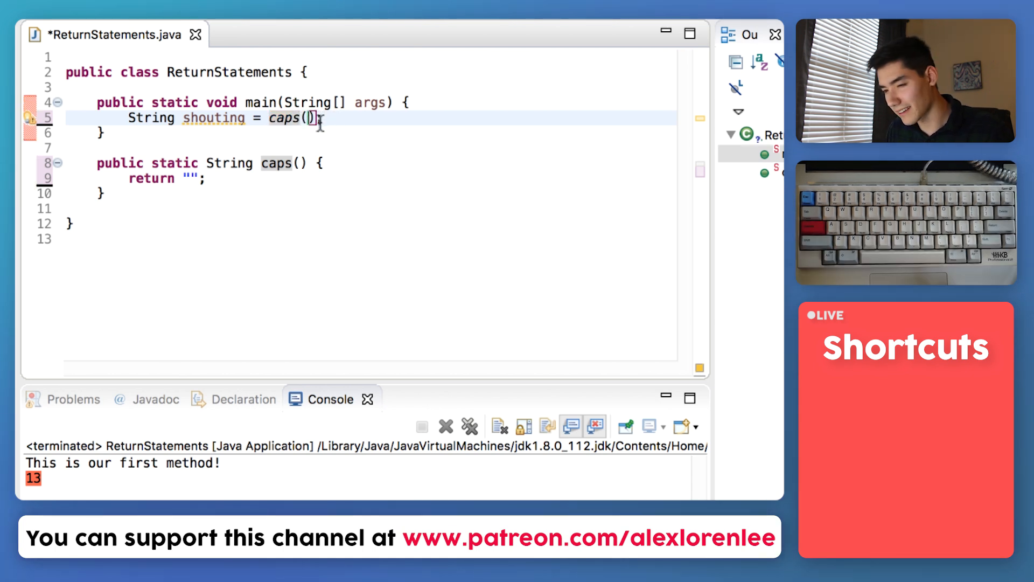
pyautogui.write(';')
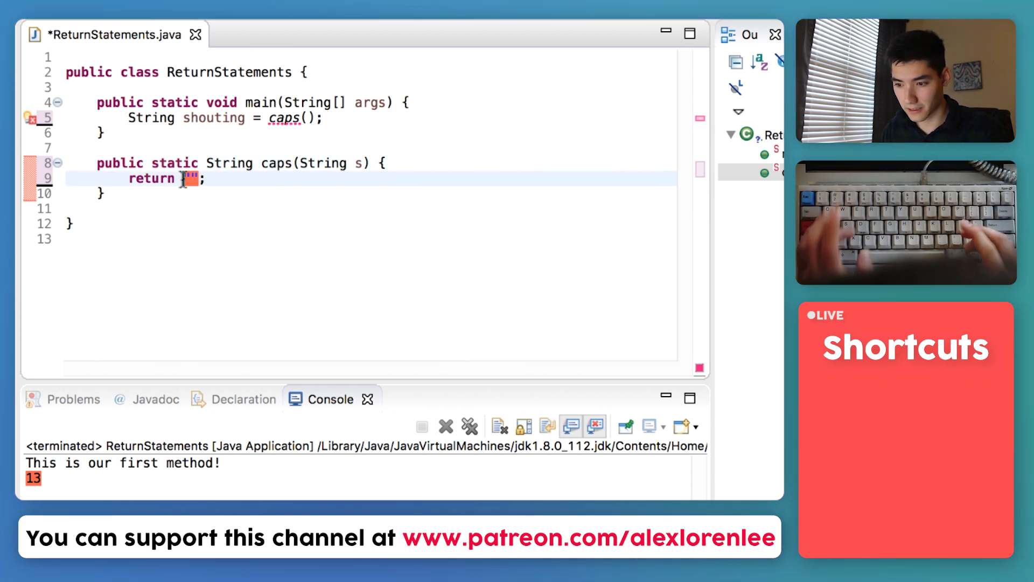
# Make caps return s.toUpperCase(), choosing toUpperCase from content assist.
pyautogui.write('s.')
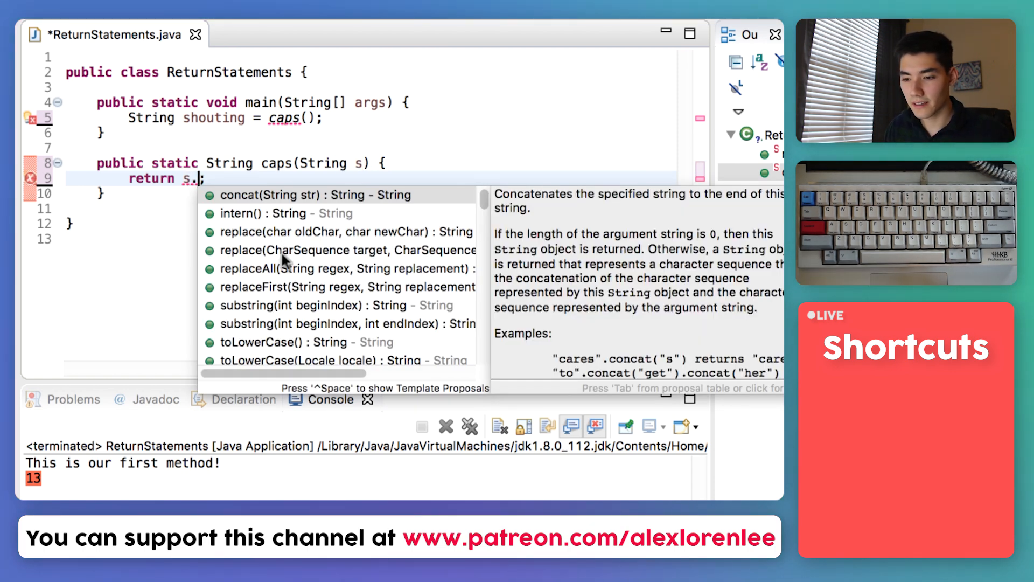
pyautogui.scroll(-3)
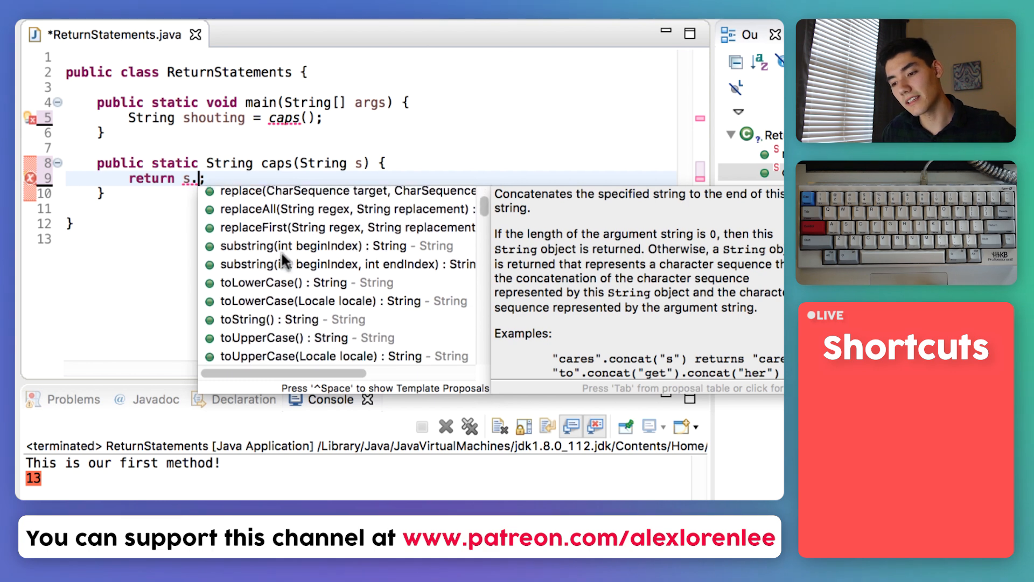
pyautogui.scroll(-3)
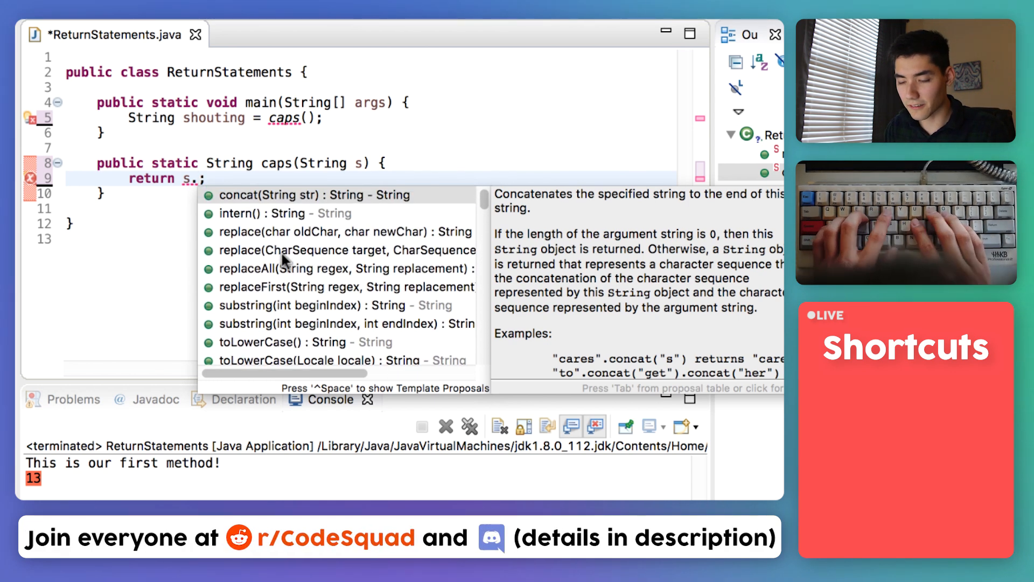
pyautogui.write('toUpperCase(')
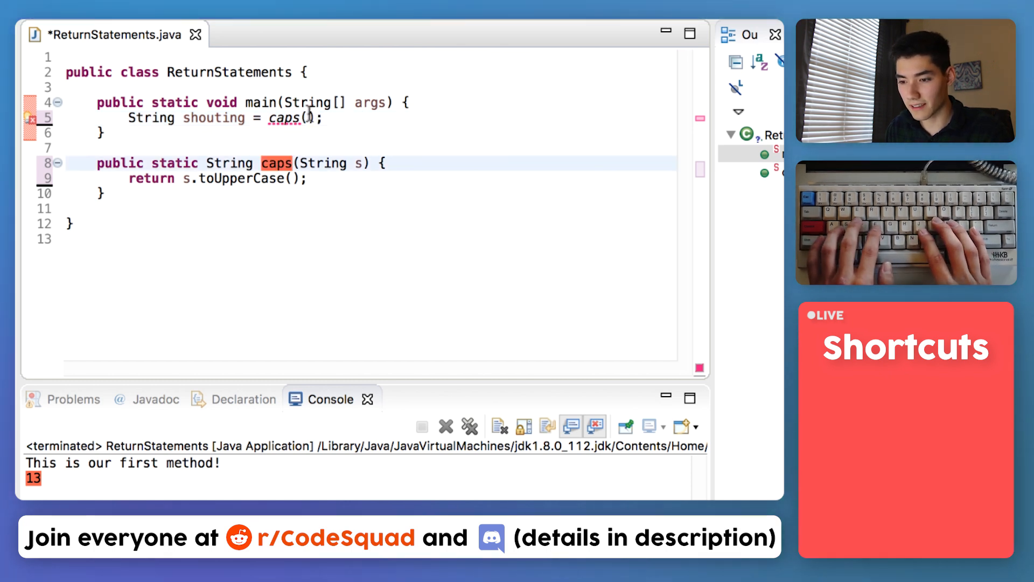
# Pass "why are you reading my diary mom?" to caps and print shouting in main.
pyautogui.write('"why are you reading my diary mom?"')
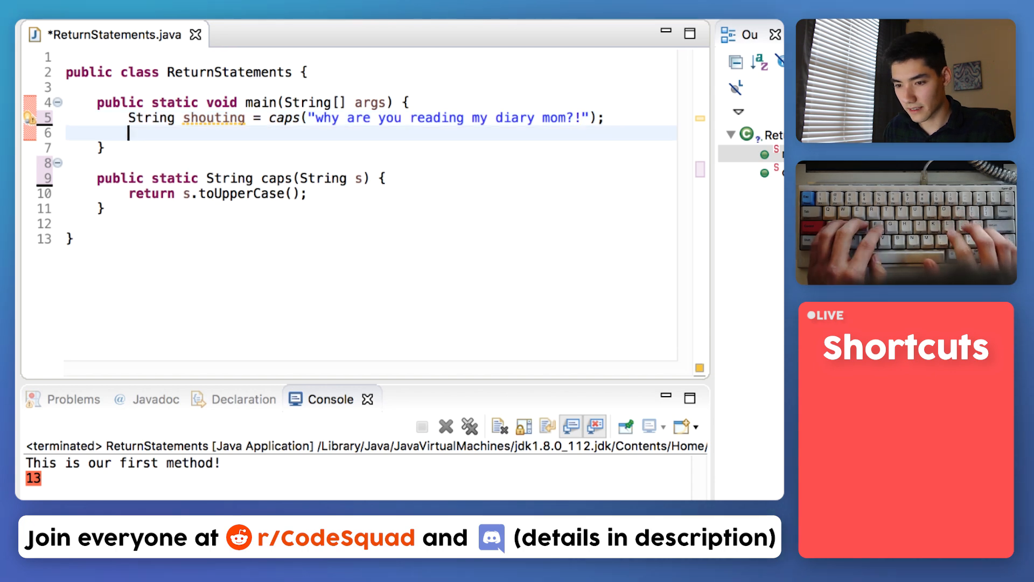
pyautogui.write('System.out.println(shouting);')
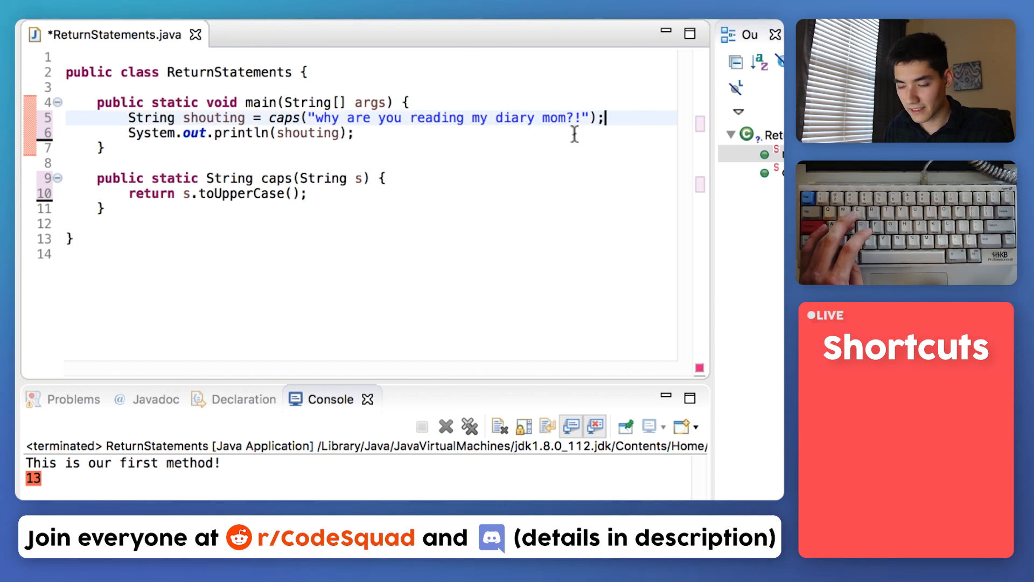
# Save and run the program so the console shows WHY ARE YOU READING MY DIARY MOM?!
pyautogui.press('cmd+s')
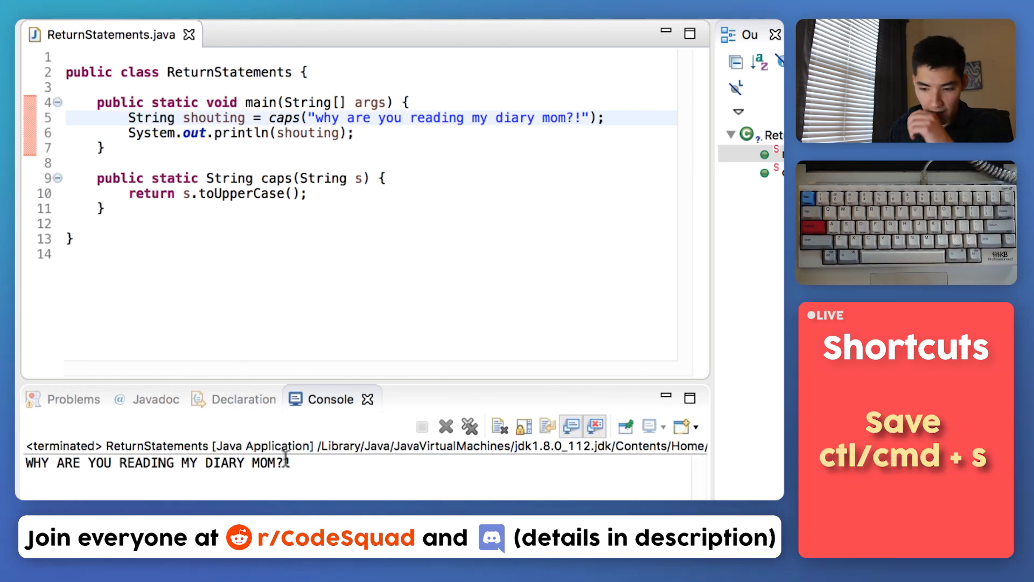
pyautogui.moveTo(26, 462); pyautogui.dragTo(289, 462)
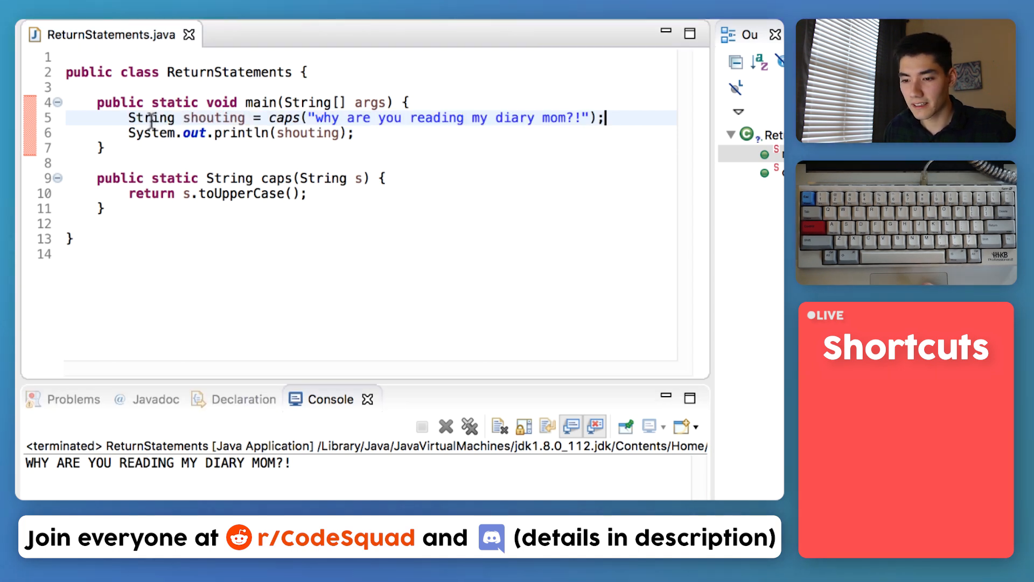
pyautogui.doubleClick(152, 119)
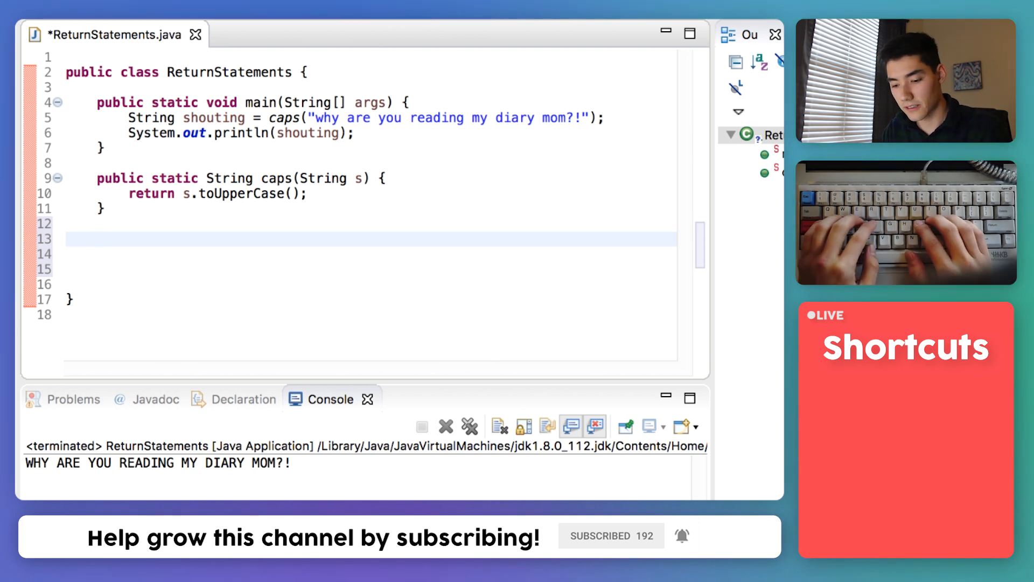
# Declare public static int[] gimmeArrayFromInts(int a, int b, int c) with an empty body.
pyautogui.write('public static')
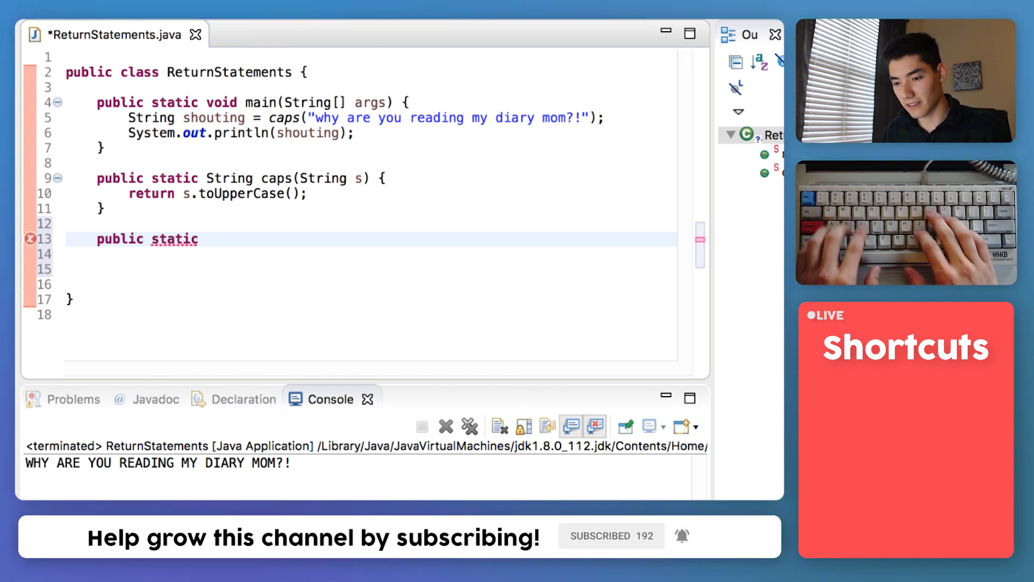
pyautogui.write('int')
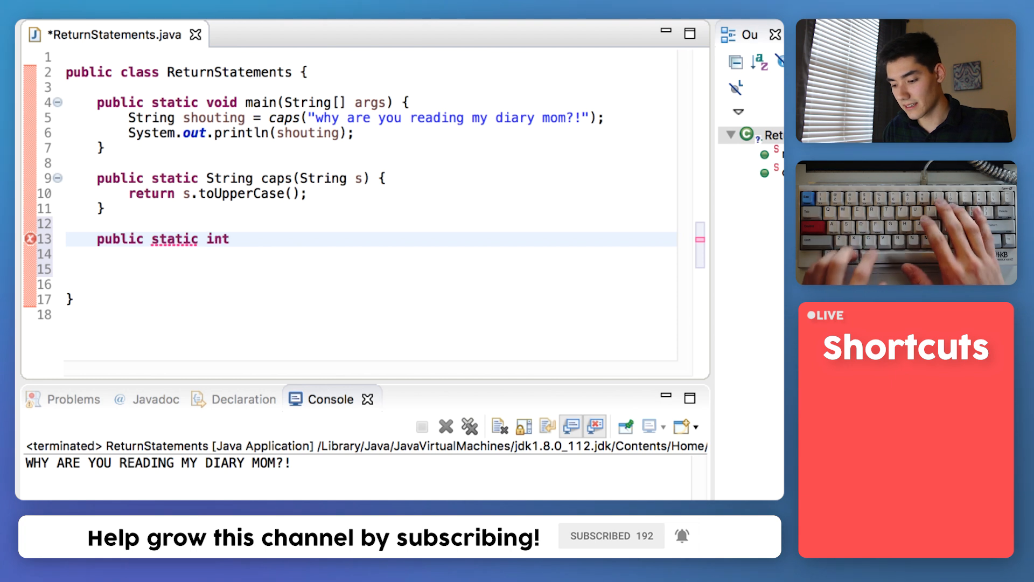
pyautogui.write('[]')
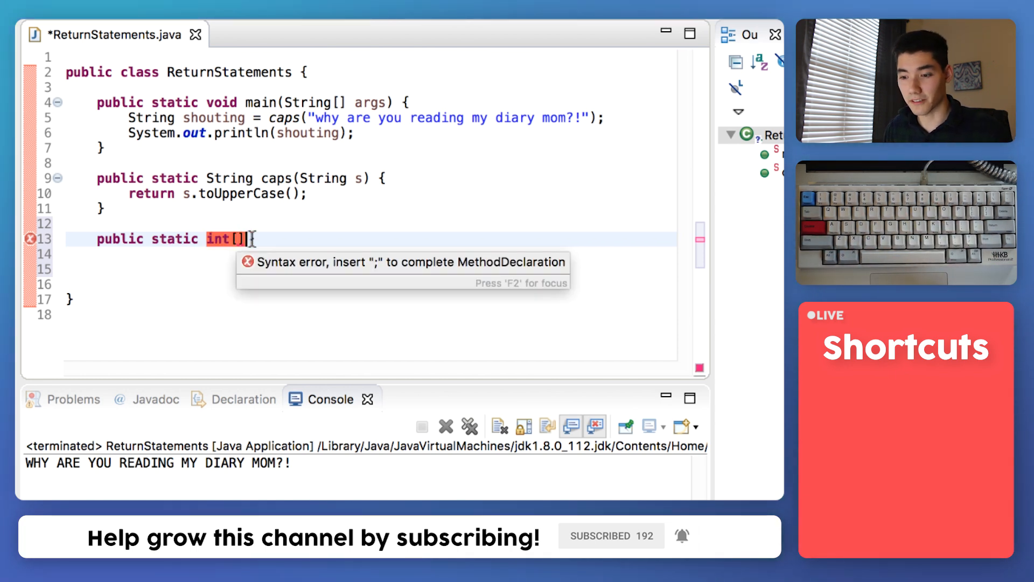
pyautogui.write('gimme')
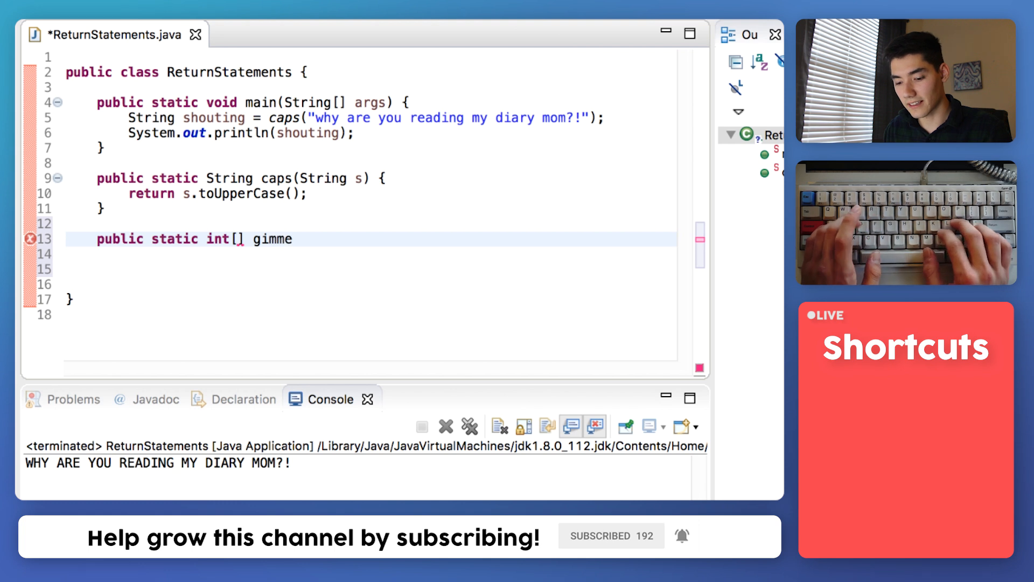
pyautogui.write('Array')
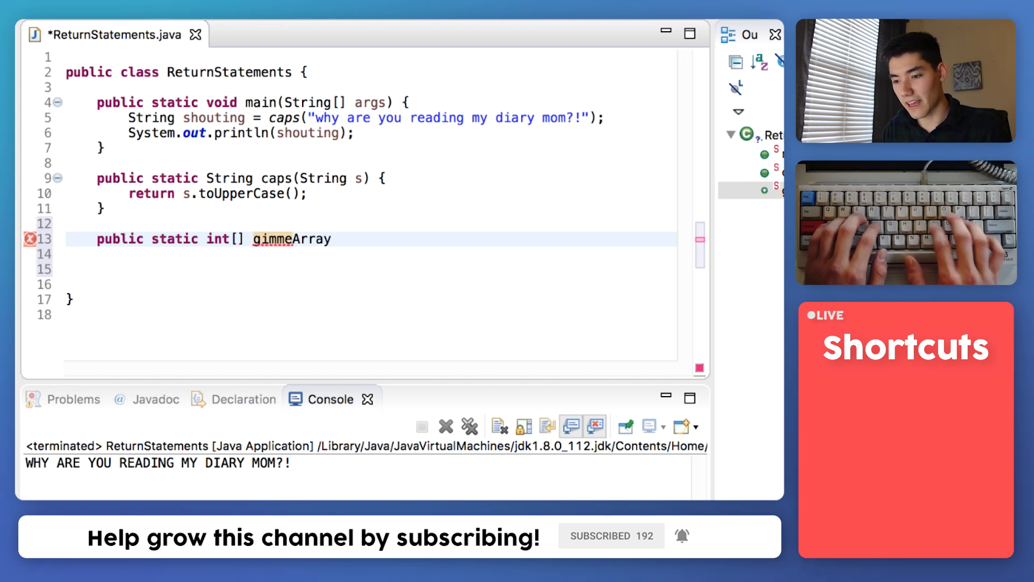
pyautogui.write('FromInts')
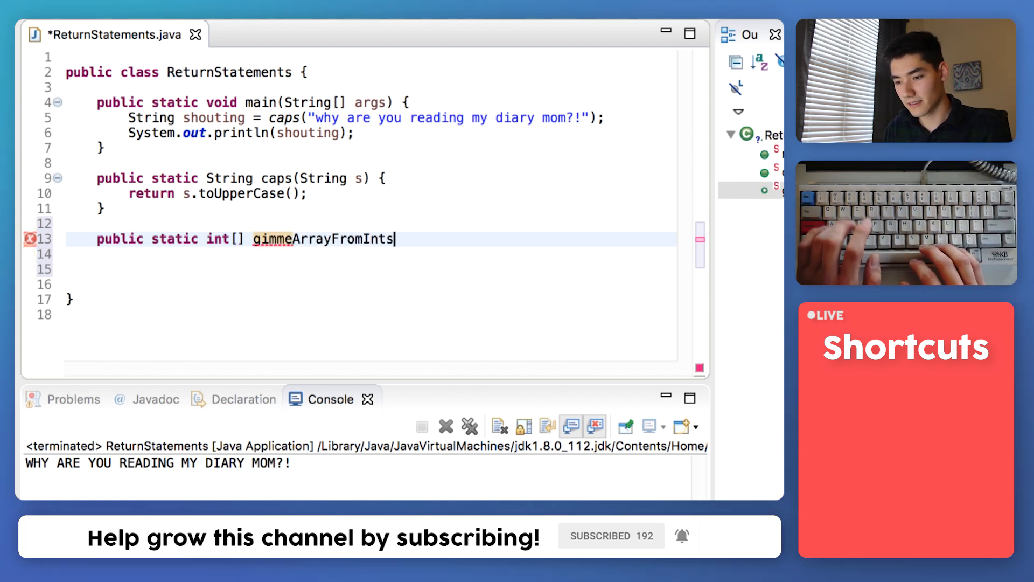
pyautogui.write('()')
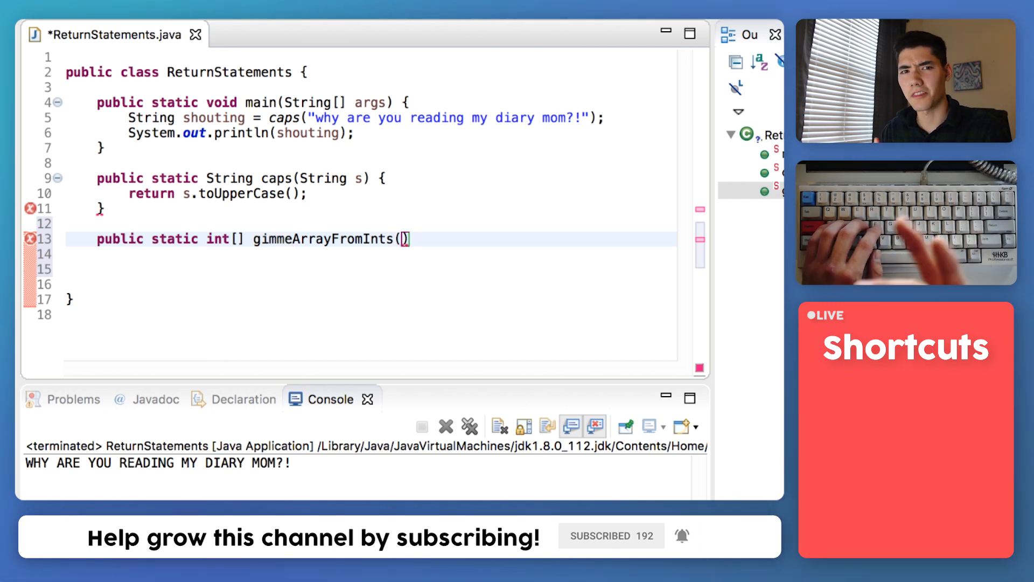
pyautogui.write('int a, int b')
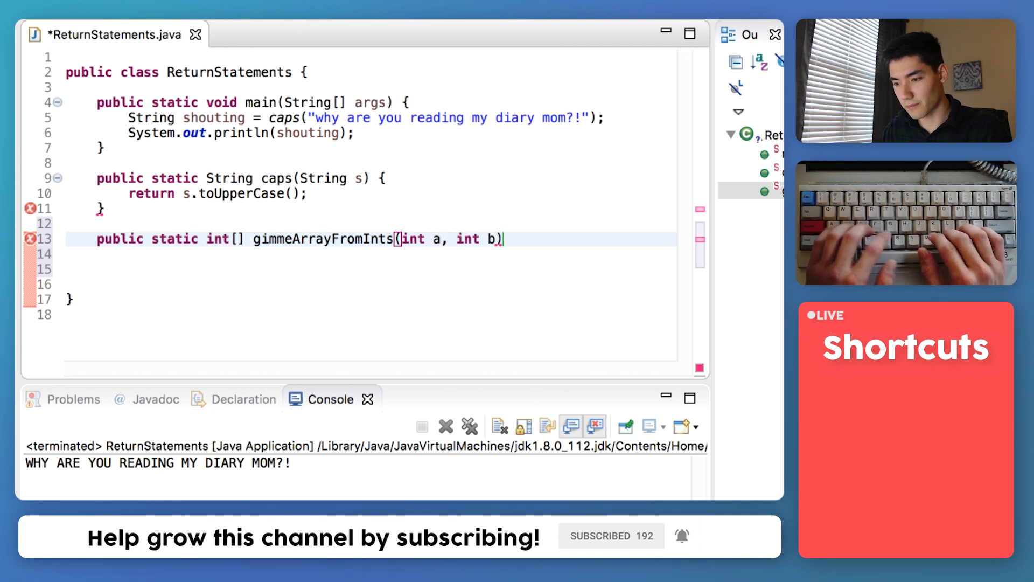
pyautogui.write(', int c')
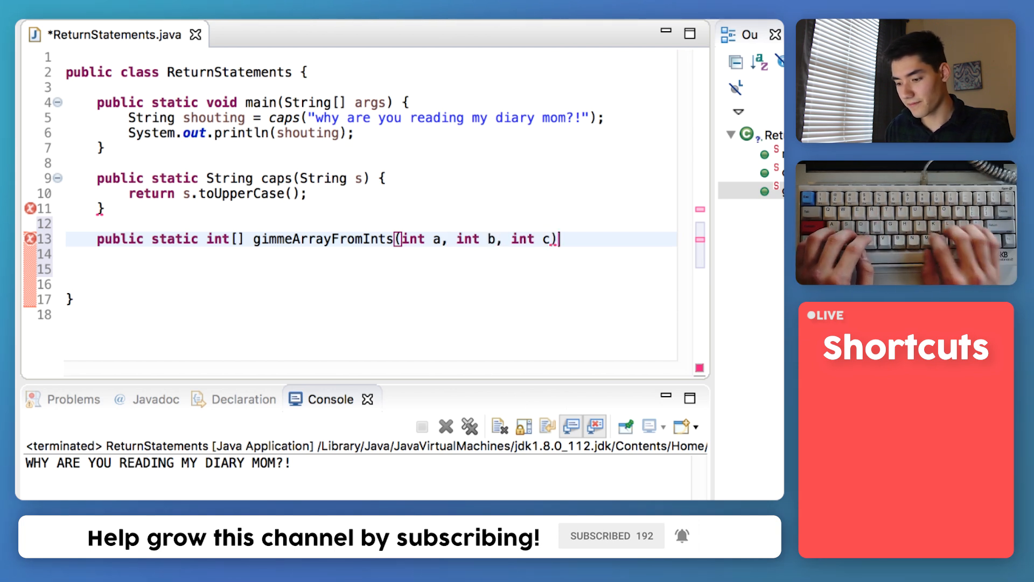
pyautogui.write('{')
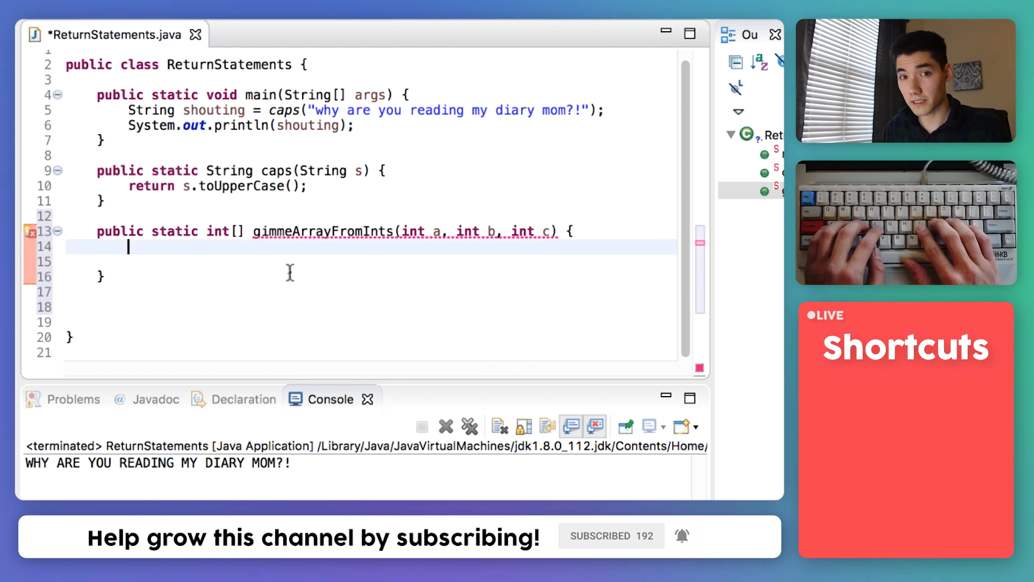
# Create int[] array = new int[3] inside gimmeArrayFromInts.
pyautogui.write('int')
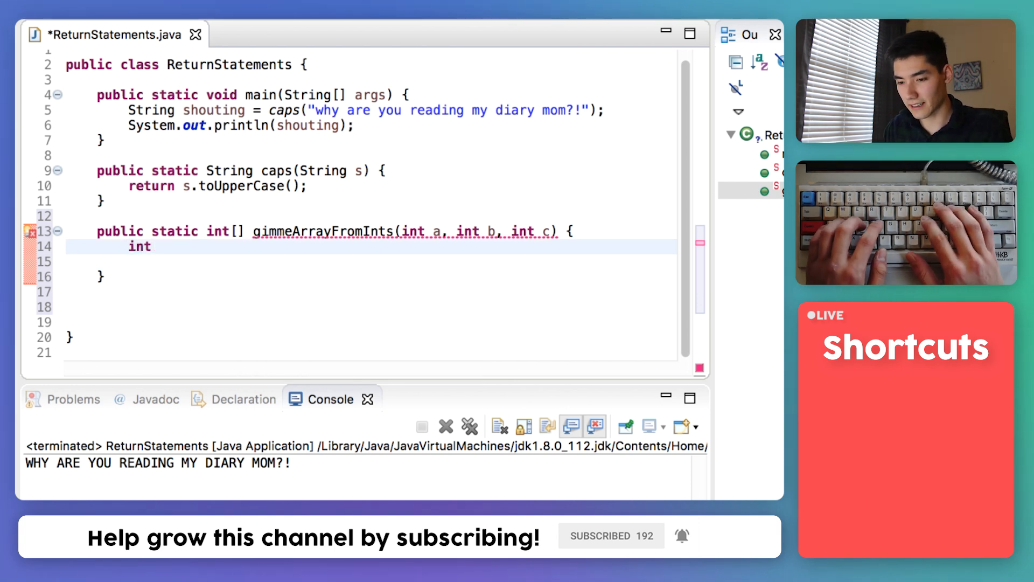
pyautogui.write('[]')
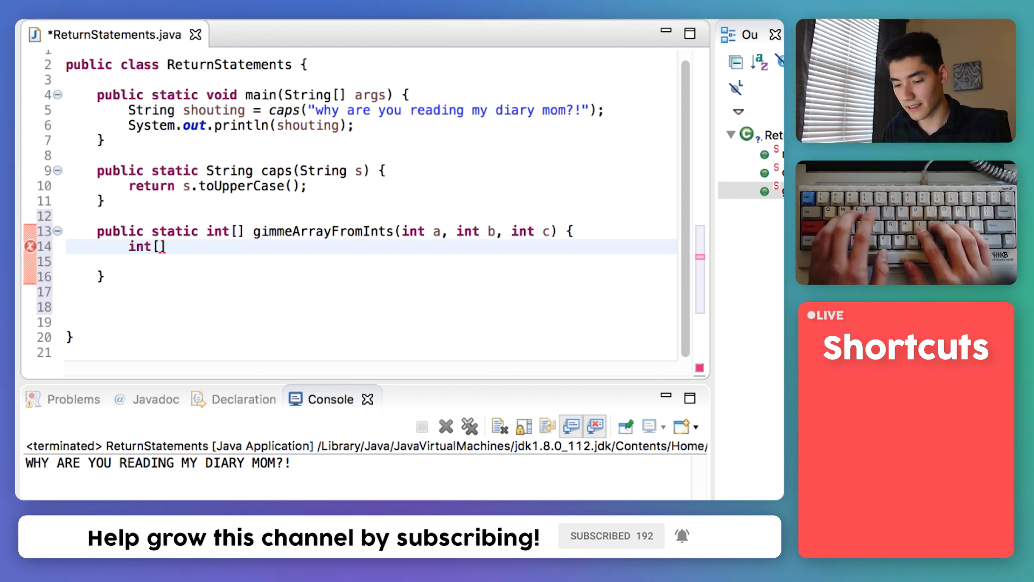
pyautogui.write('array =')
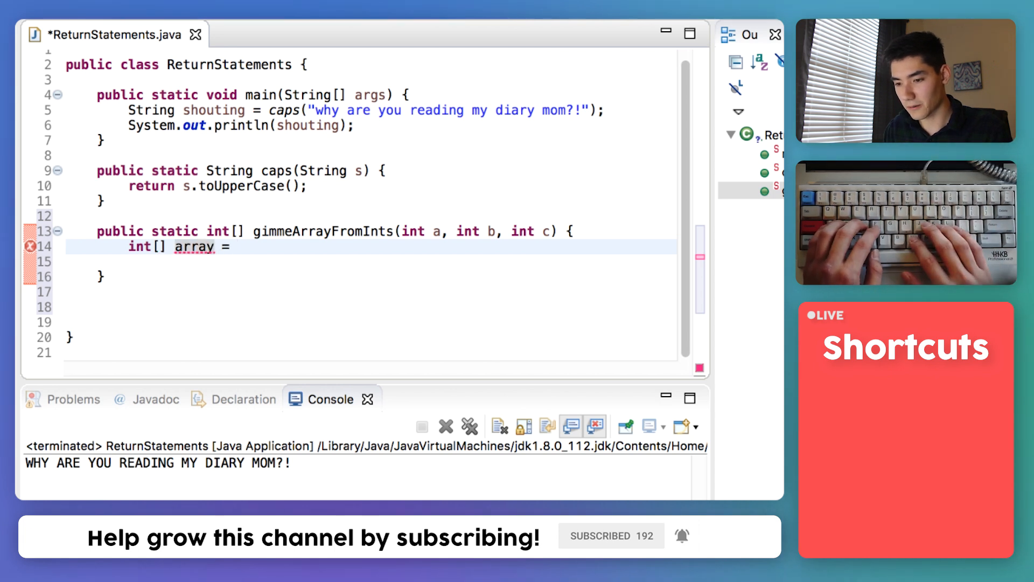
pyautogui.write('new int')
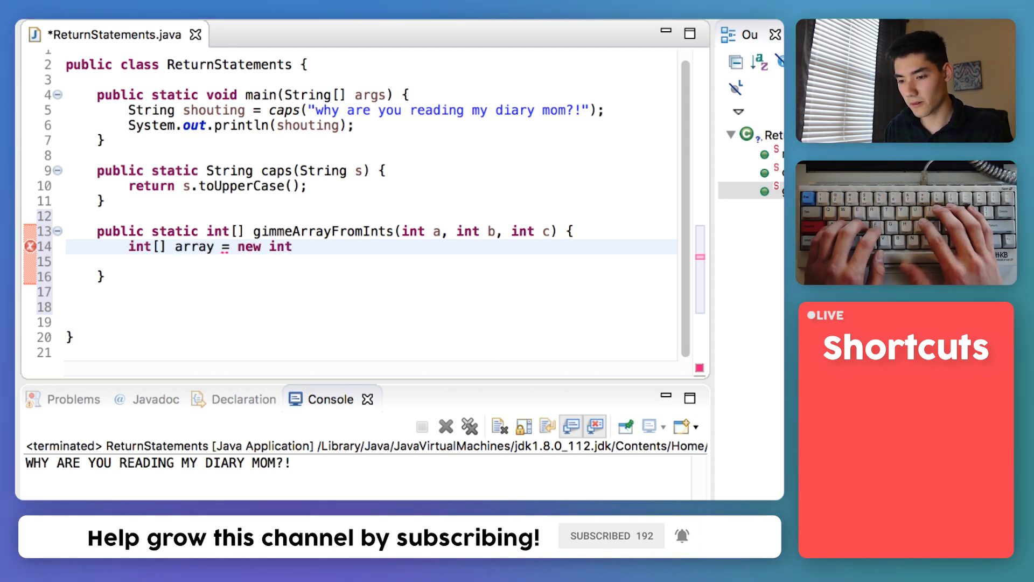
pyautogui.write('[3];')
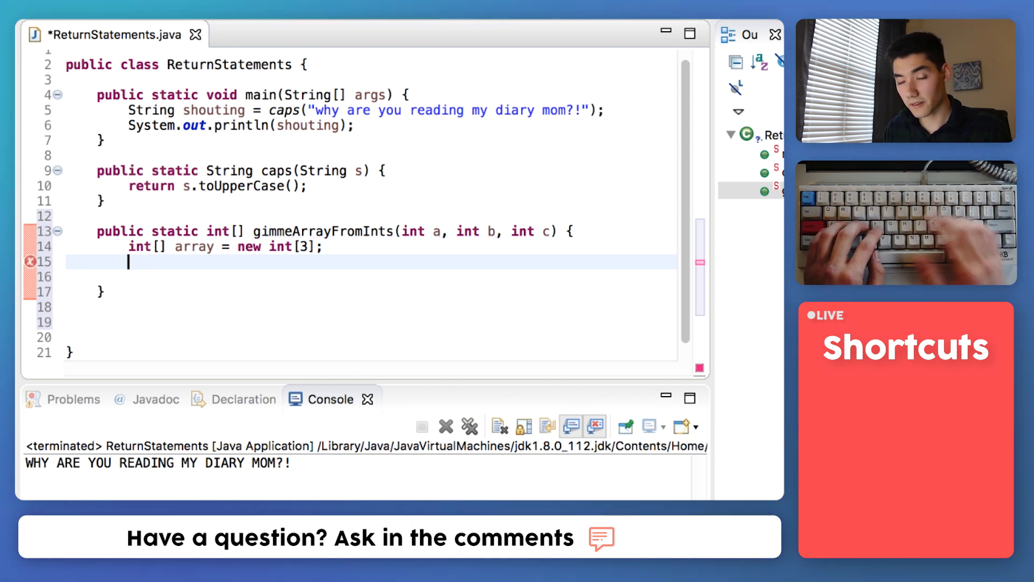
# Assign a, b and c to array[0], array[1] and array[2].
pyautogui.write('array[')
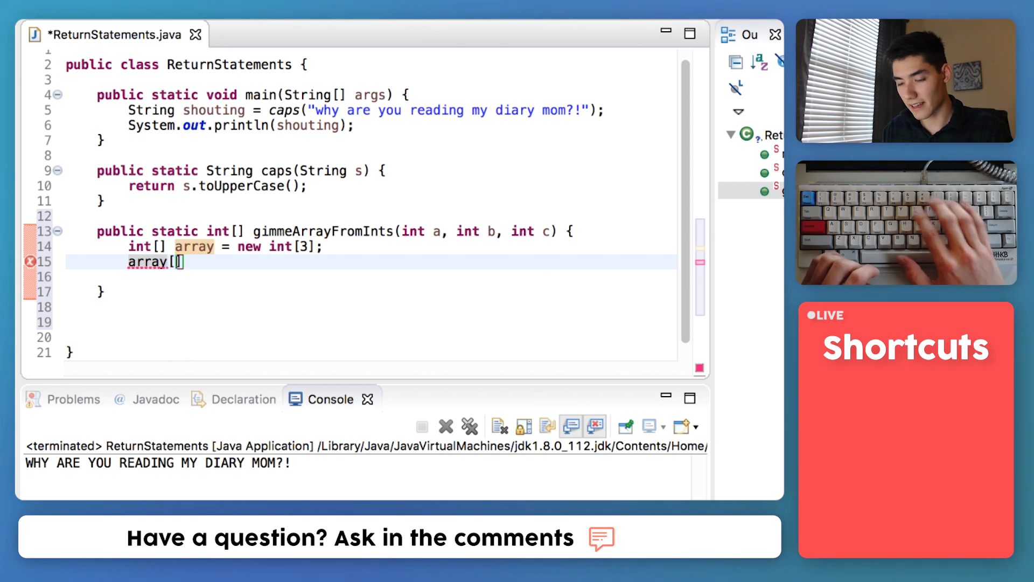
pyautogui.write('0')
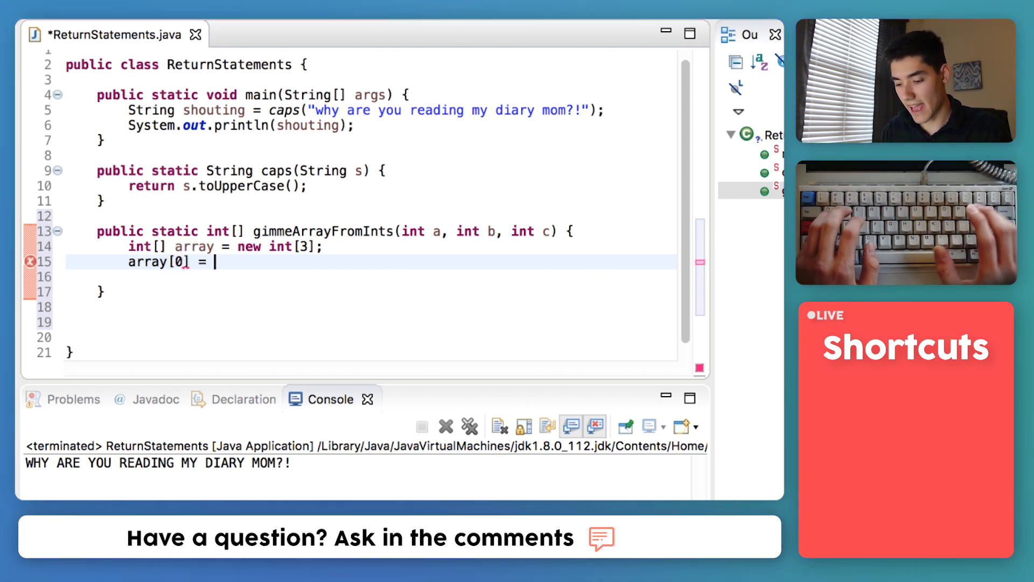
pyautogui.write('a;')
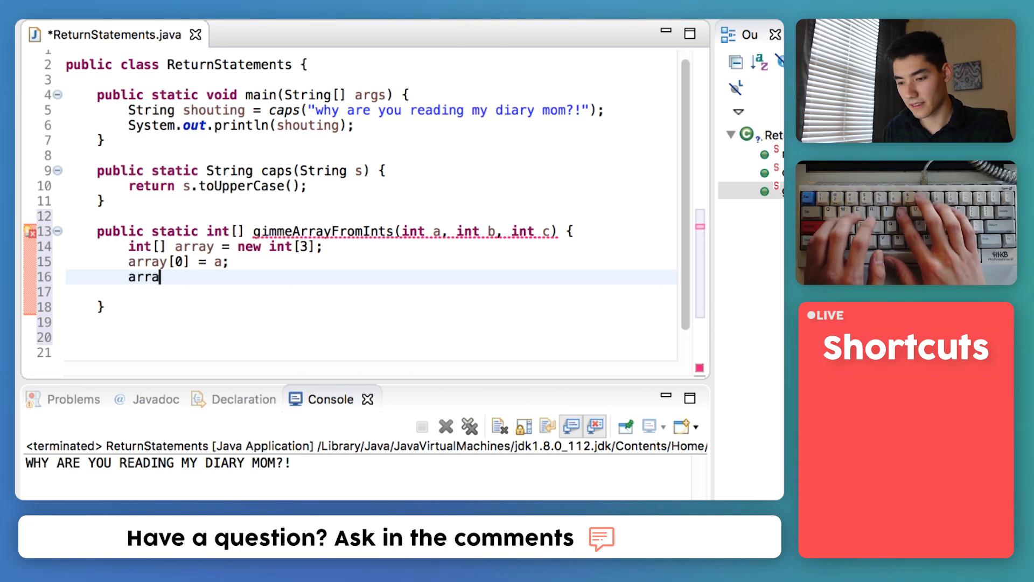
pyautogui.write('ys[1] =')
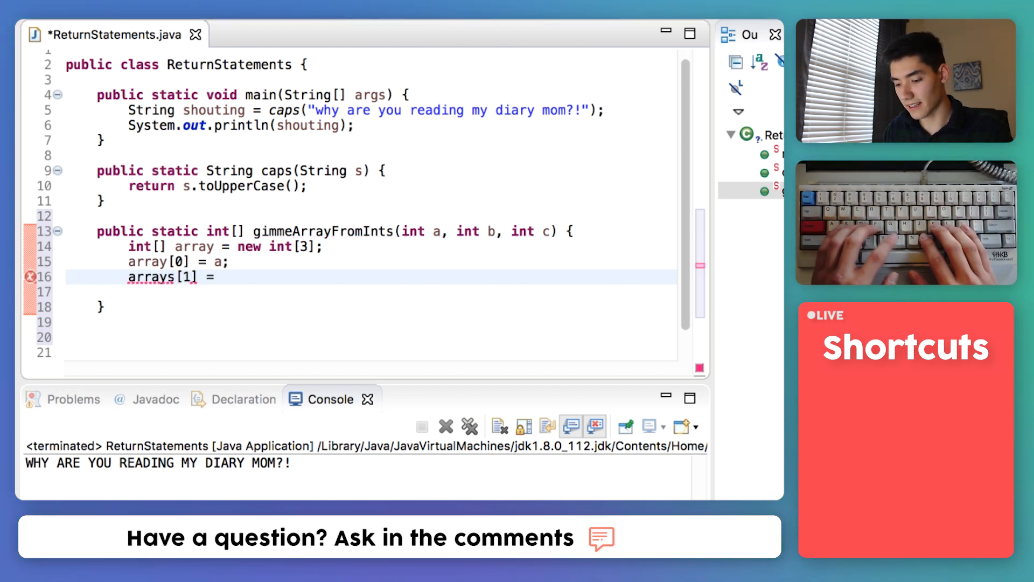
pyautogui.write('b;')
pyautogui.click(371, 291)
pyautogui.write('array')
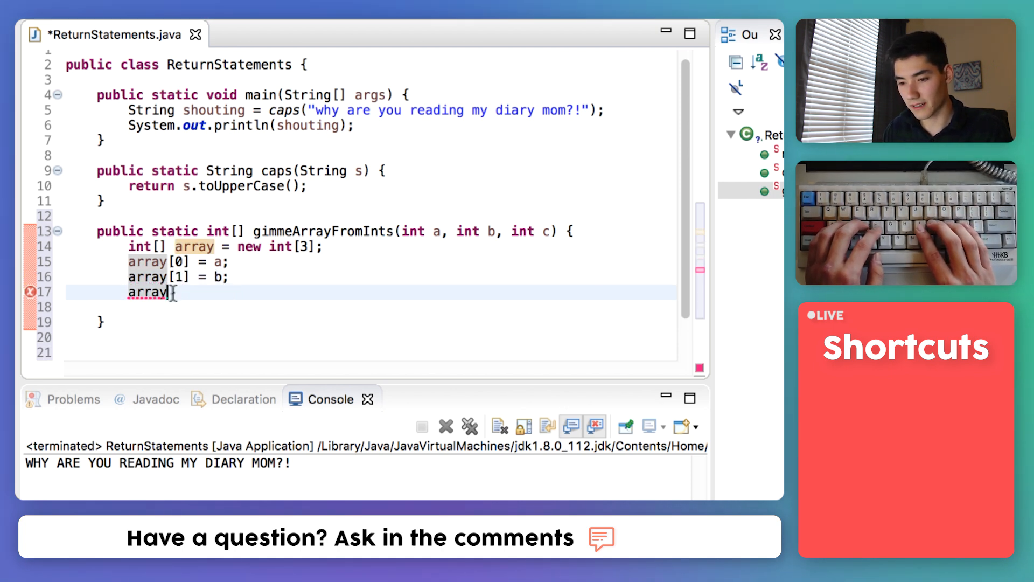
pyautogui.write('[2]')
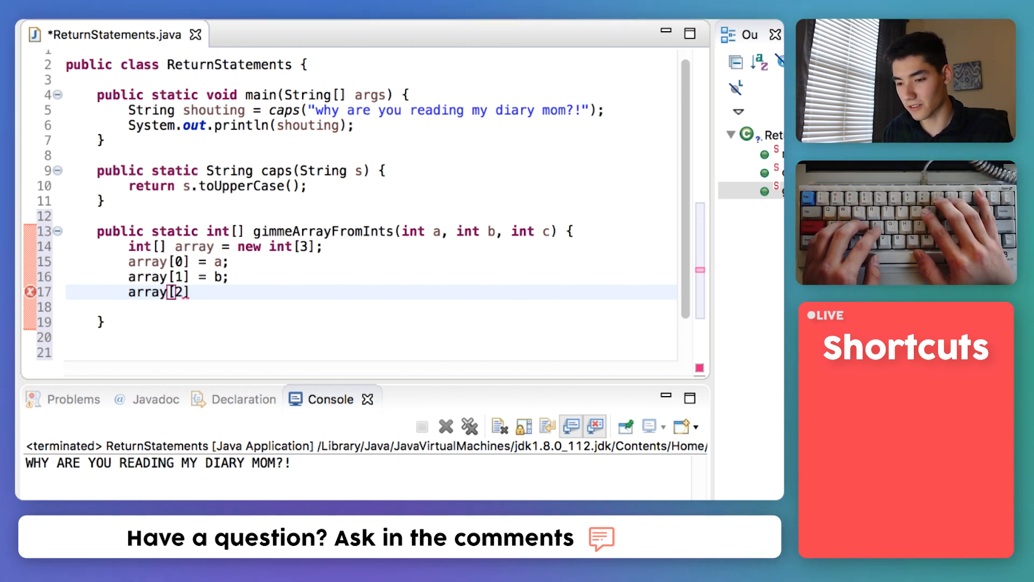
pyautogui.write('=')
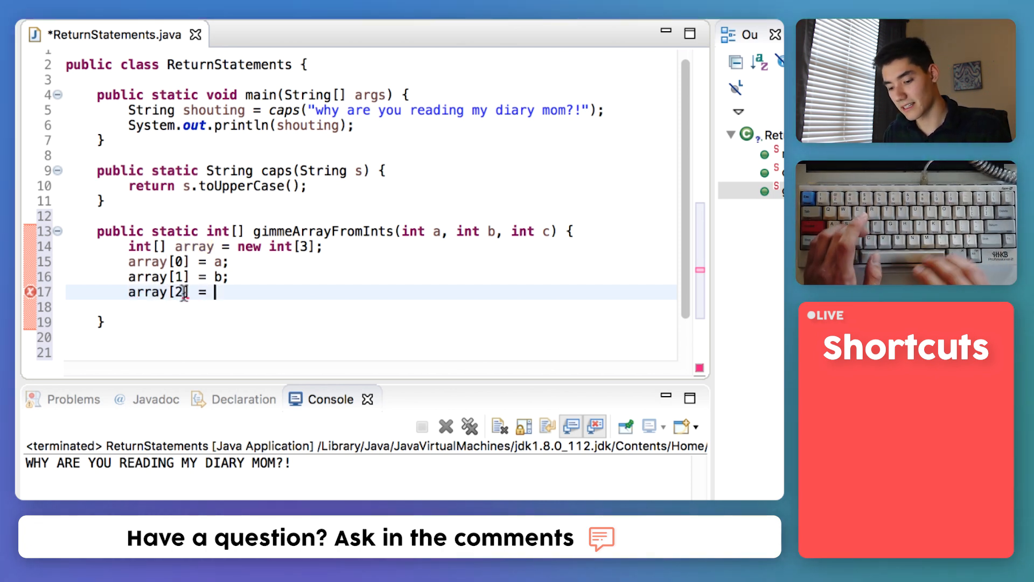
pyautogui.write('c;;')
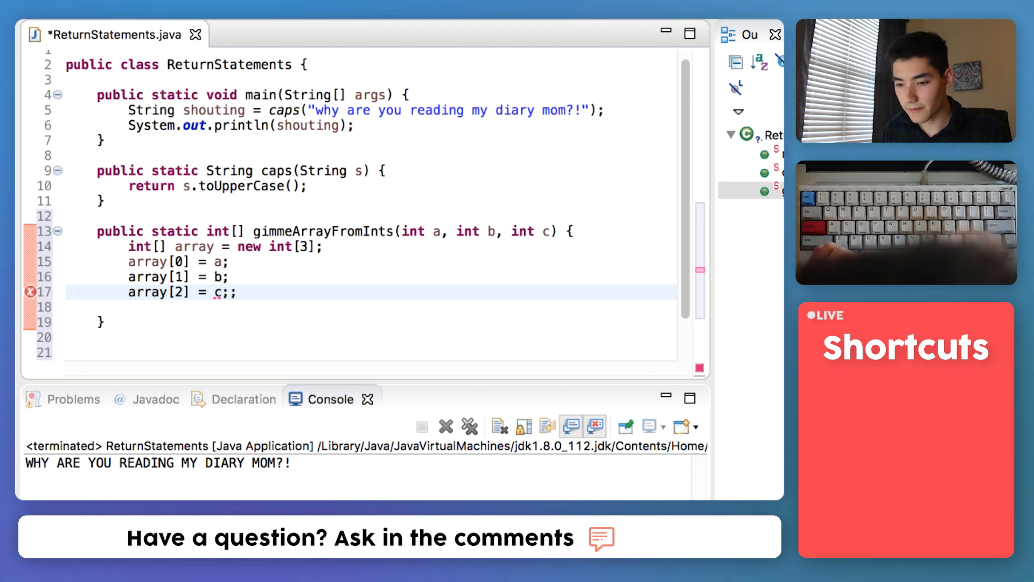
# Finish the method with return array;.
pyautogui.press('BackSpace')
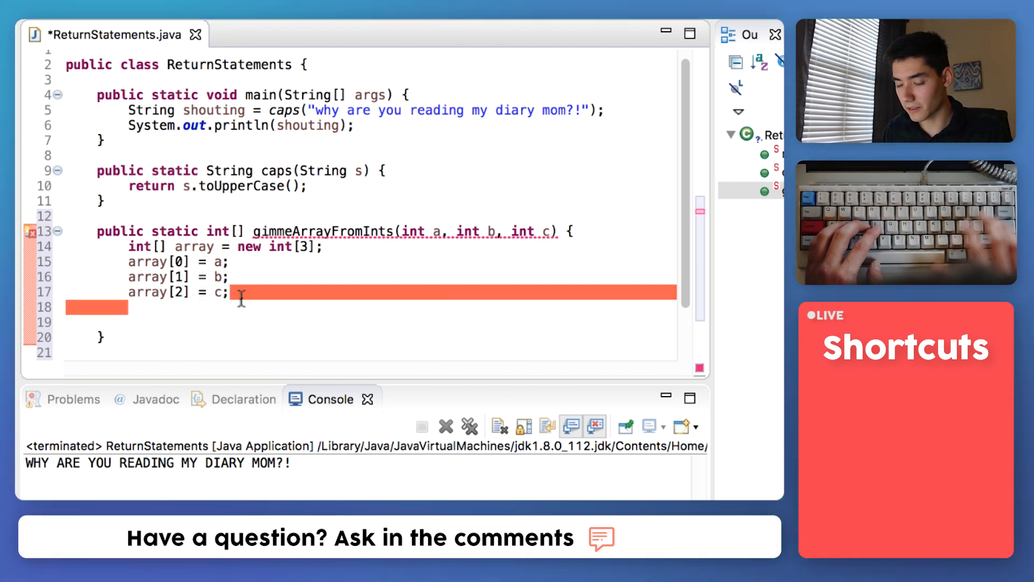
pyautogui.write('r')
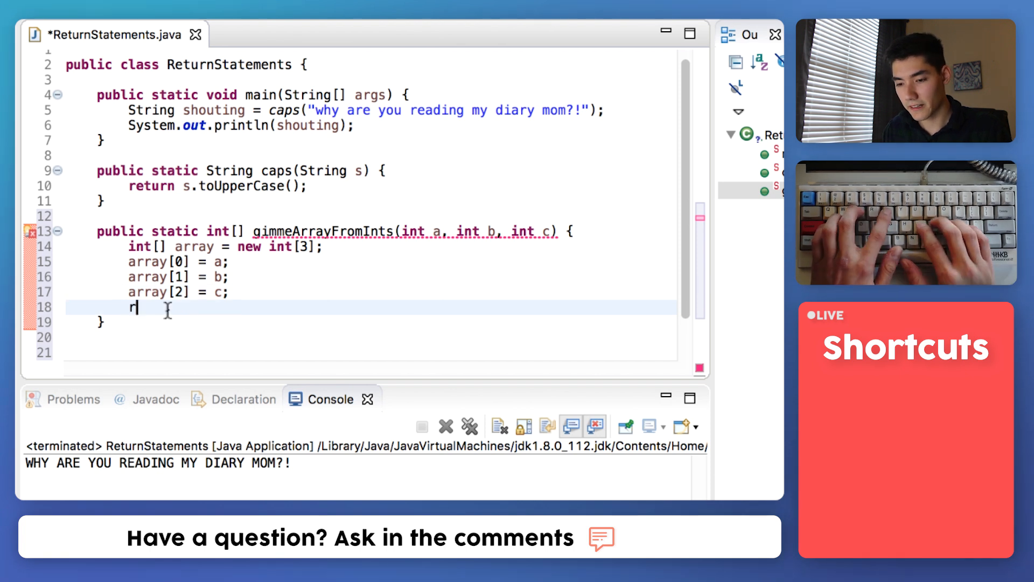
pyautogui.write('eturn')
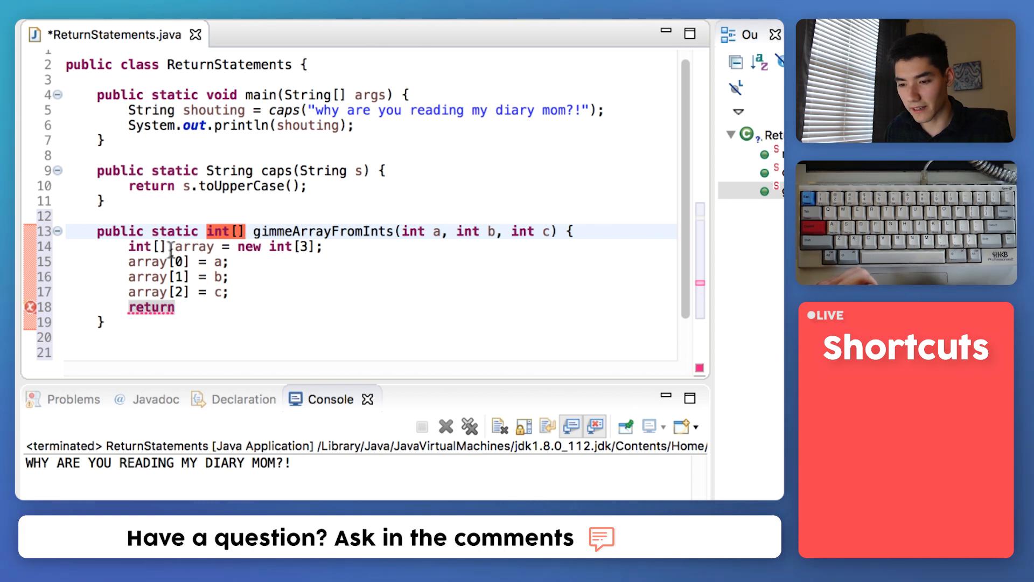
pyautogui.write('a')
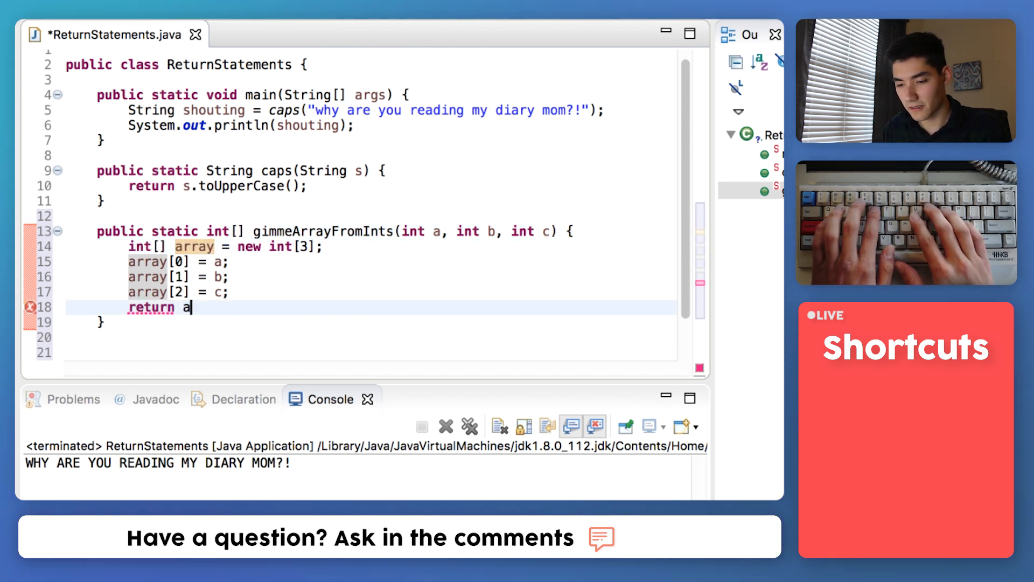
pyautogui.write('rray;')
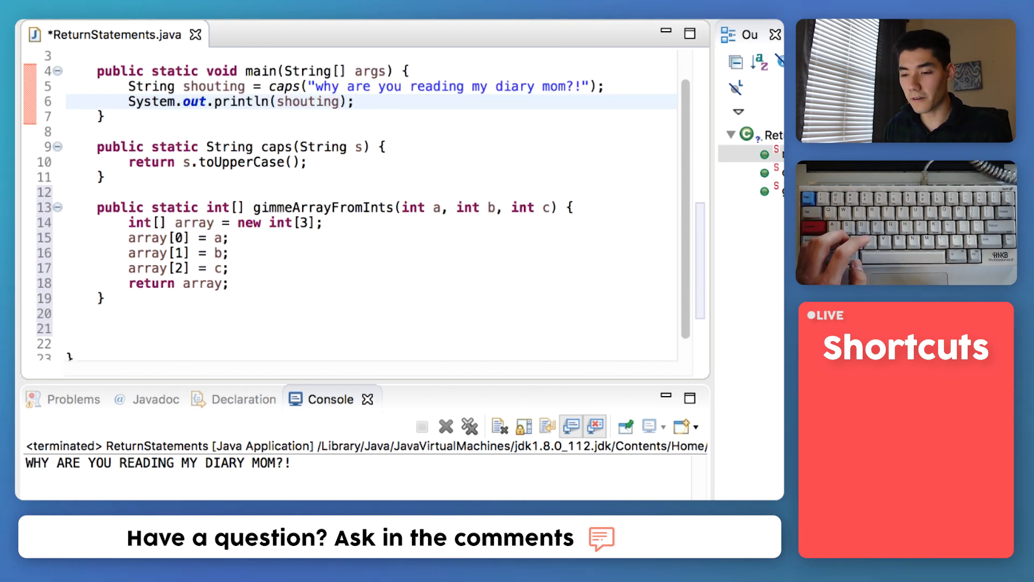
# In main, declare int[] awesomeArray = gimmeArrayFromInts(3, 7, 1);.
pyautogui.press('Enter')
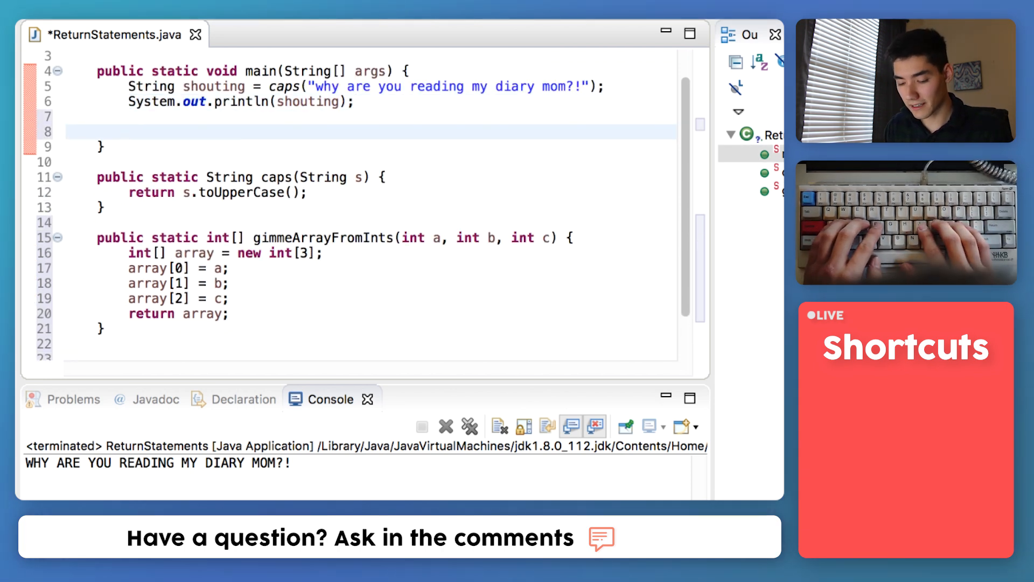
pyautogui.write('int[]')
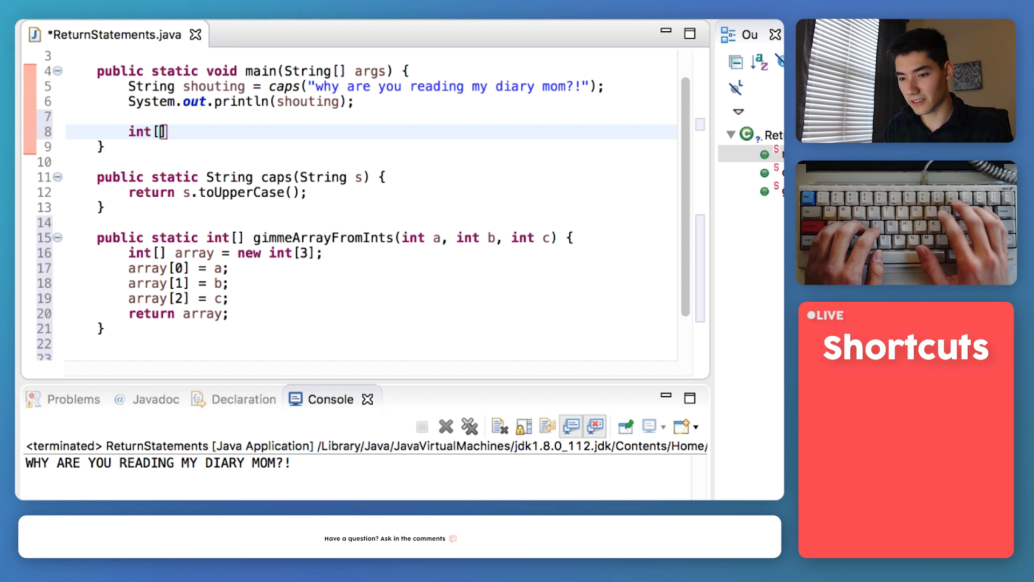
pyautogui.write('a')
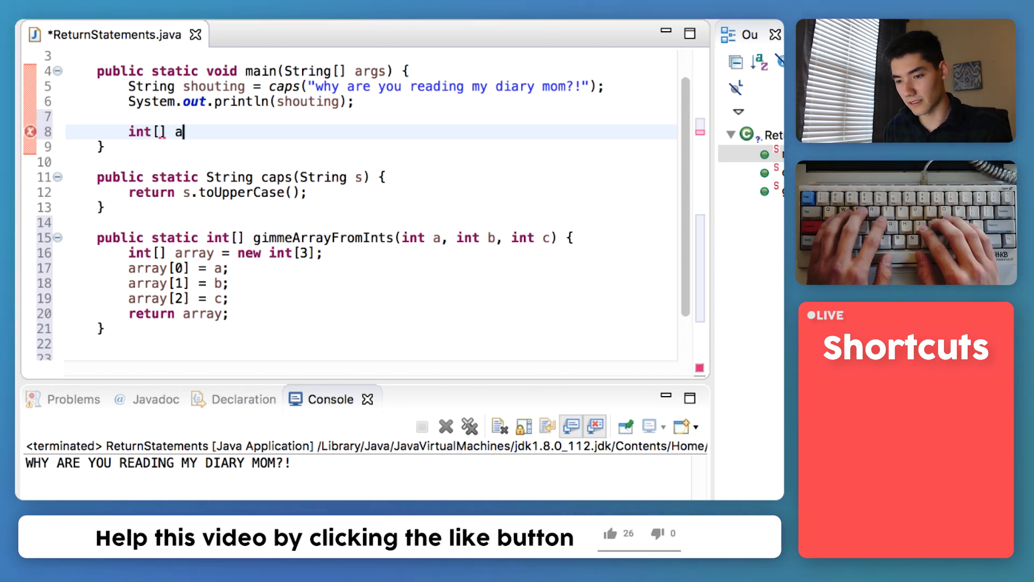
pyautogui.write('wesomeArray =')
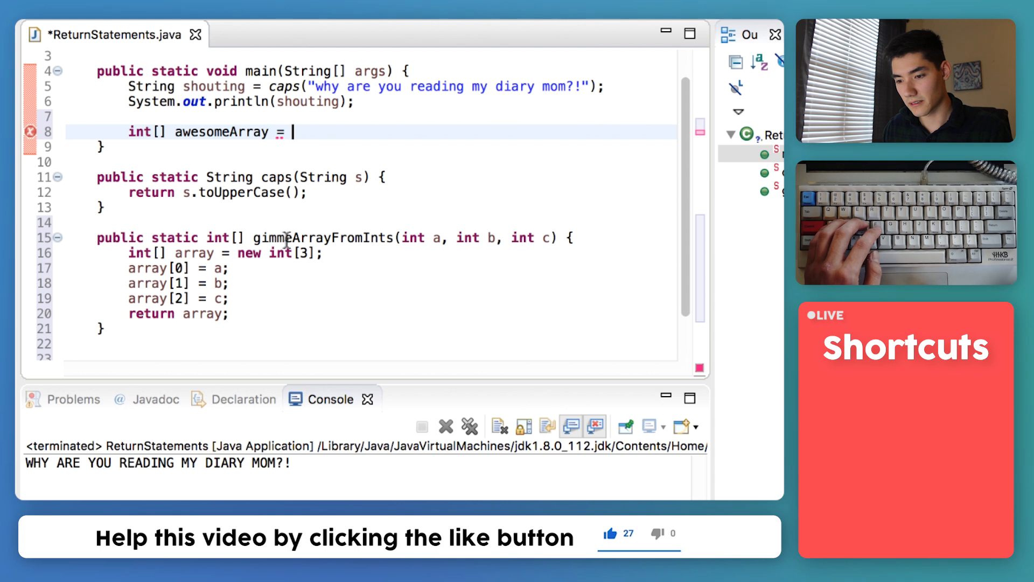
pyautogui.doubleClick(322, 237)
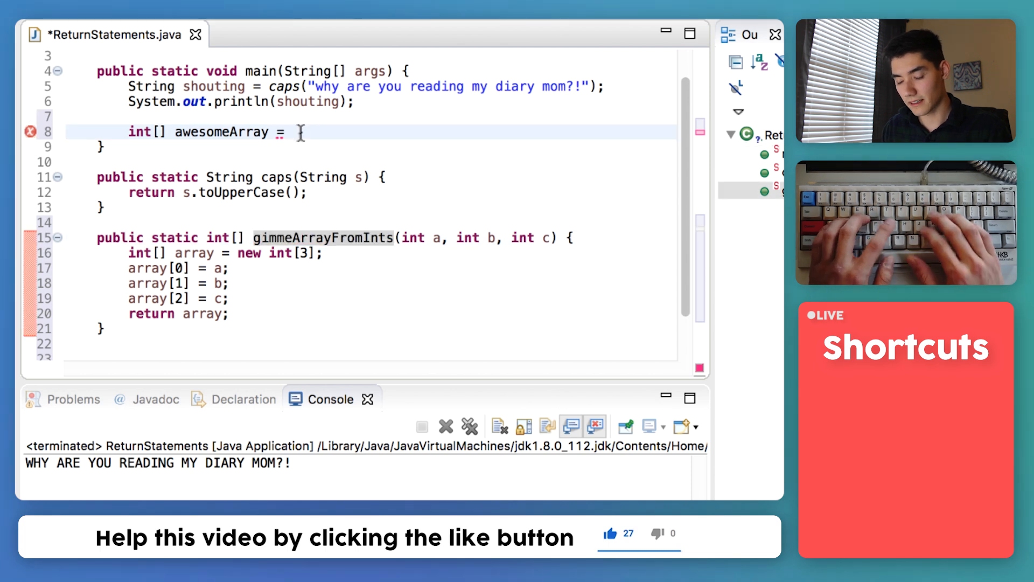
pyautogui.write('gimmeArrayF')
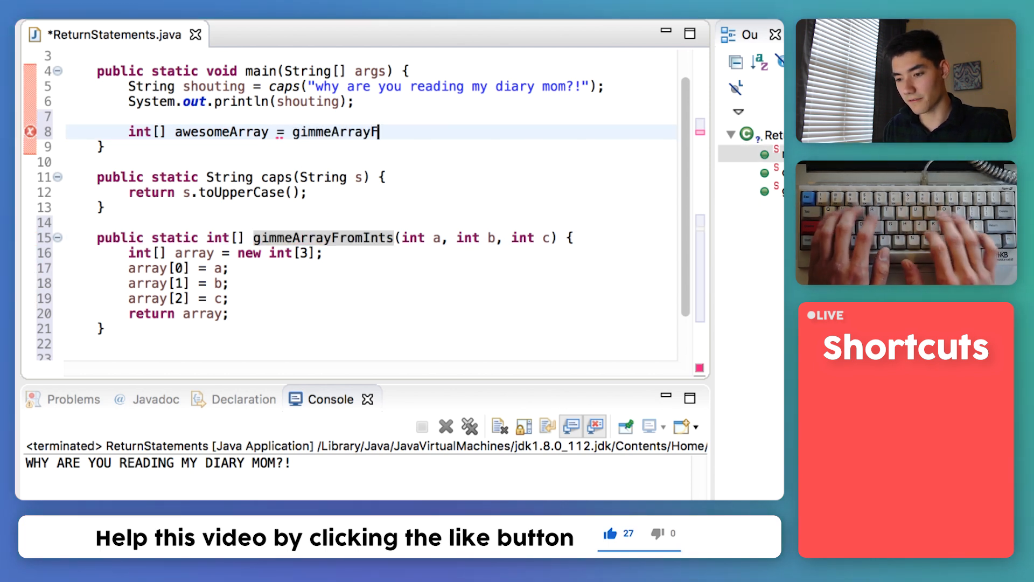
pyautogui.write('romInts()')
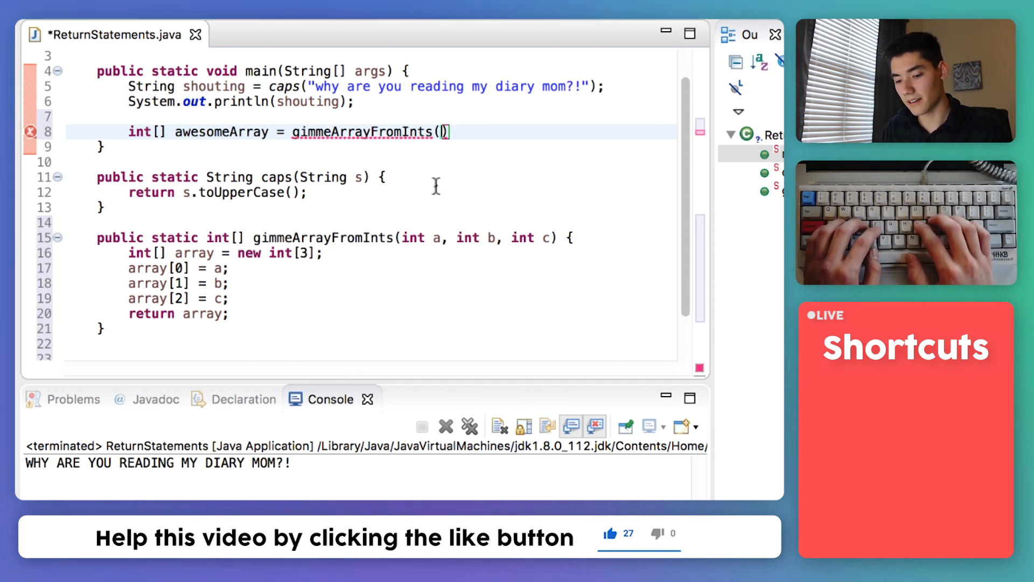
pyautogui.write('3,')
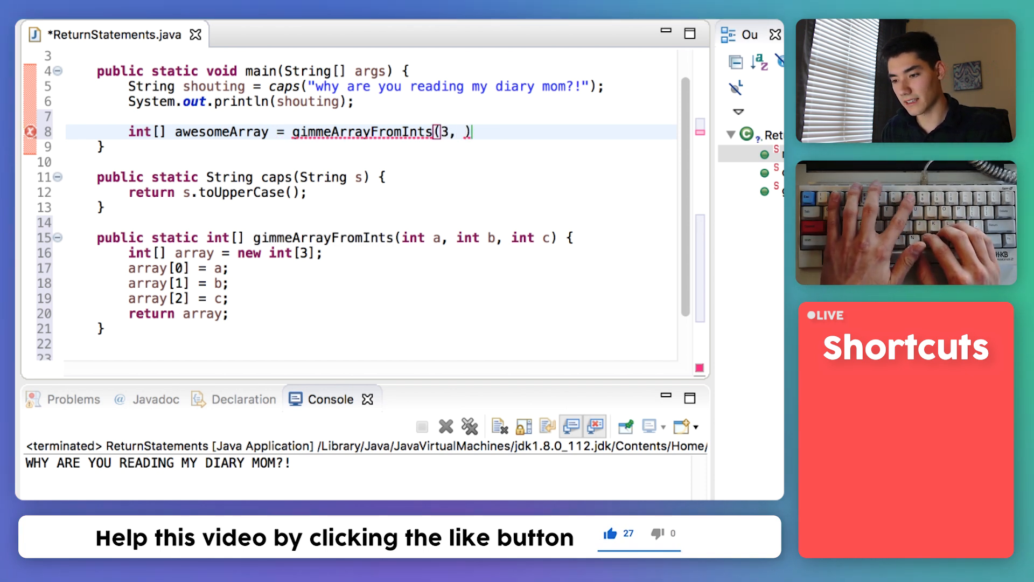
pyautogui.write('7, 1')
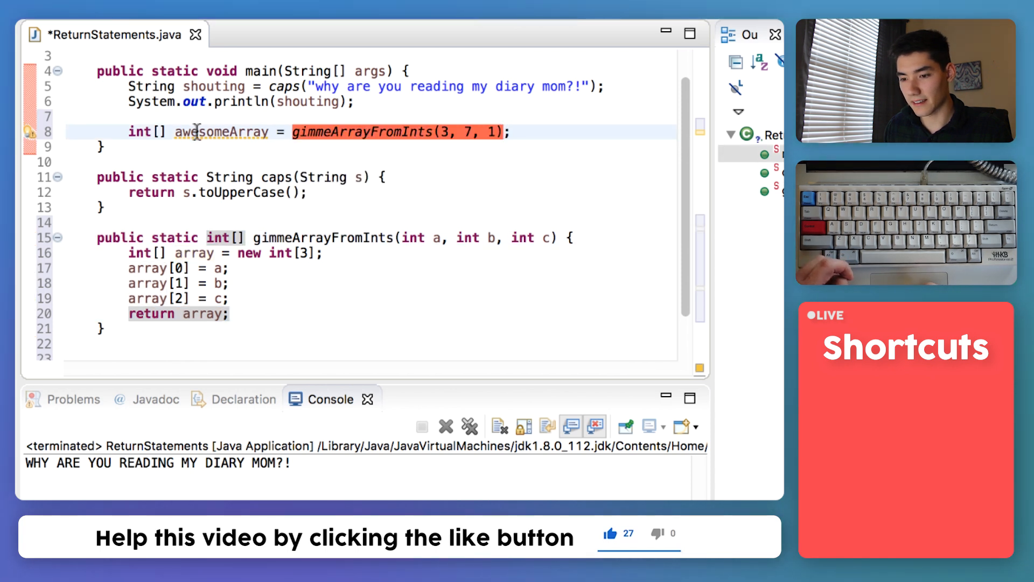
# Add System.out.println(awesomeArray[0]); after the declaration in main.
pyautogui.doubleClick(217, 132)
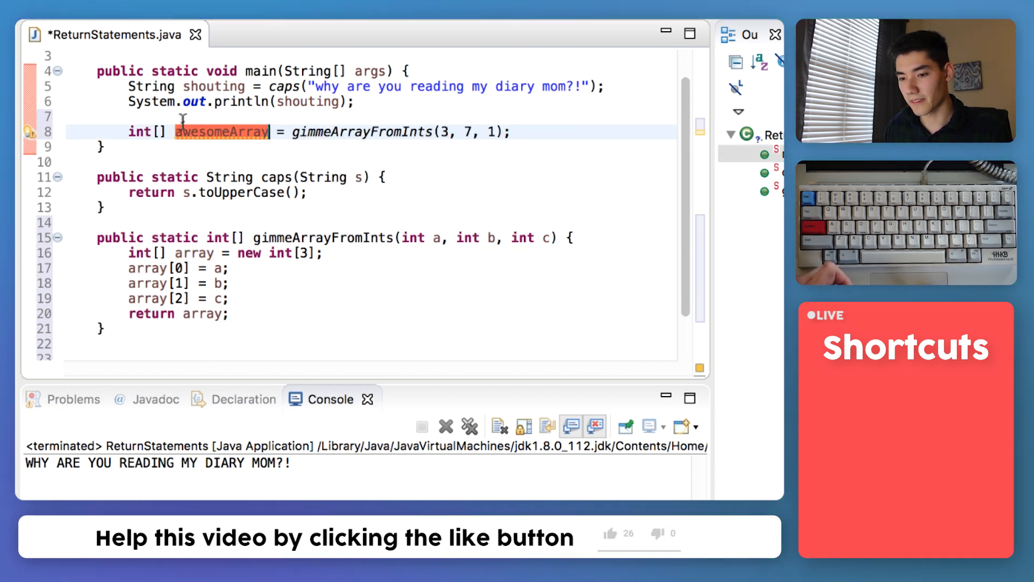
pyautogui.write('System.out.print')
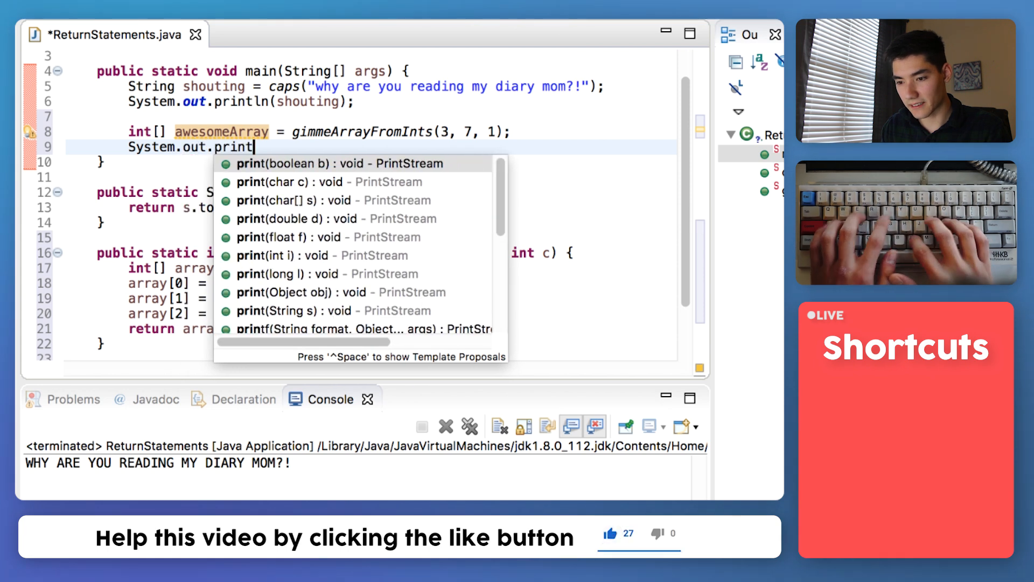
pyautogui.write('ln()')
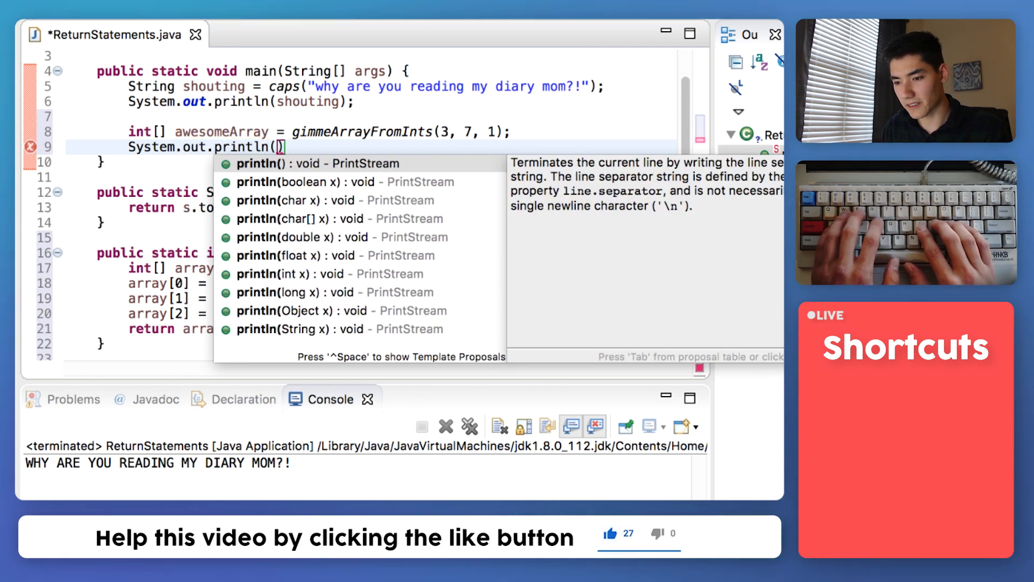
pyautogui.write('awesomeArray')
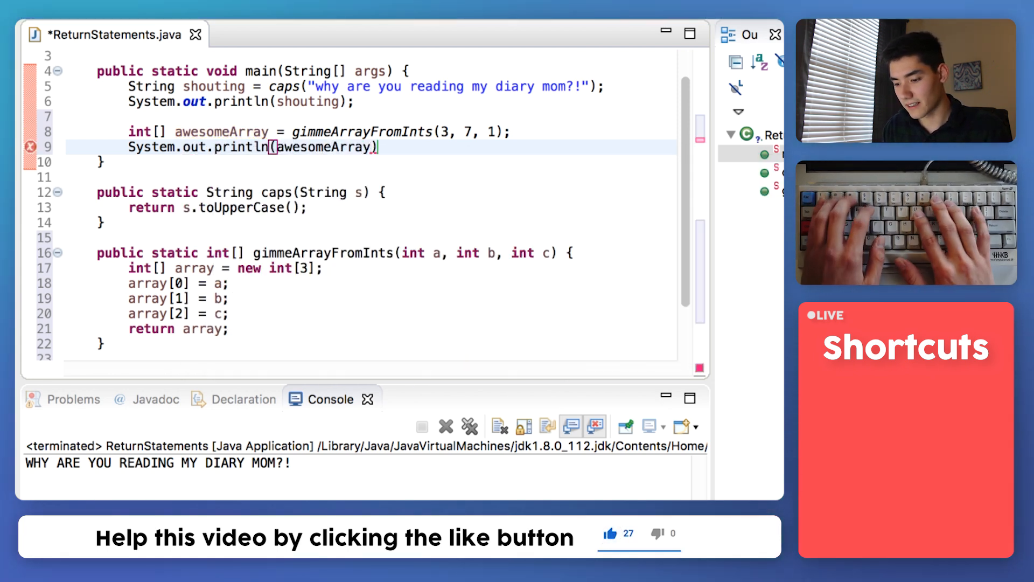
pyautogui.write('[0]')
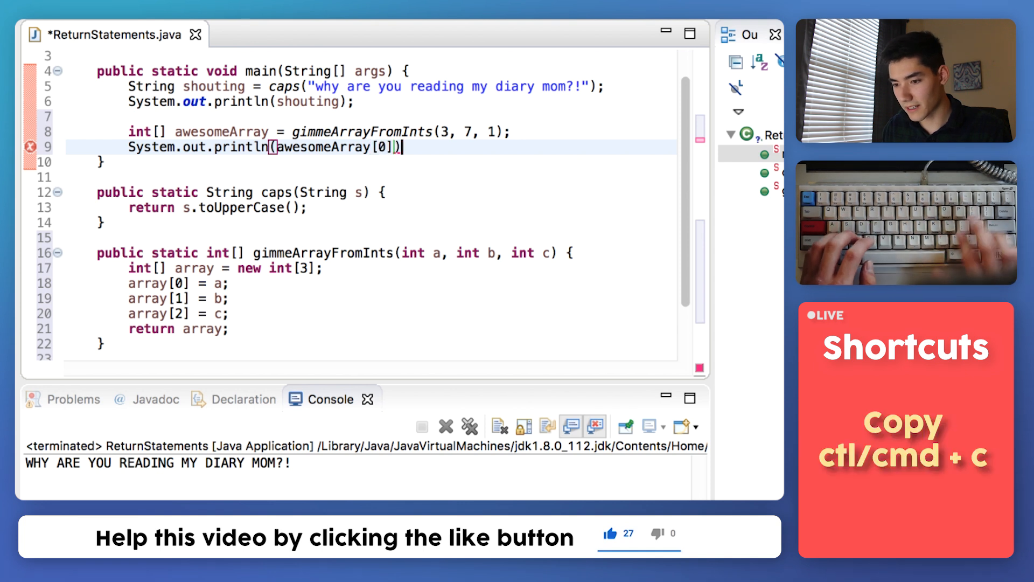
pyautogui.write(';')
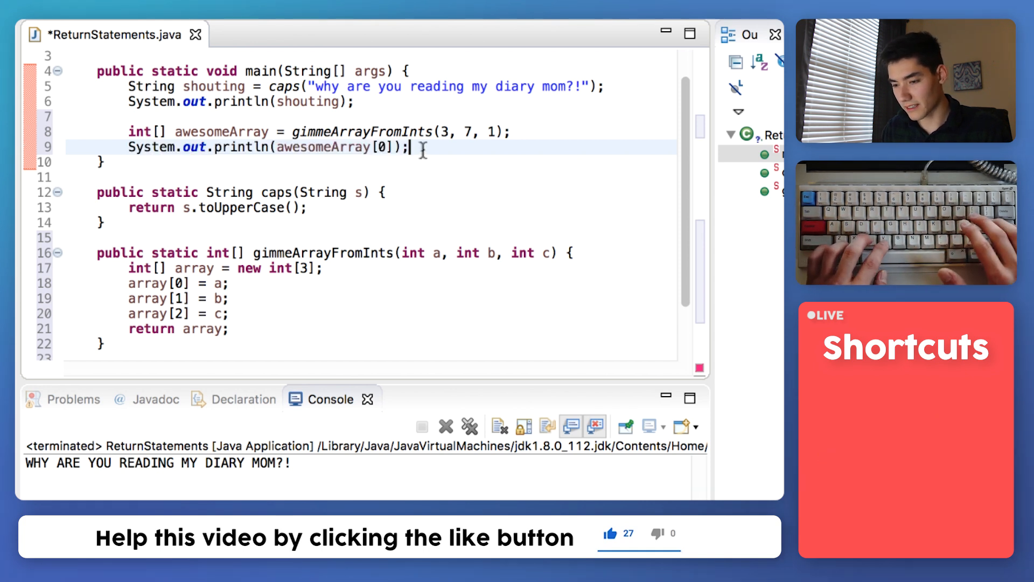
# Paste two more copies of the println and clear the second one's index for editing.
pyautogui.press('cmd+v')
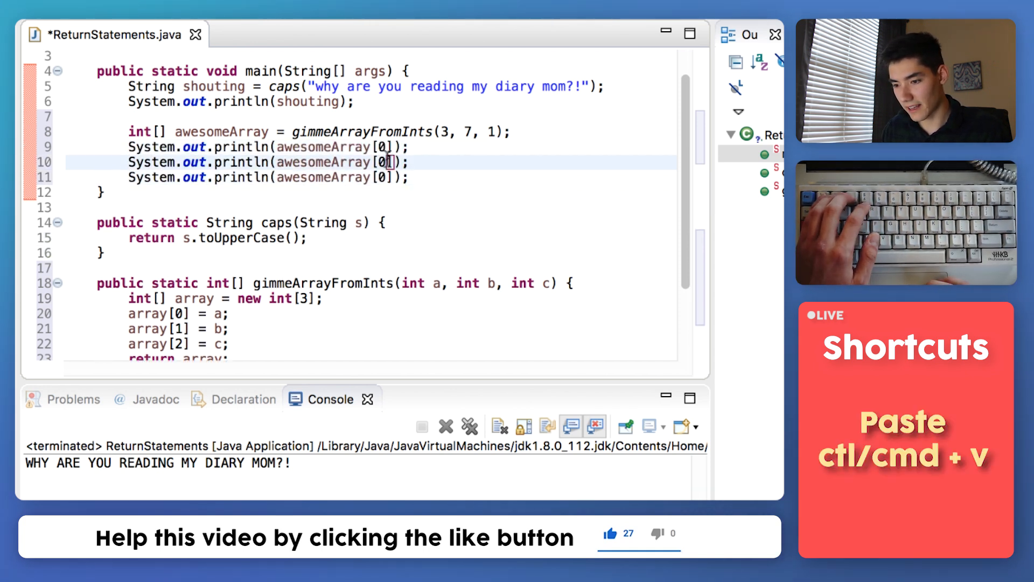
pyautogui.press('Backspace')
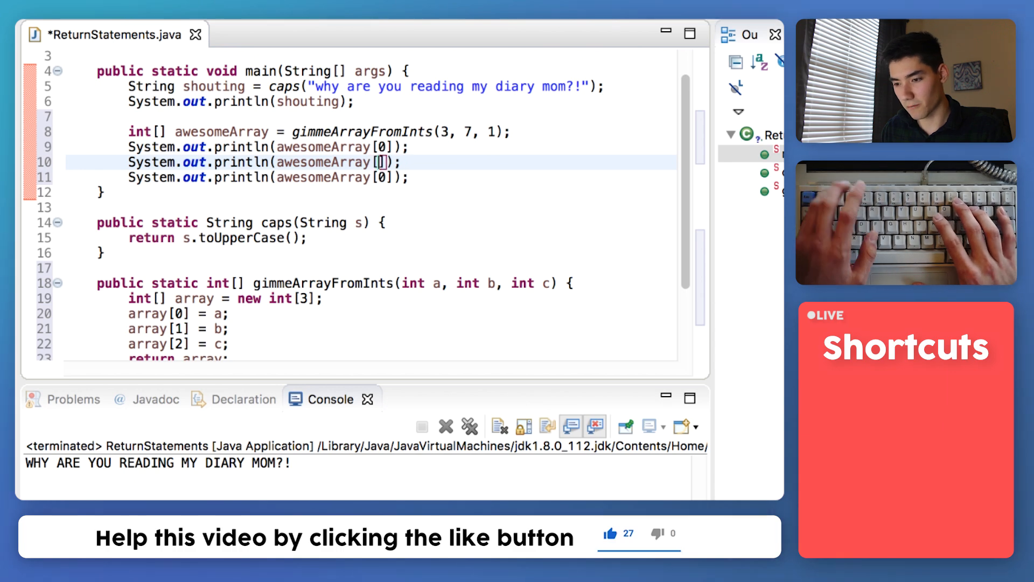